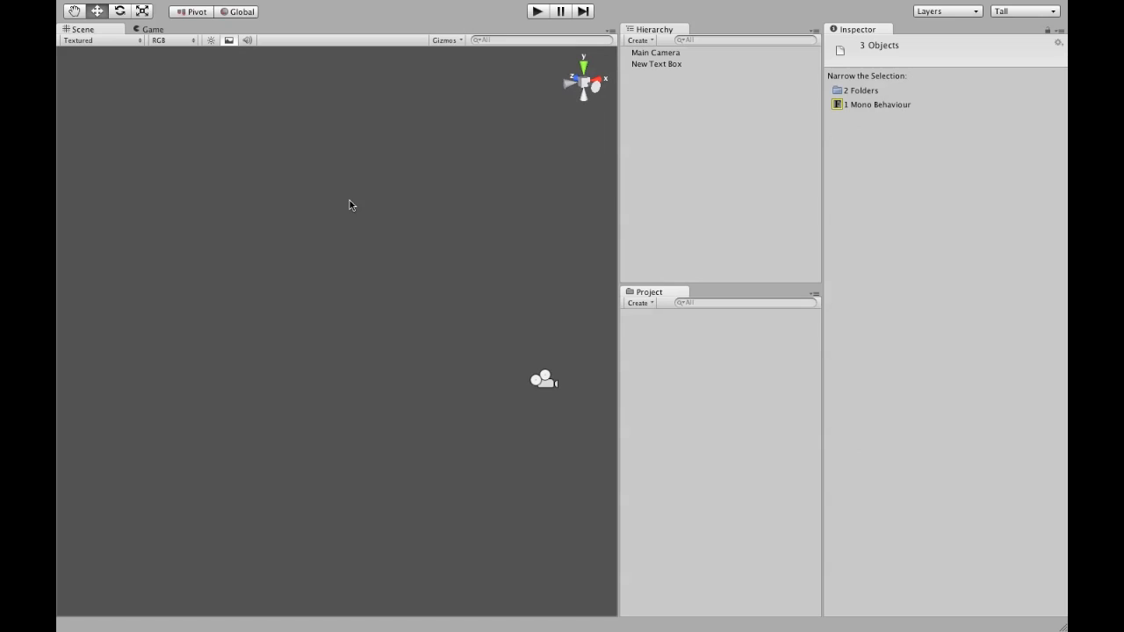
mouse_move(690, 371)
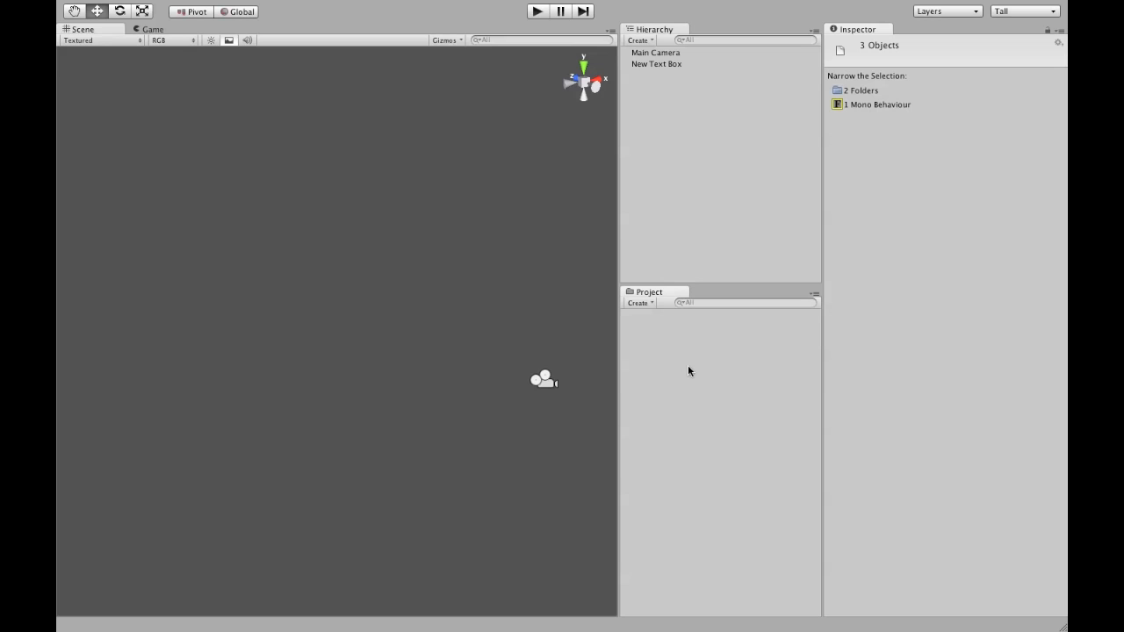
mouse_move(693, 357)
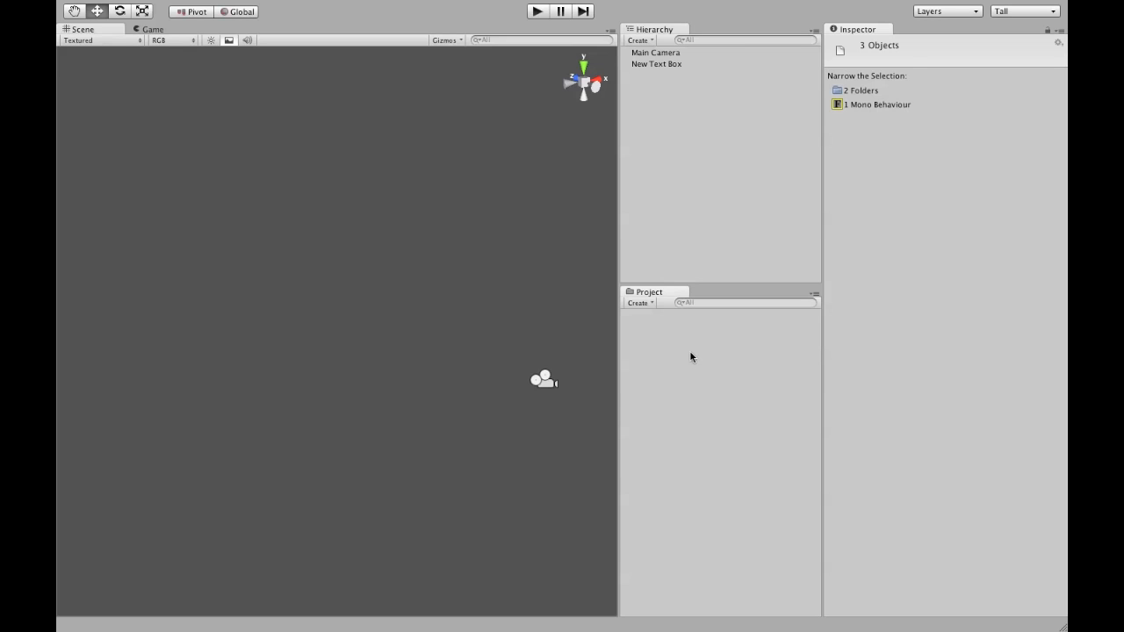
- Import the text-box.unitypackage custom package into the project assets
right_click(692, 357)
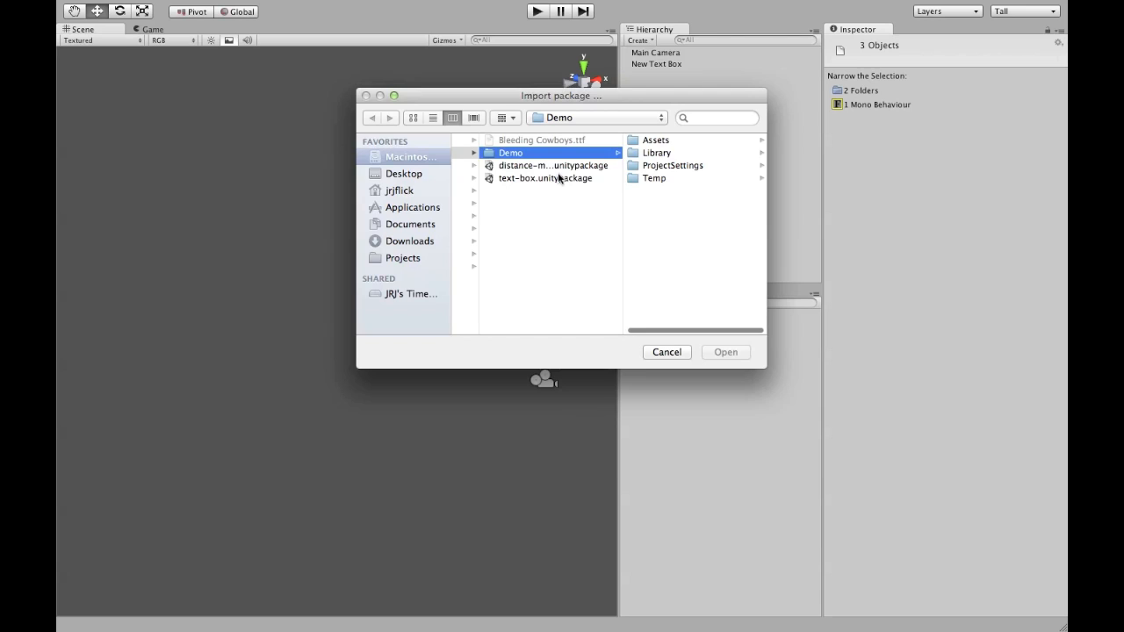
click(667, 352)
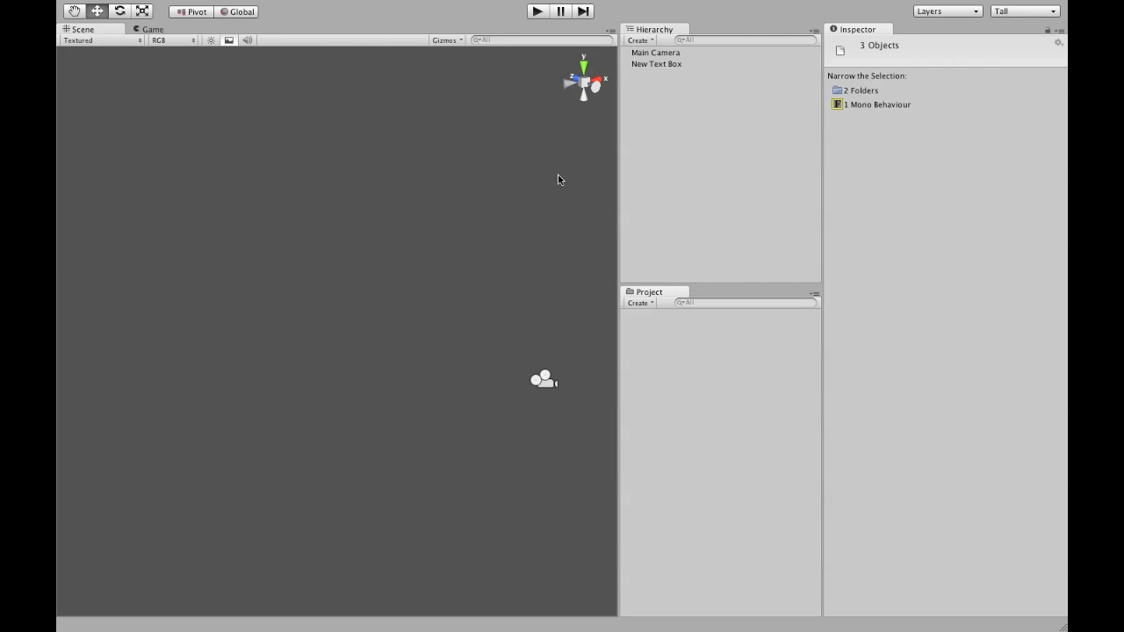
mouse_move(351, 263)
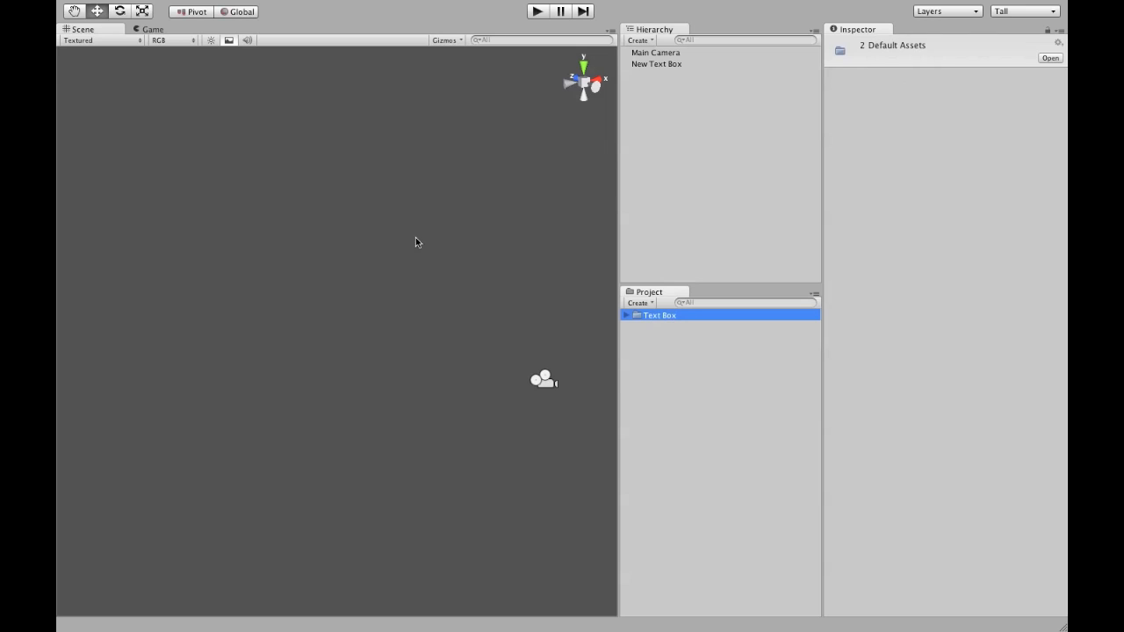
- Move Gizmos out of Text Box to the project root, quit without saving, and relaunch Unity
click(626, 315)
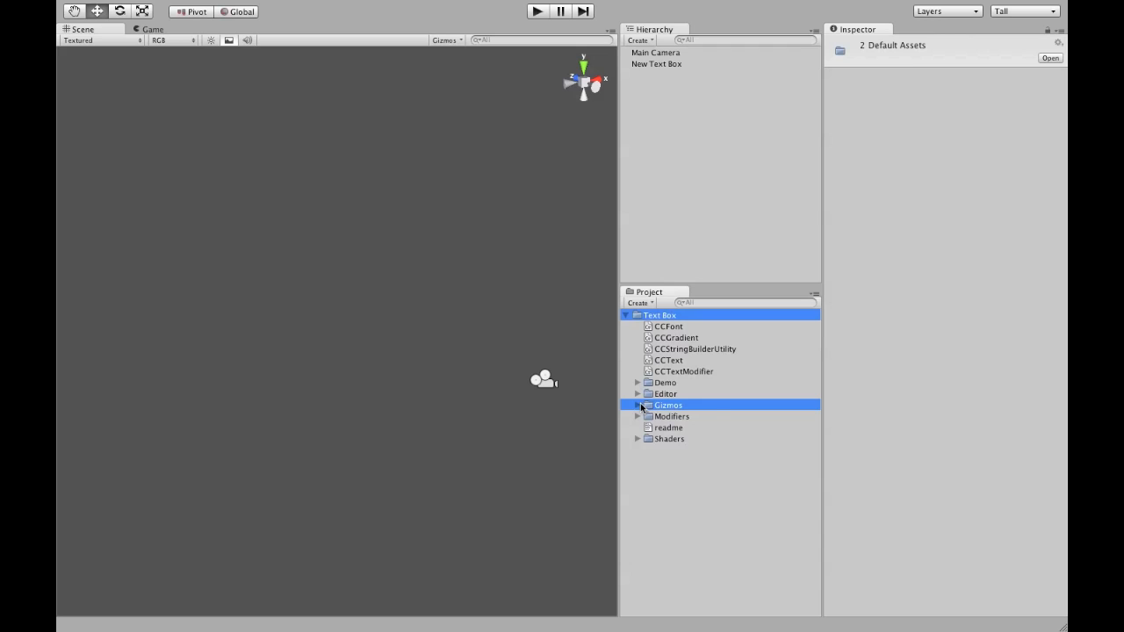
click(669, 405)
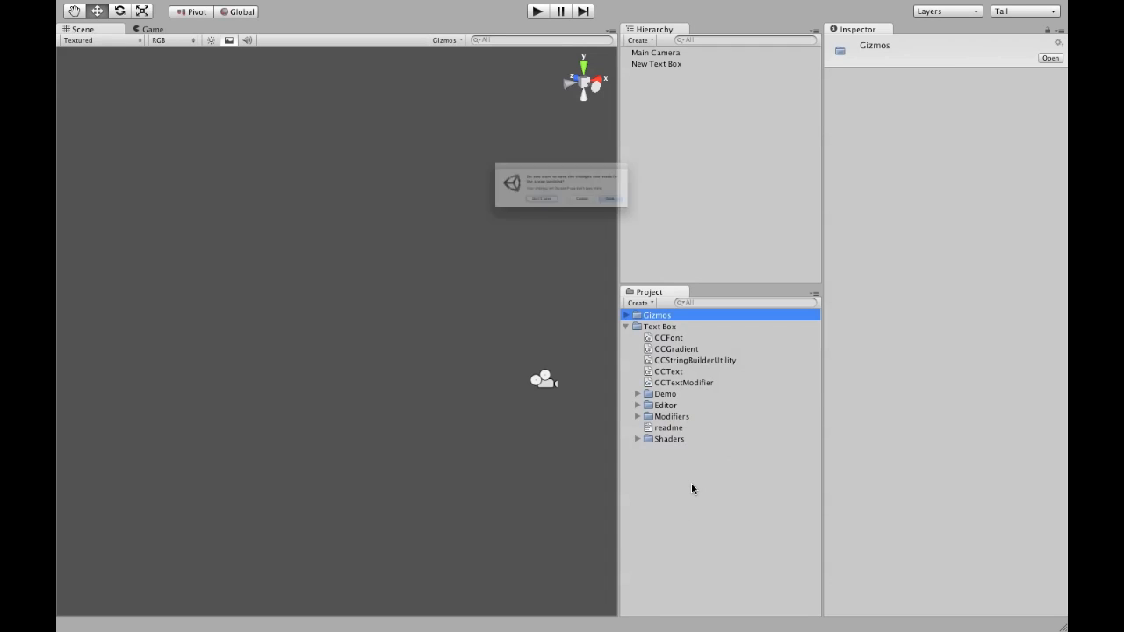
click(609, 198)
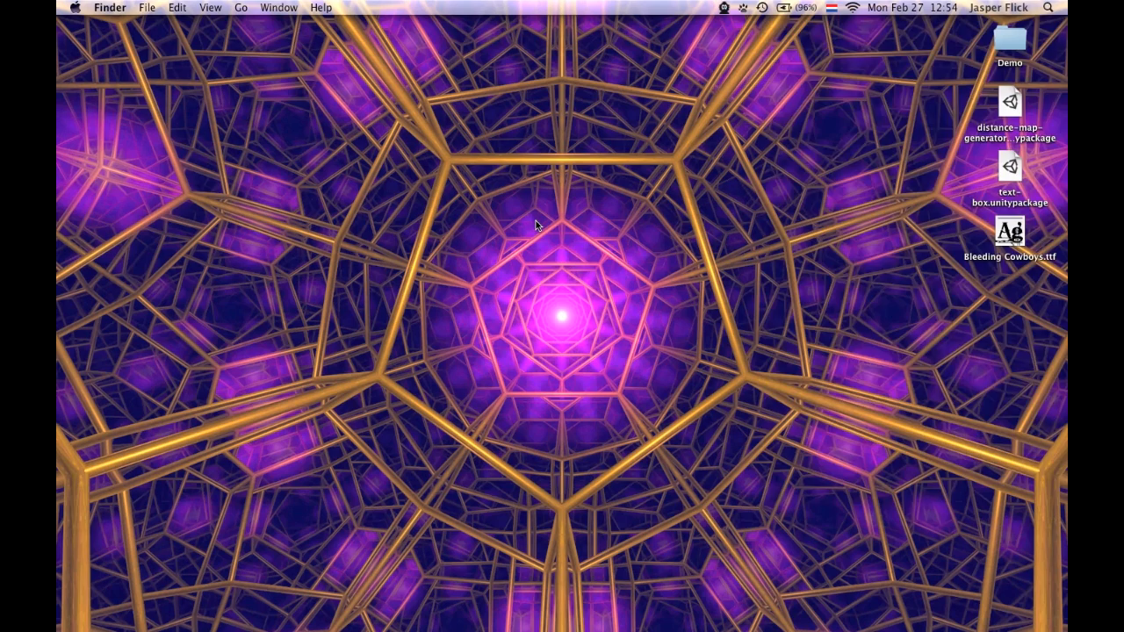
text(unity)
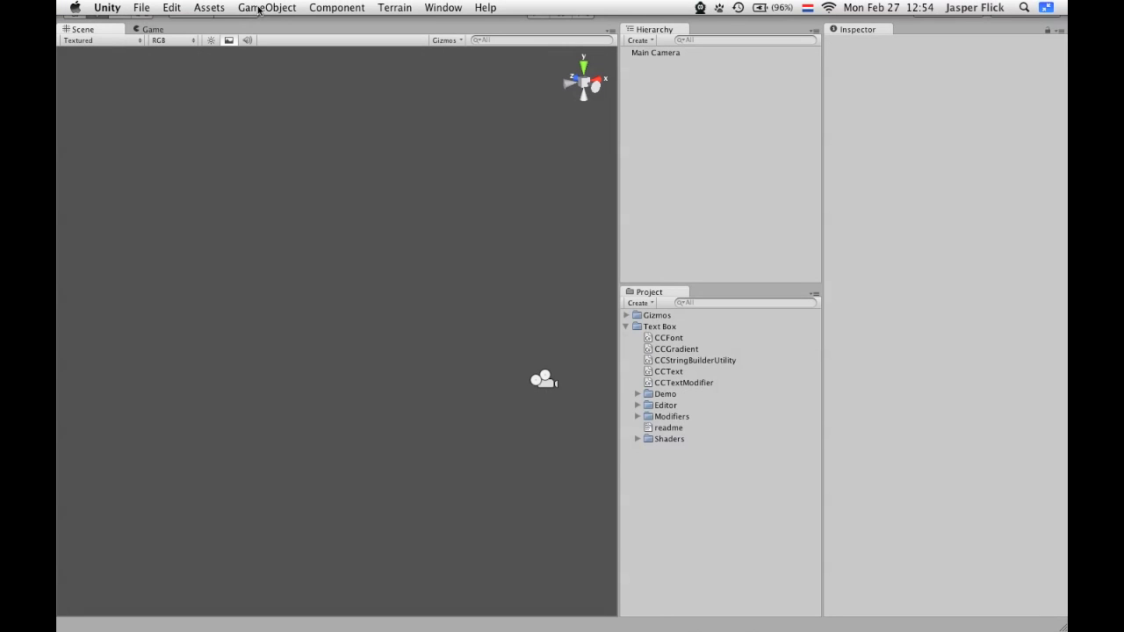
- Create a Text Box object from the GameObject menu with its text set to 'Hello world'
click(266, 7)
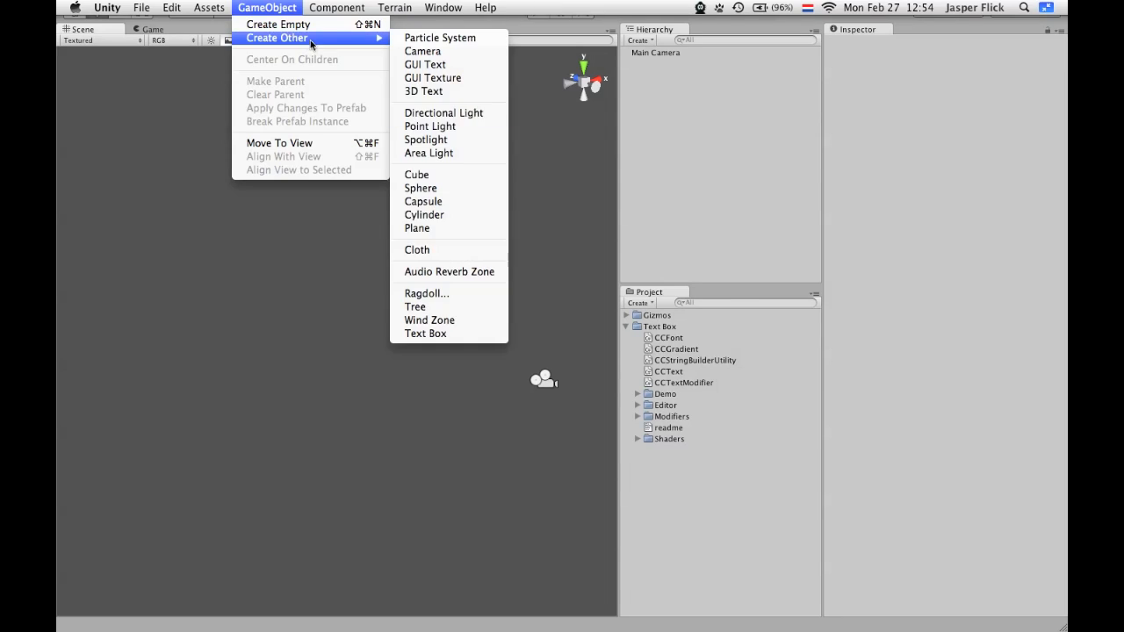
click(425, 333)
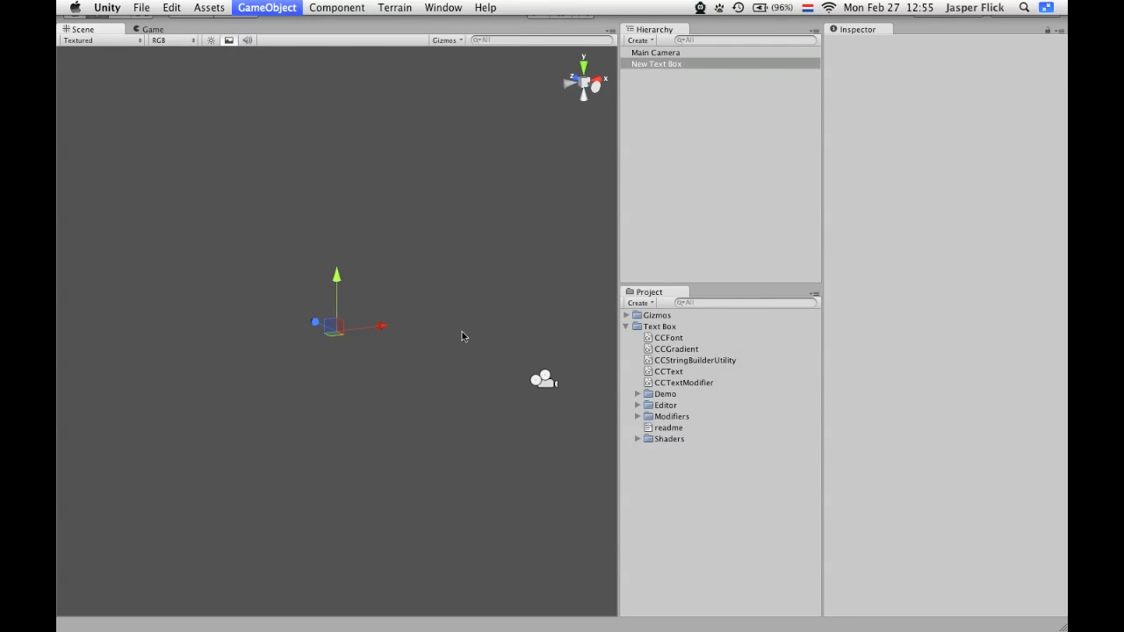
click(656, 63)
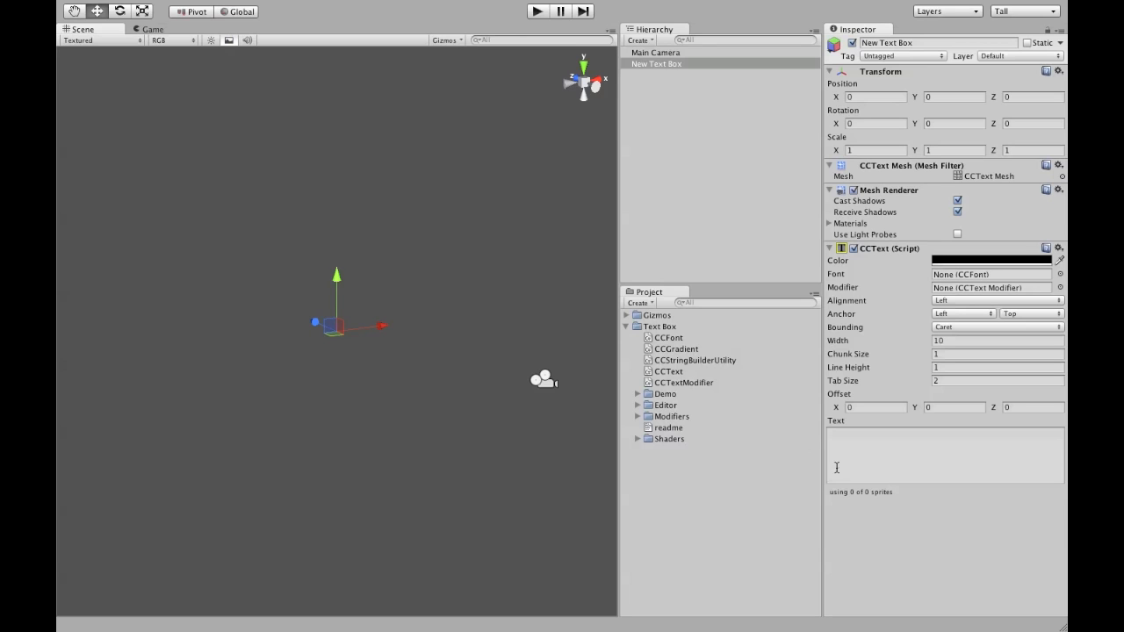
text(Hello)
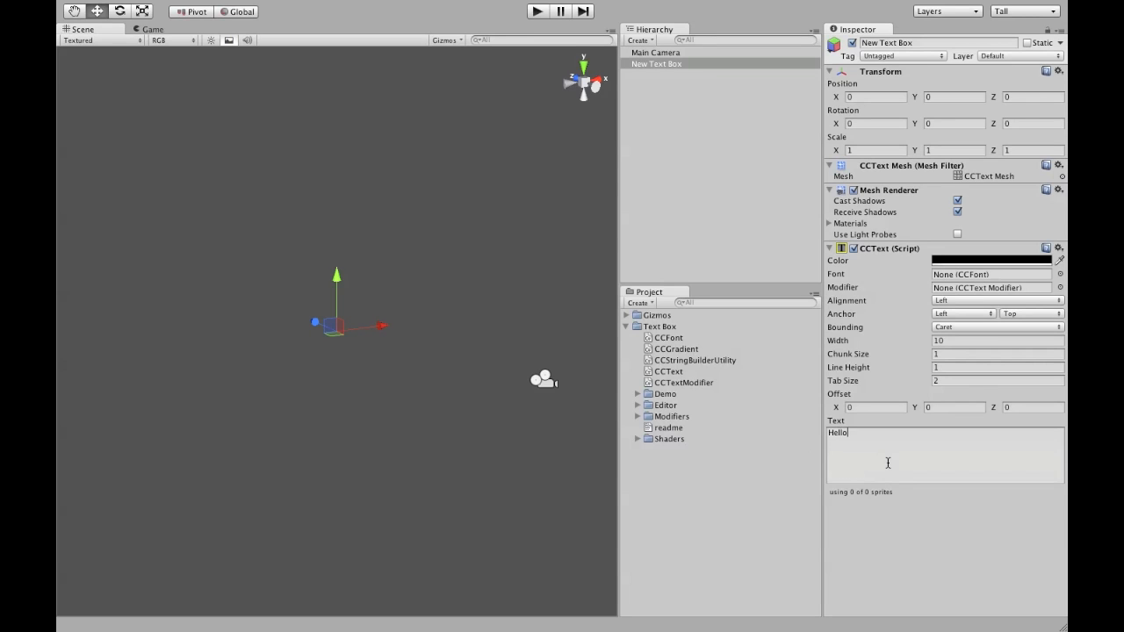
text(world)
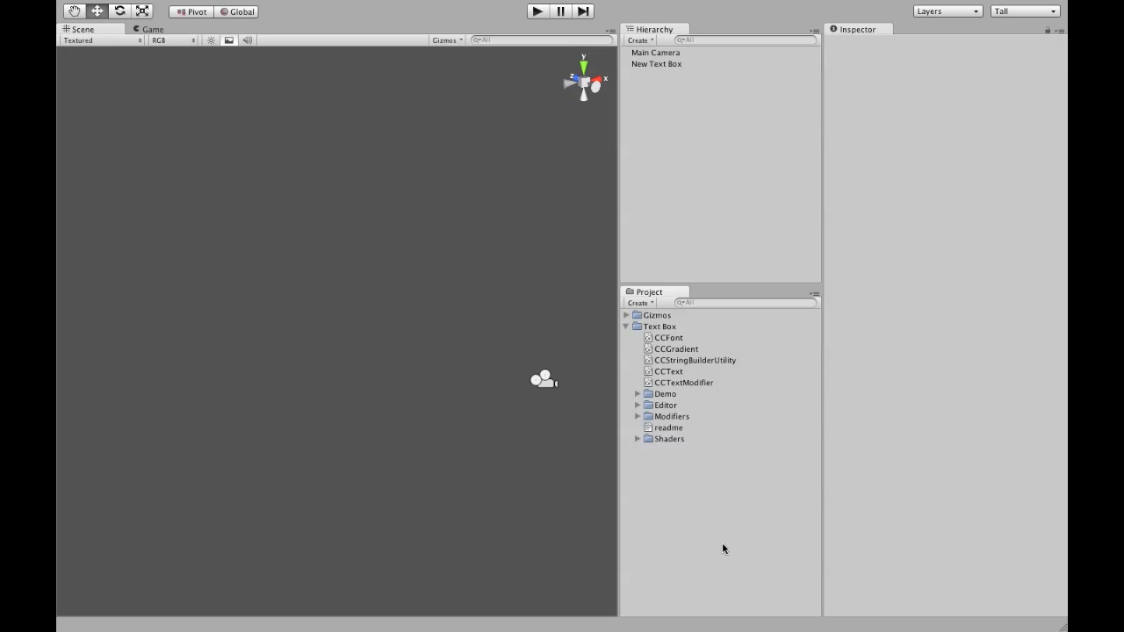
mouse_move(627, 336)
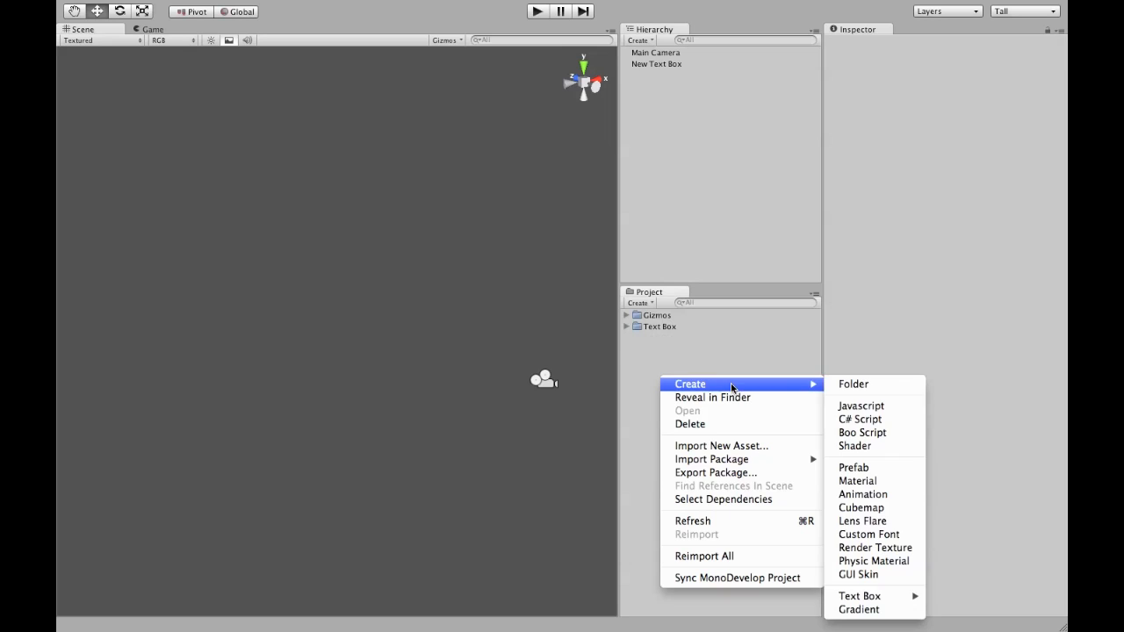
- Create a new project folder named 'Bleeding Cowboys'
click(853, 384)
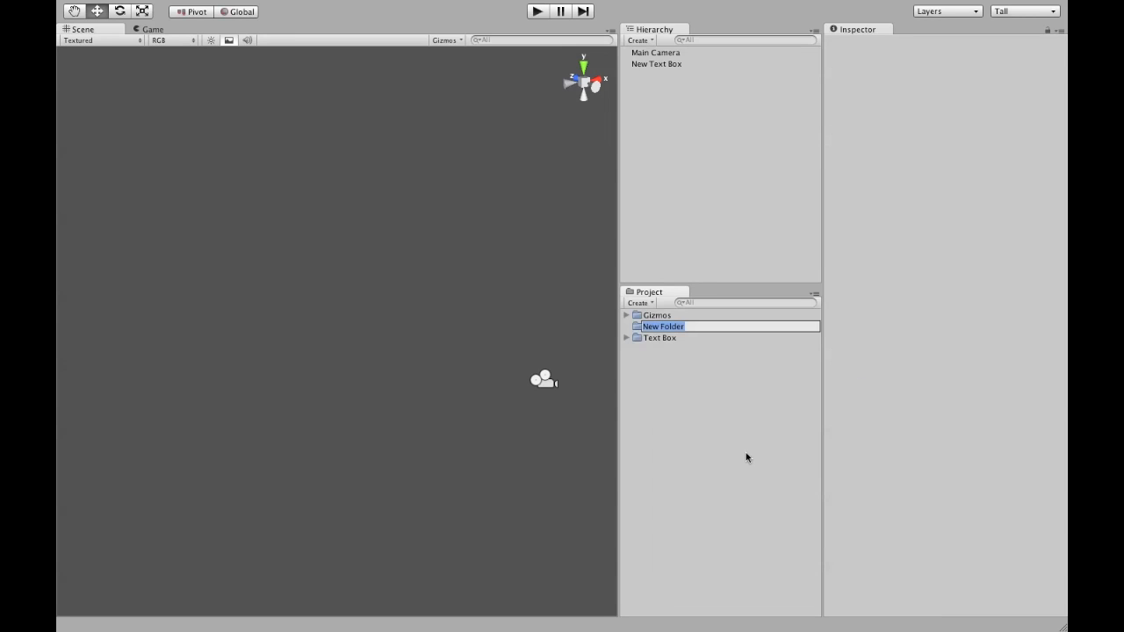
text(B)
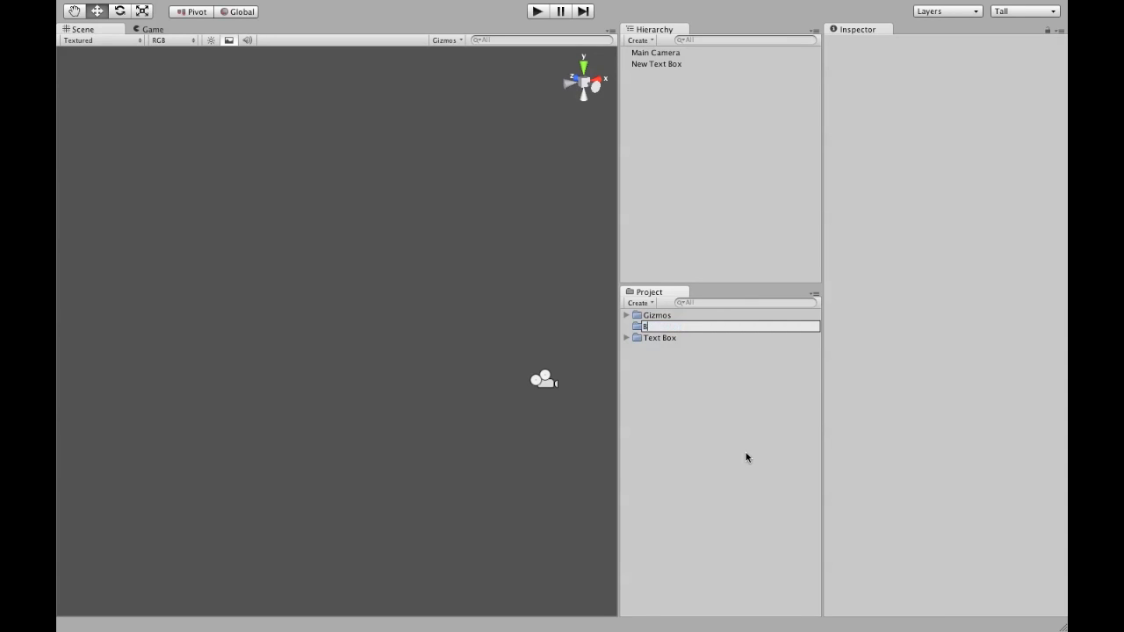
text(Bleeding Cow)
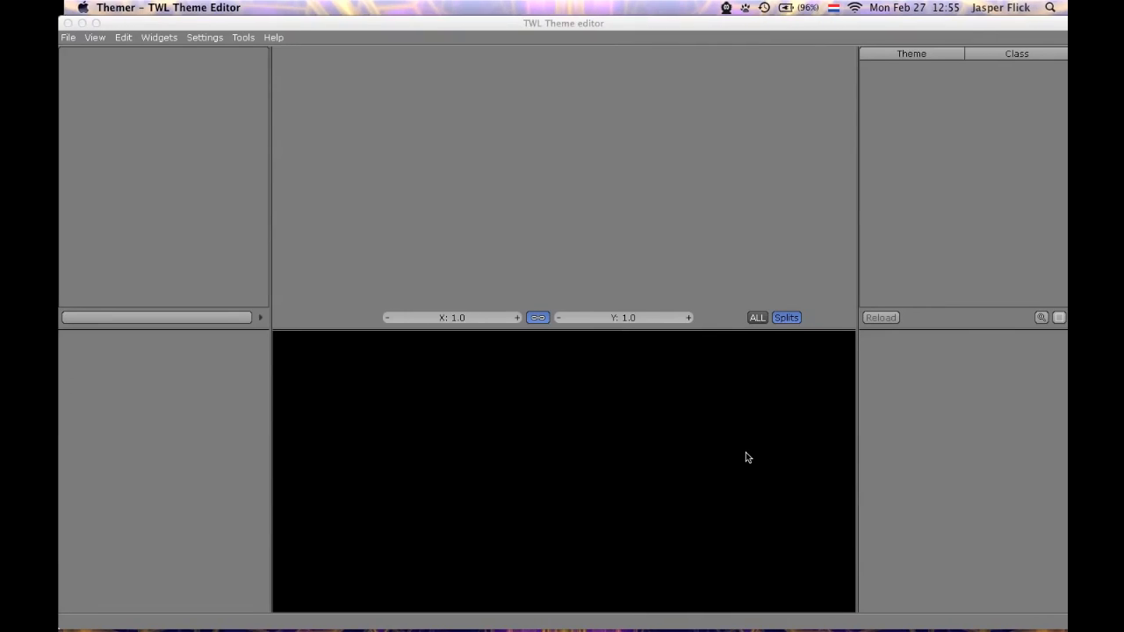
- Choose Create font... from the TWL Theme Editor's Tools menu
click(241, 37)
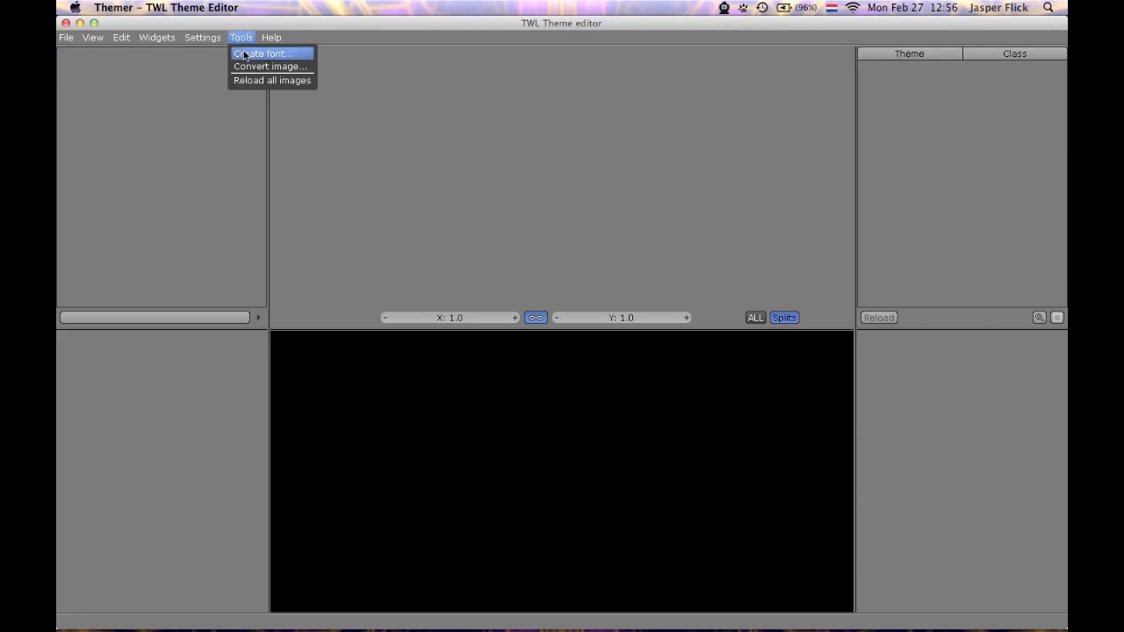
click(263, 54)
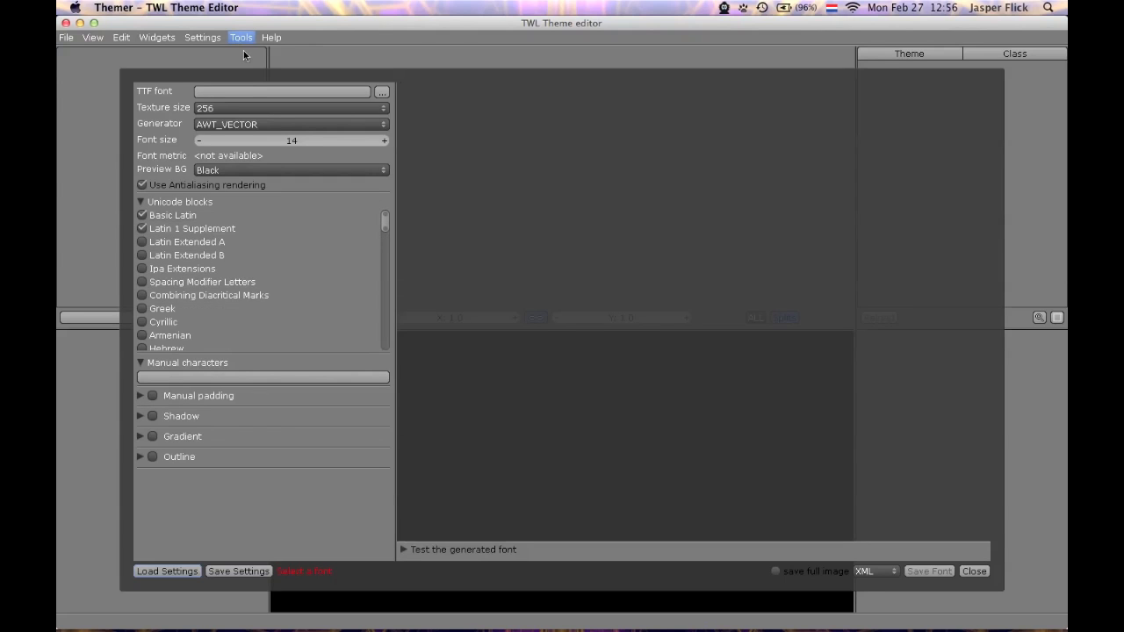
- Load Bleeding Cowboys.ttf at font size 30 with manual padding enabled
click(381, 91)
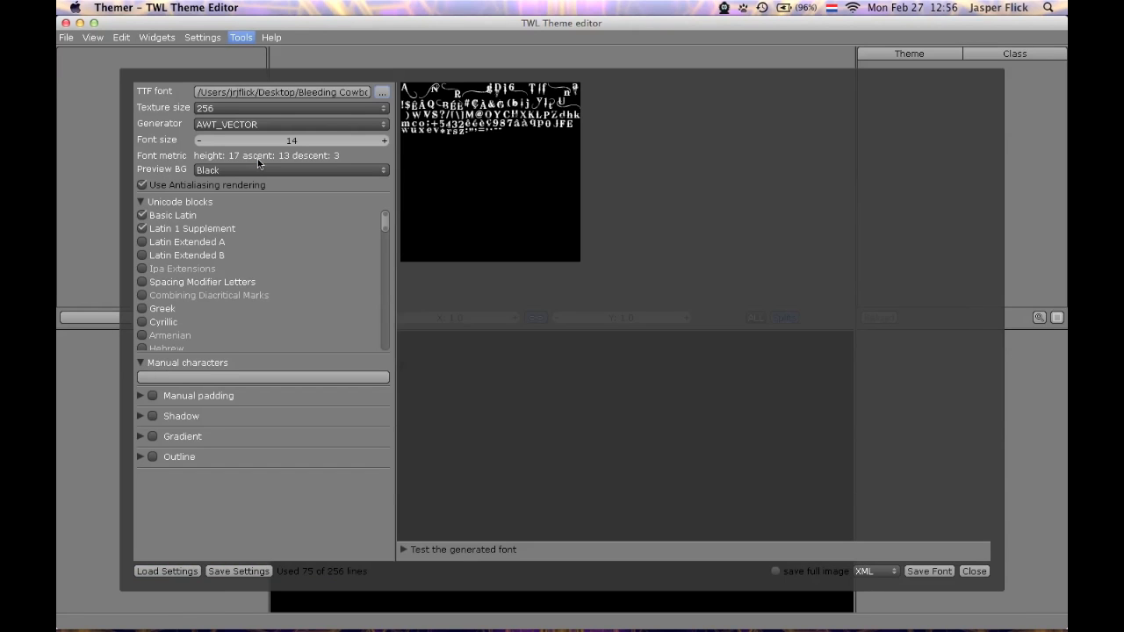
mouse_move(339, 143)
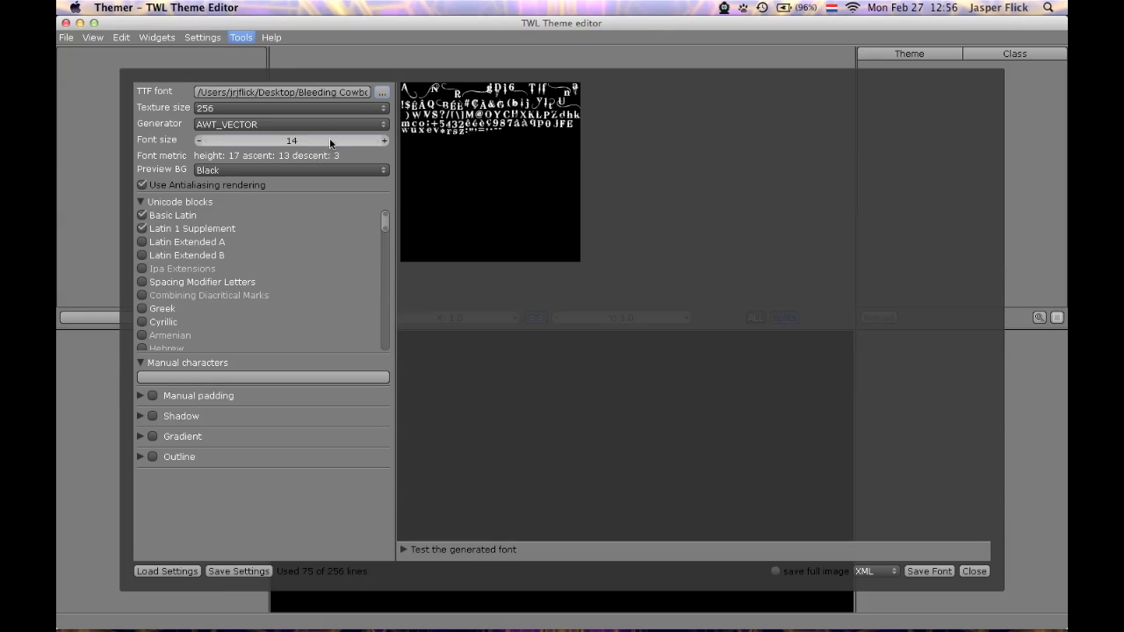
drag(291, 140, 377, 140)
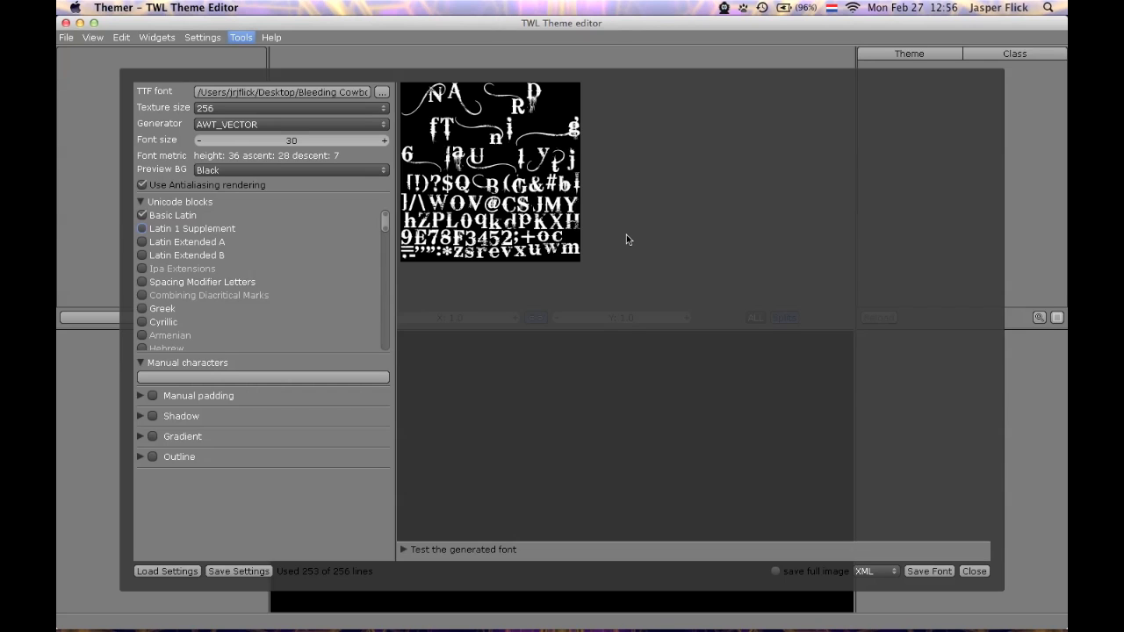
click(141, 397)
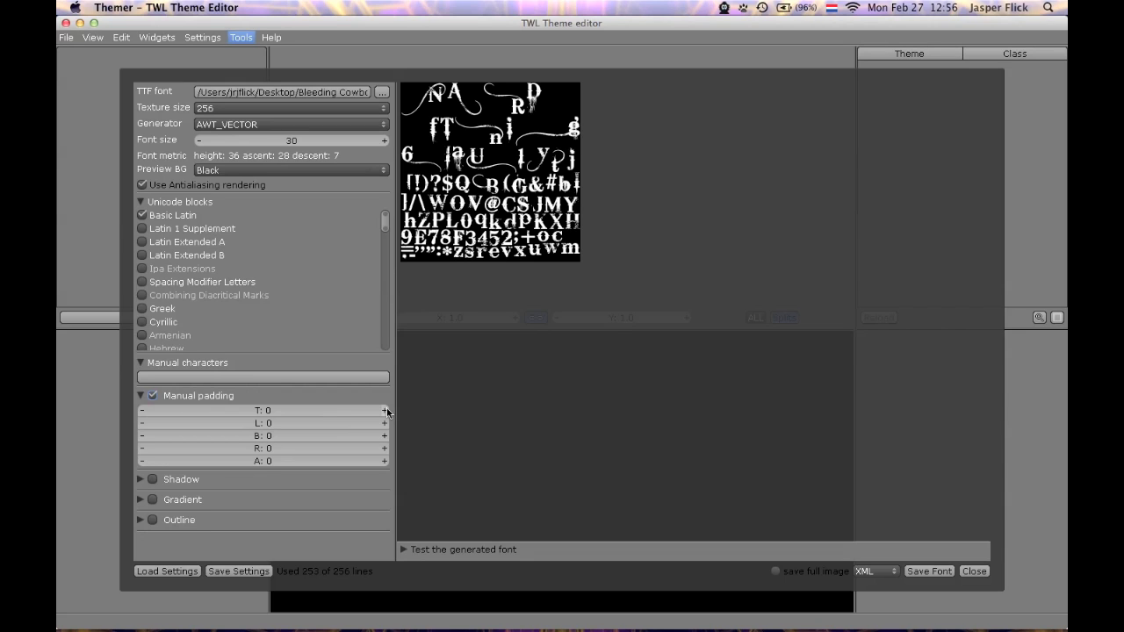
- Set top, left and right glyph padding to 3 and lower the font size to 22
click(384, 410)
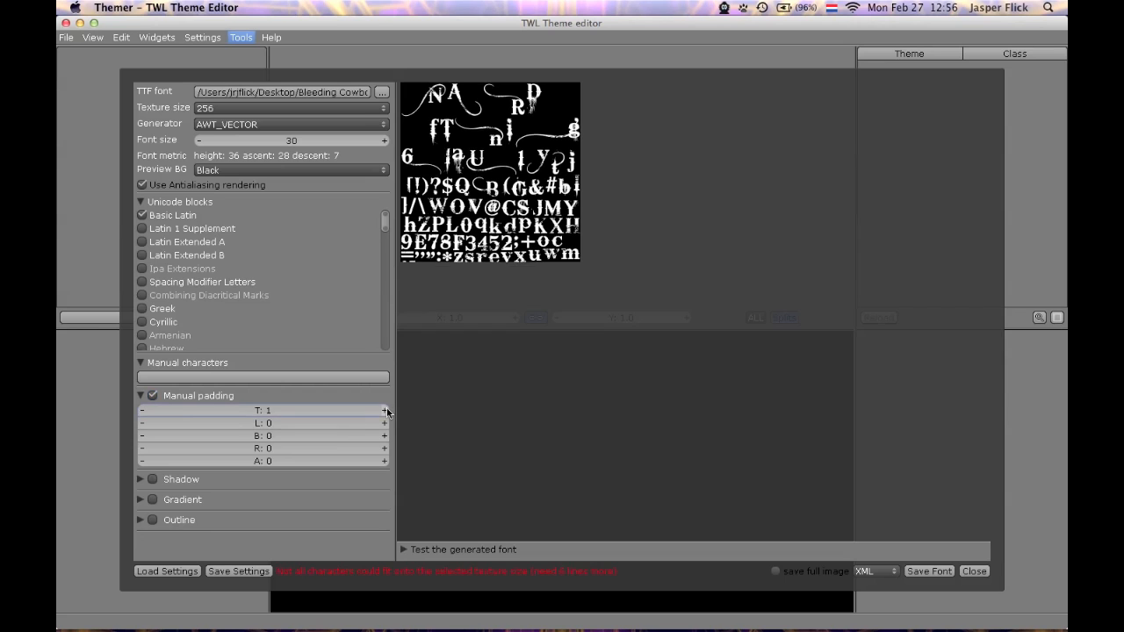
click(385, 410)
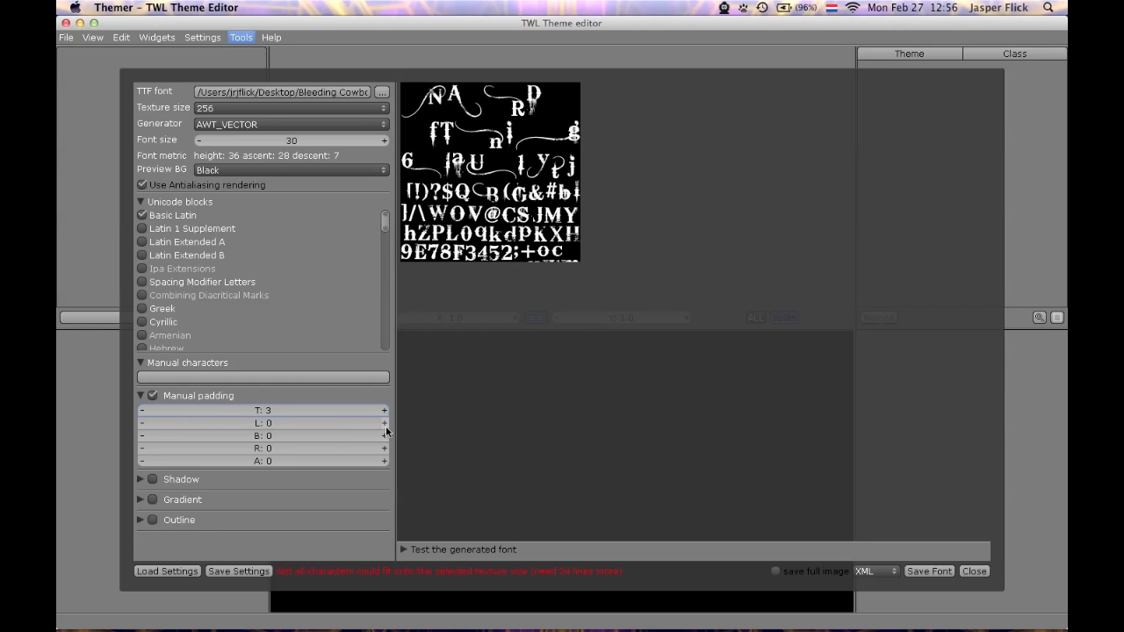
click(384, 423)
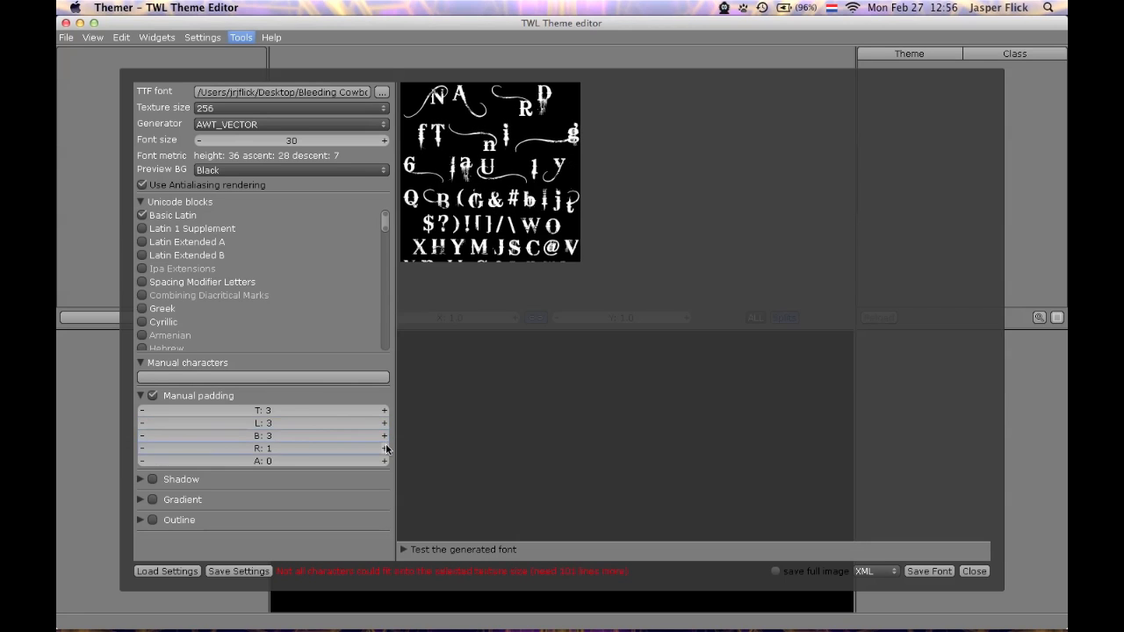
click(384, 448)
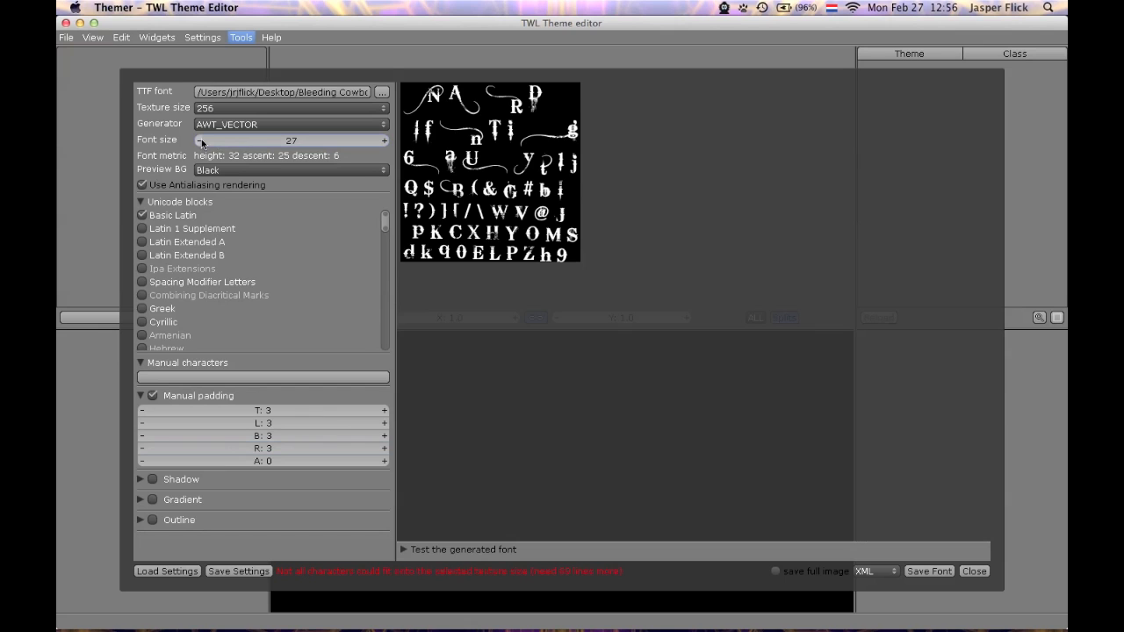
click(191, 139)
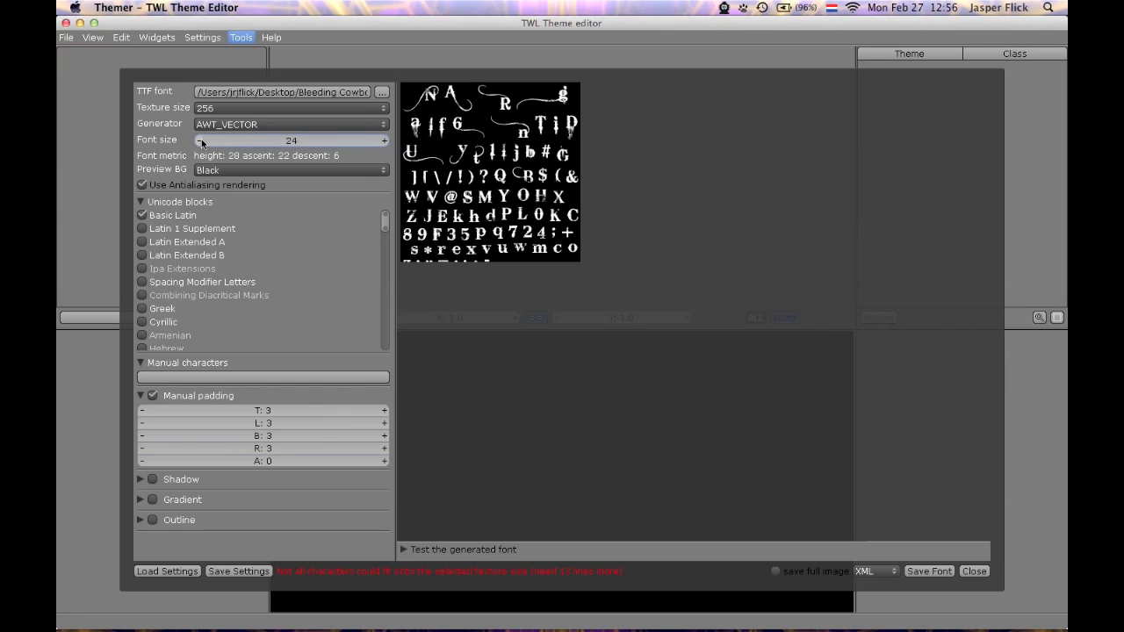
click(199, 141)
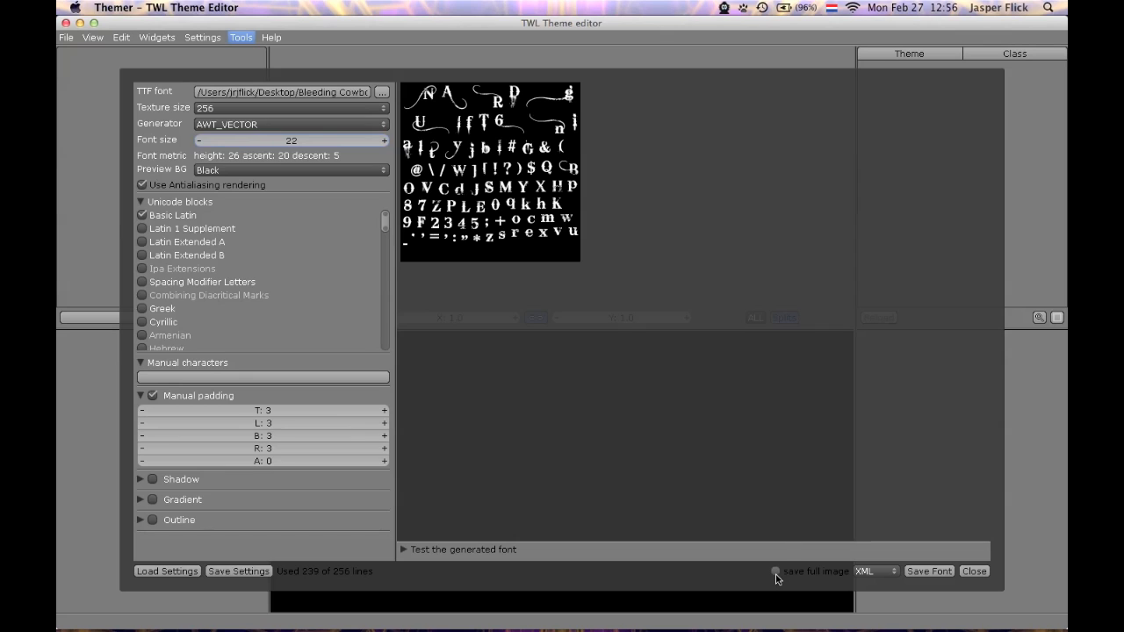
mouse_move(776, 580)
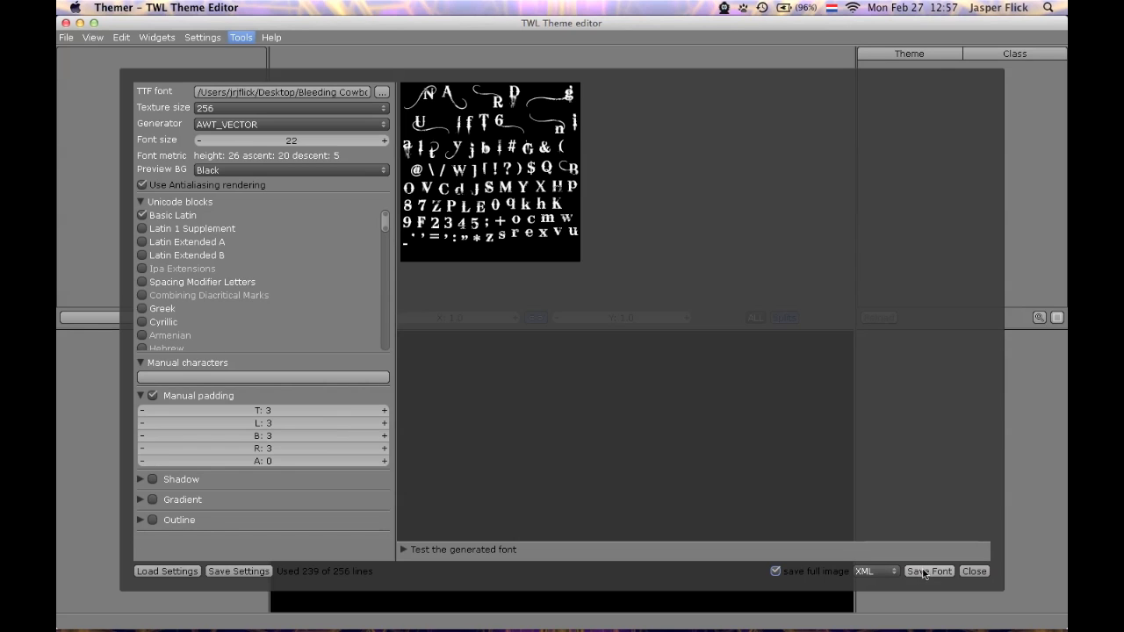
- Save the font into Desktop/Demo/Assets/Bleeding Cowboys and expand that folder in Unity
click(929, 571)
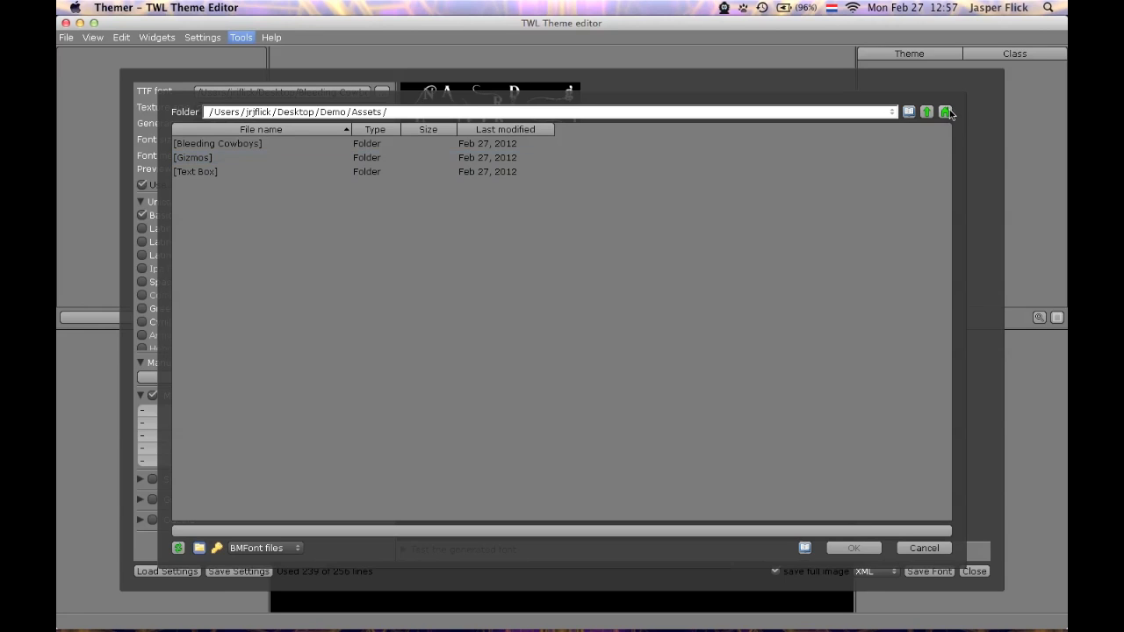
click(927, 112)
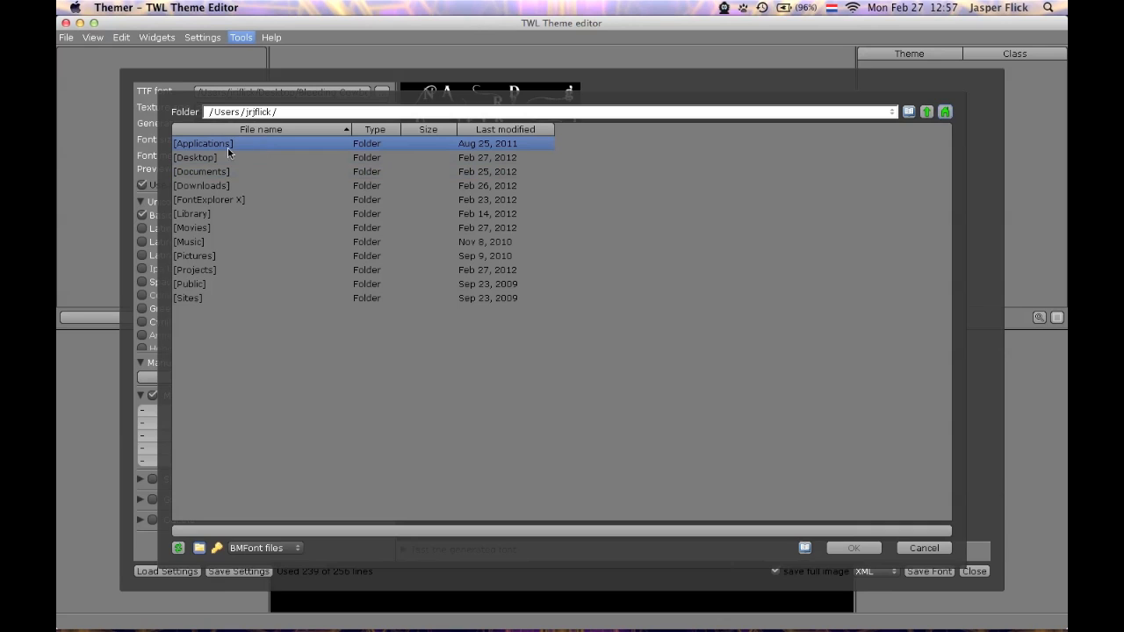
double_click(195, 157)
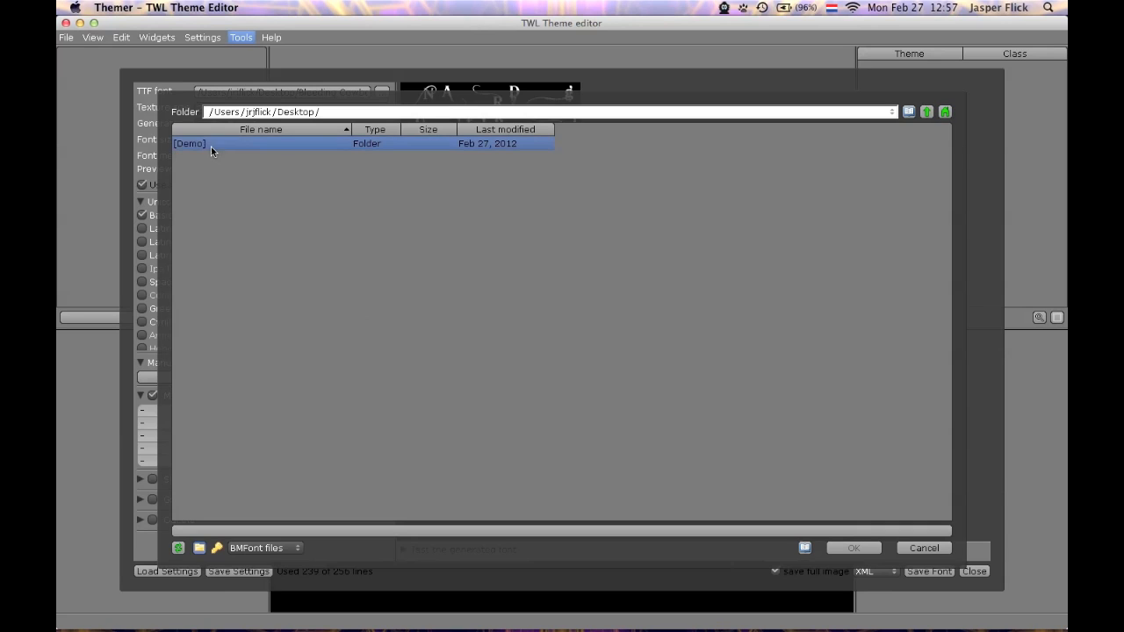
double_click(189, 143)
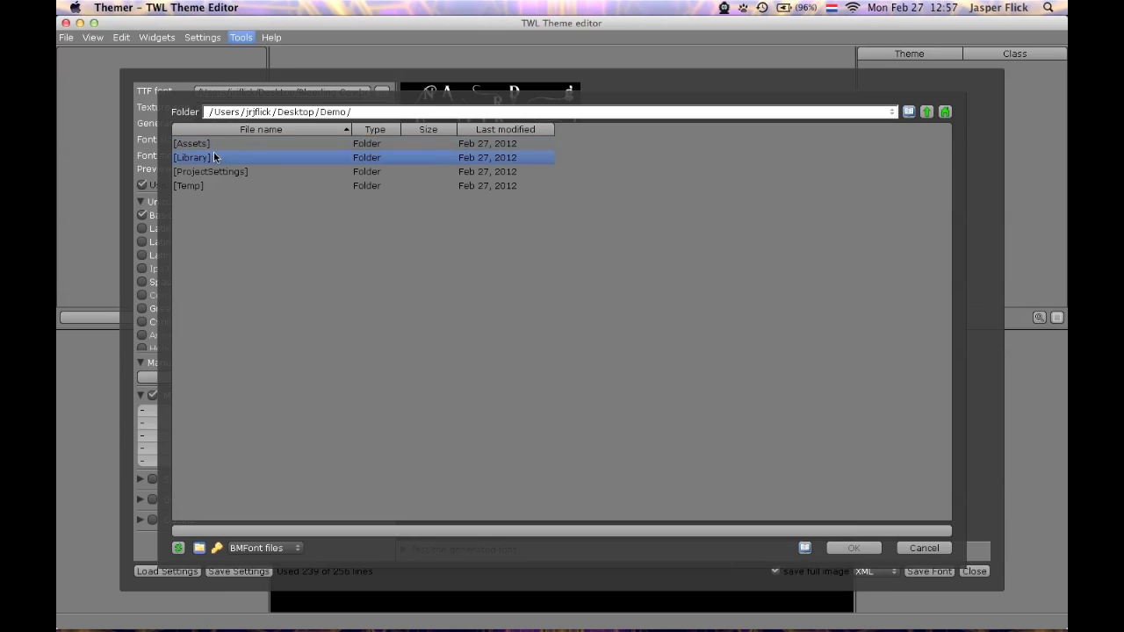
double_click(191, 143)
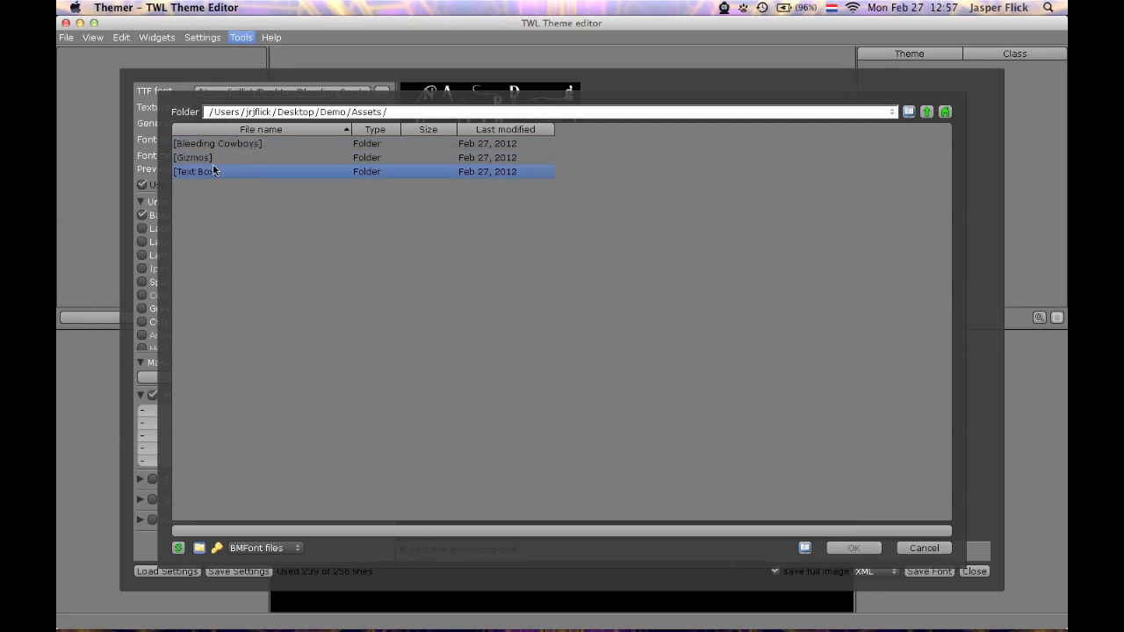
double_click(217, 143)
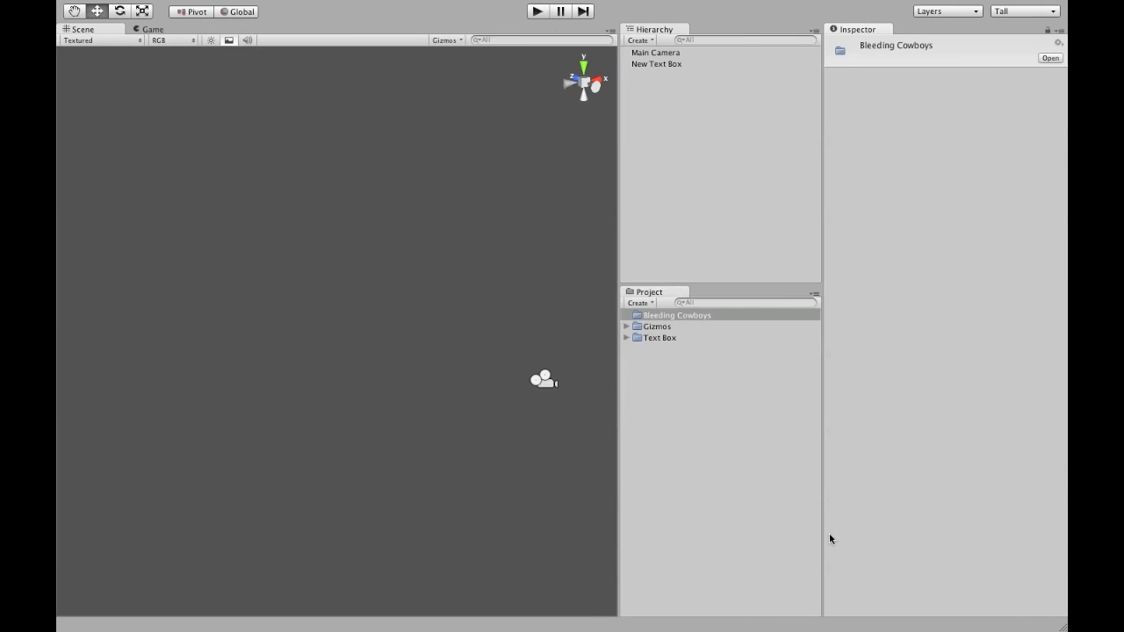
click(676, 315)
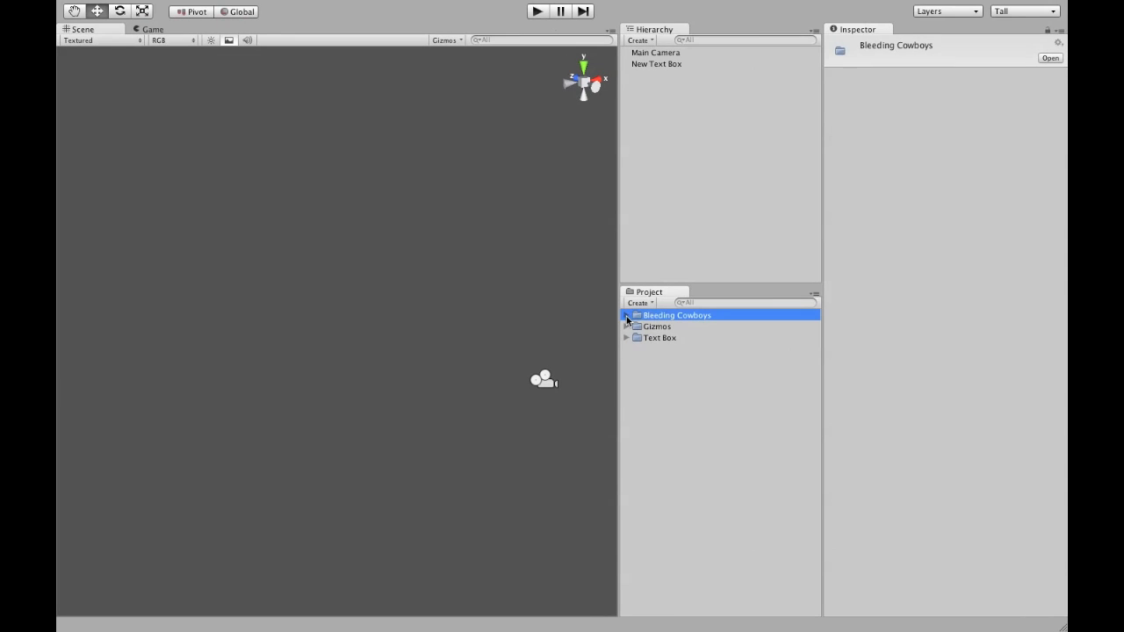
click(627, 315)
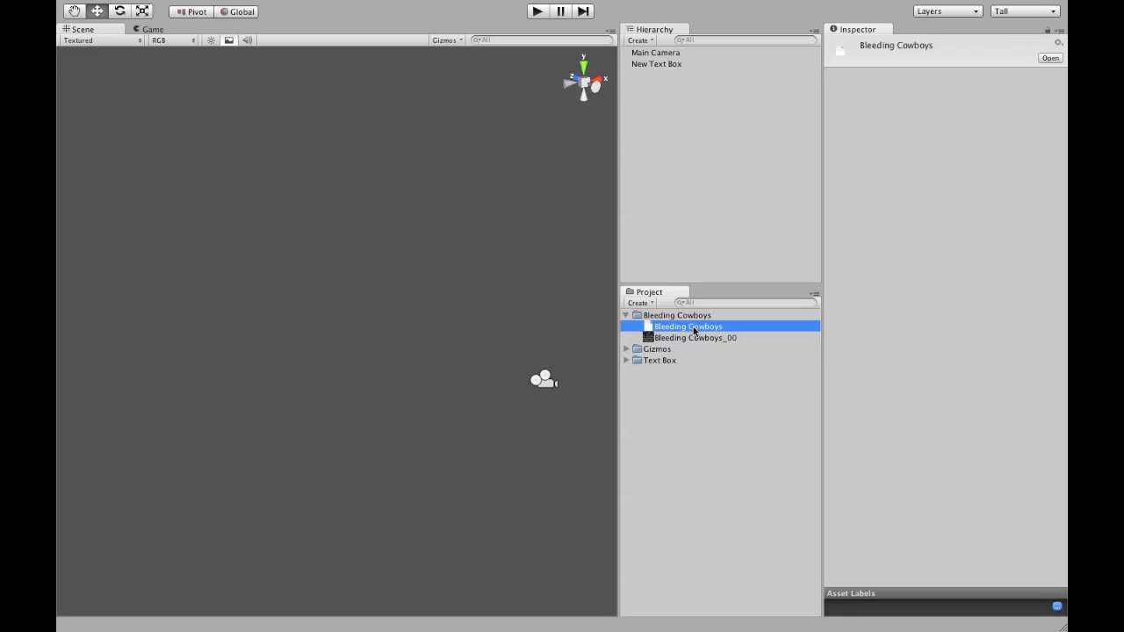
- Create a Text Box Font asset named 'Bleeding Cowboys' and import Bleeding Cowboys.fnt into it
right_click(689, 326)
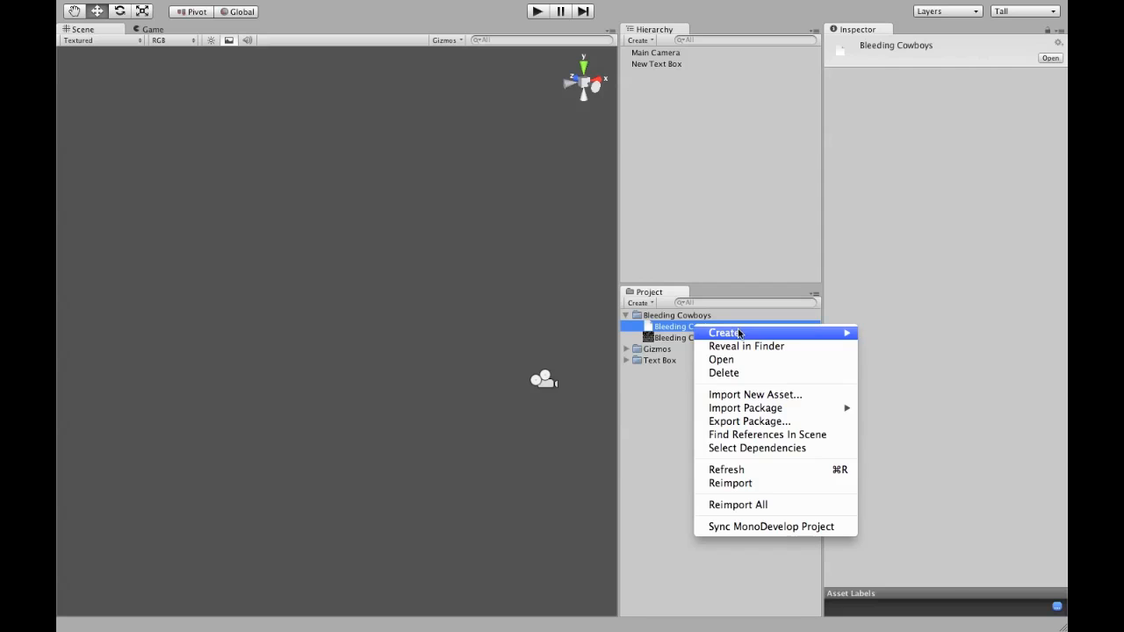
mouse_move(899, 545)
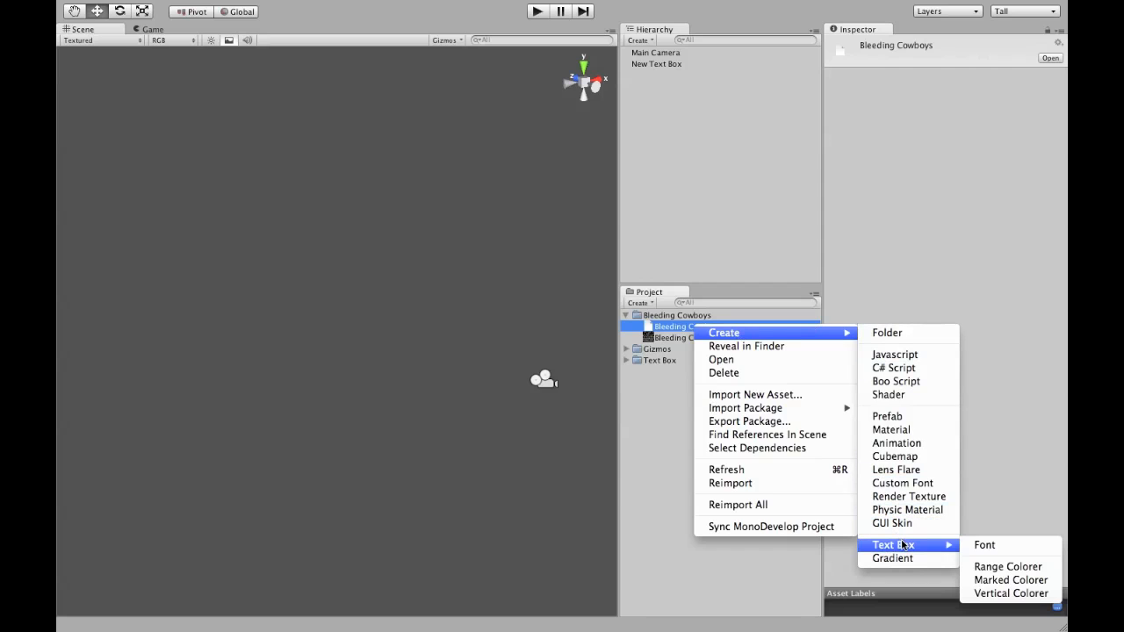
click(986, 544)
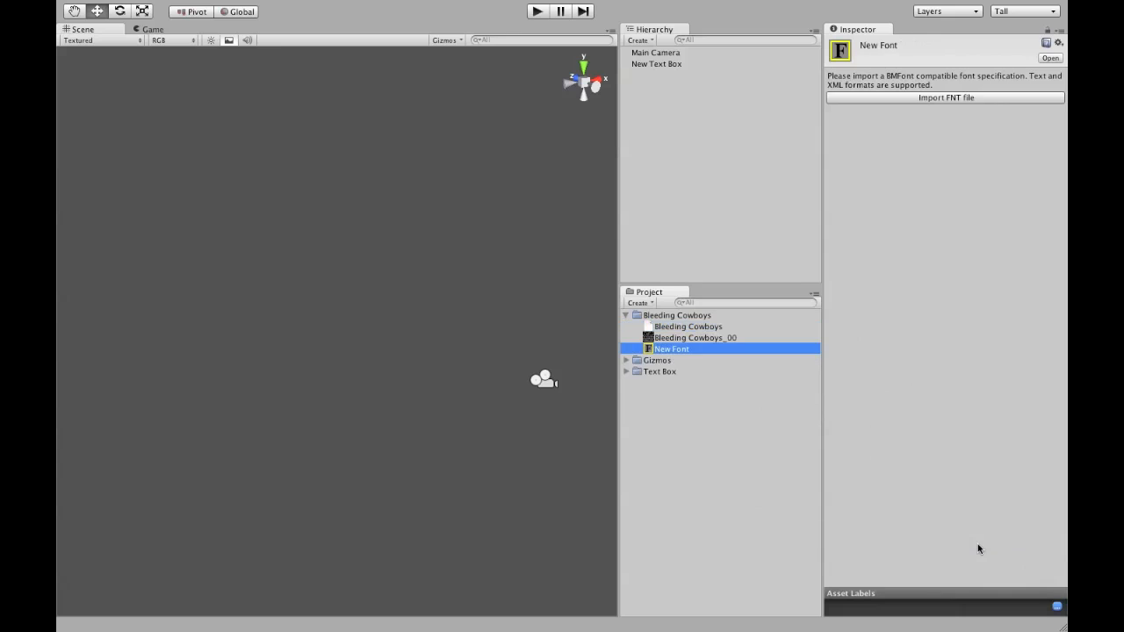
double_click(672, 349)
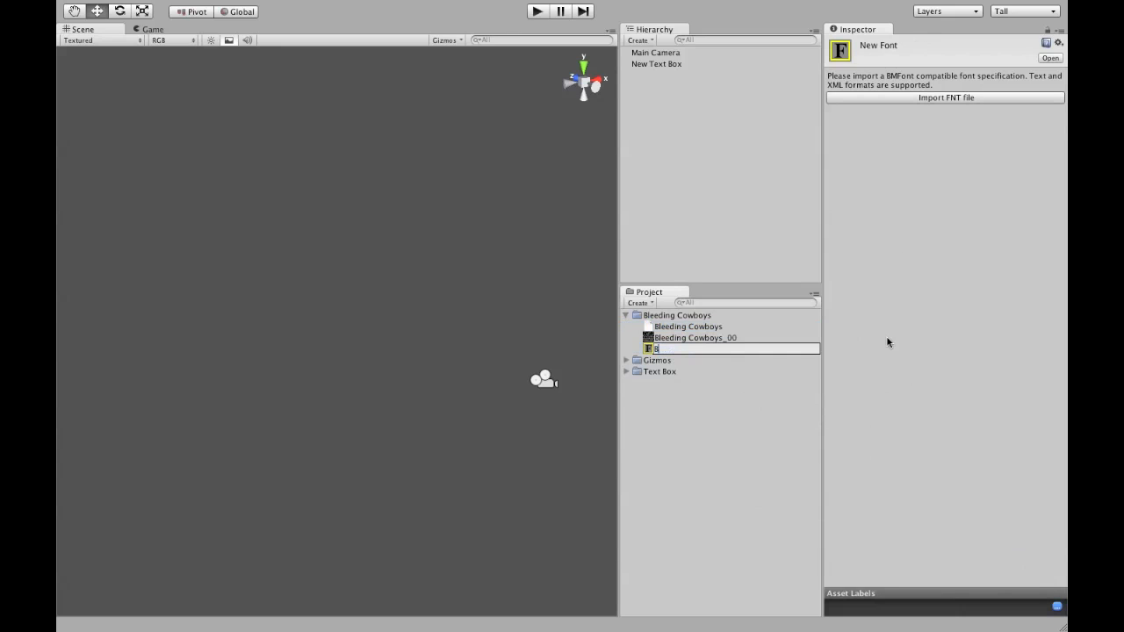
text(Bleeding Cowboys)
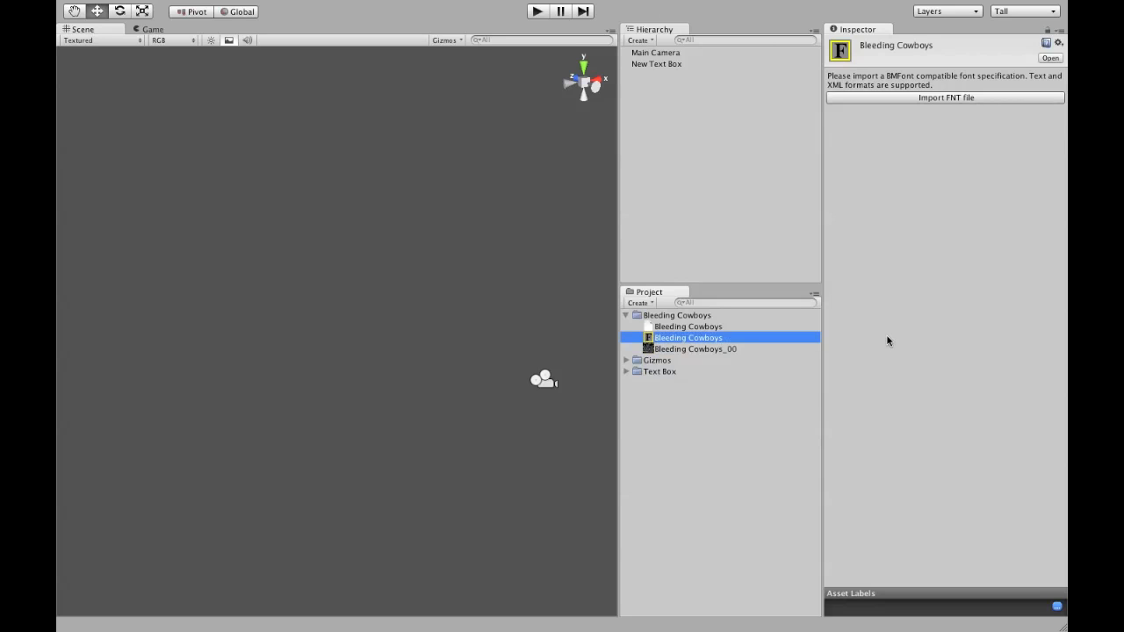
click(946, 97)
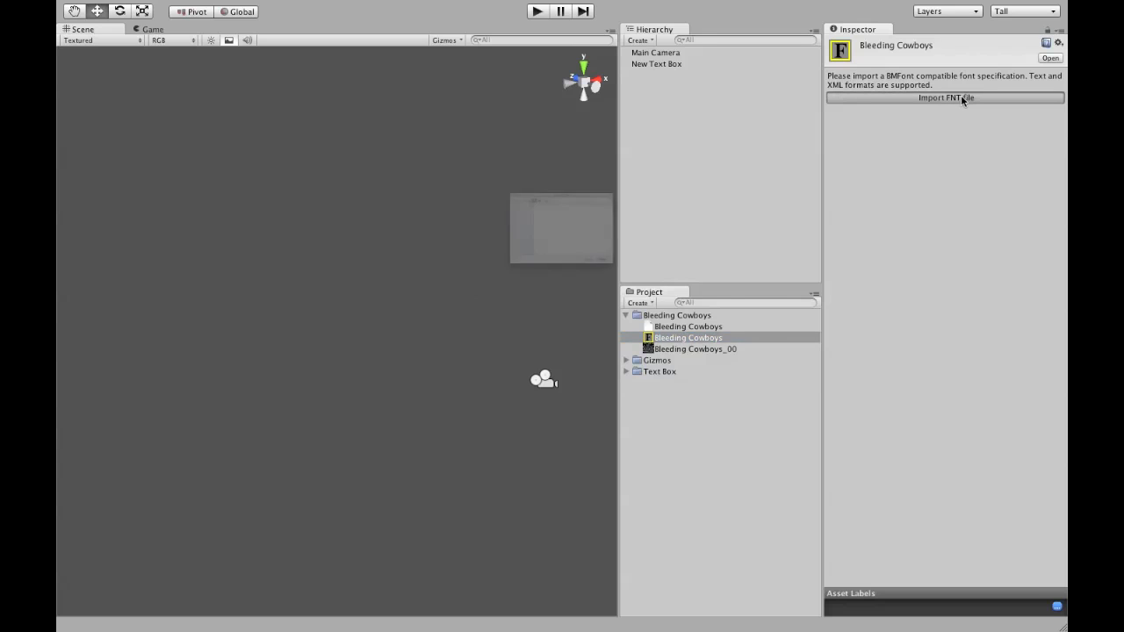
click(947, 97)
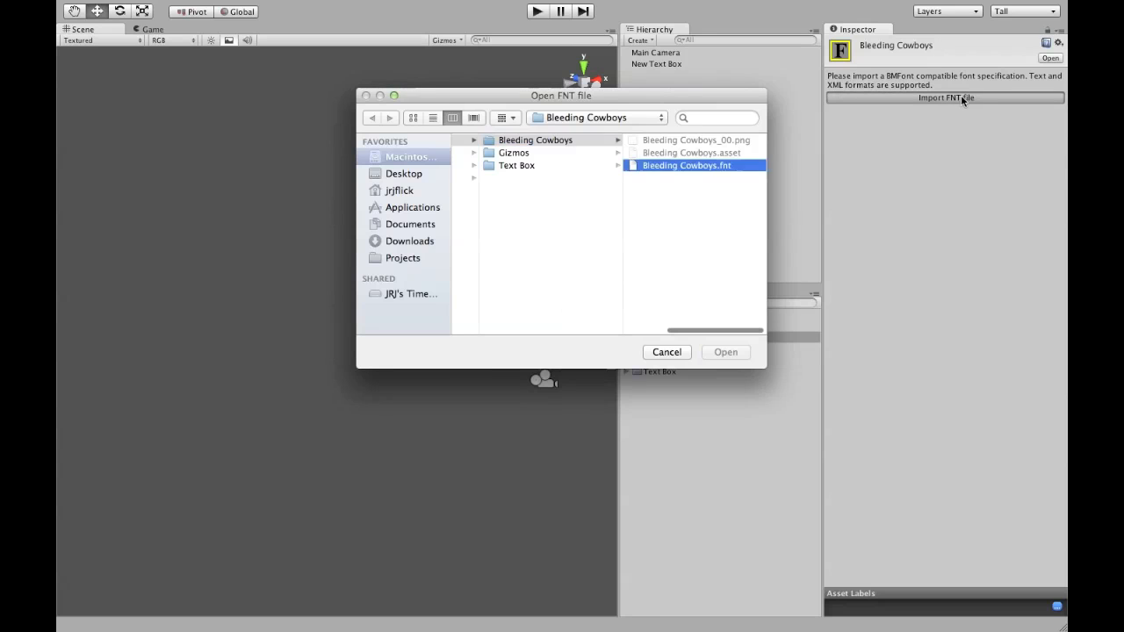
click(725, 353)
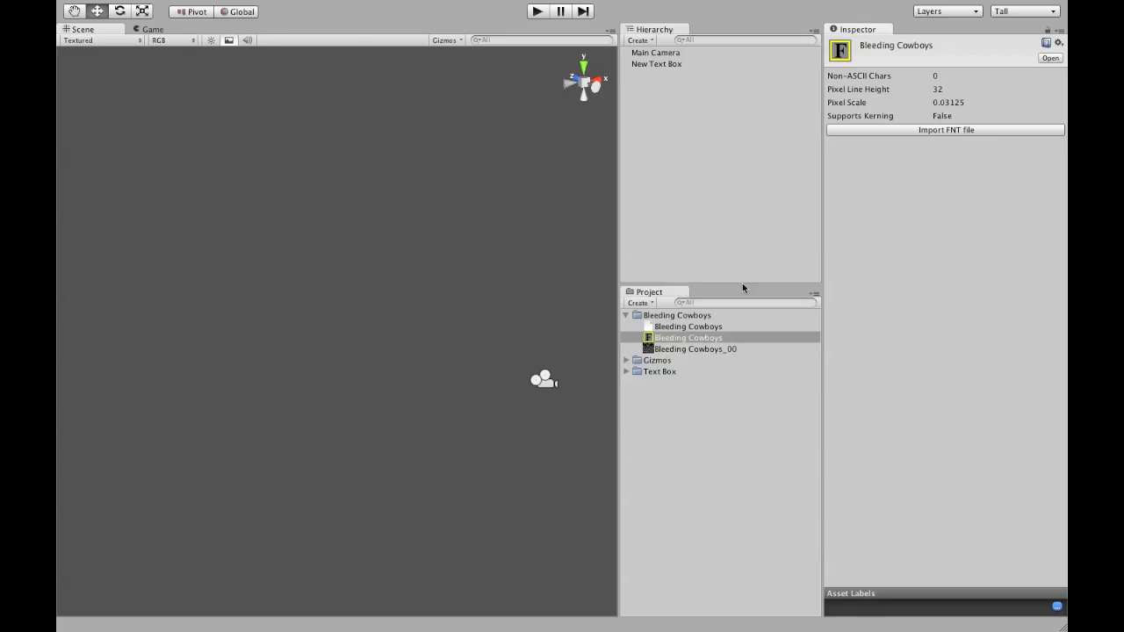
- Assign the Bleeding Cowboys font asset to the New Text Box's CCText Font field
click(667, 63)
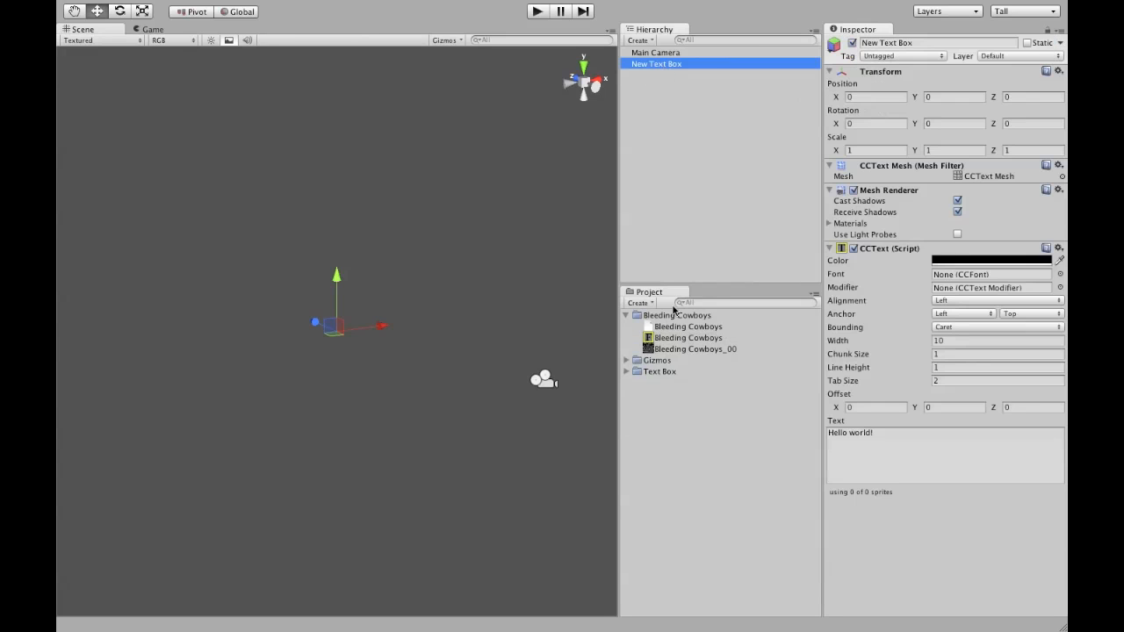
click(687, 337)
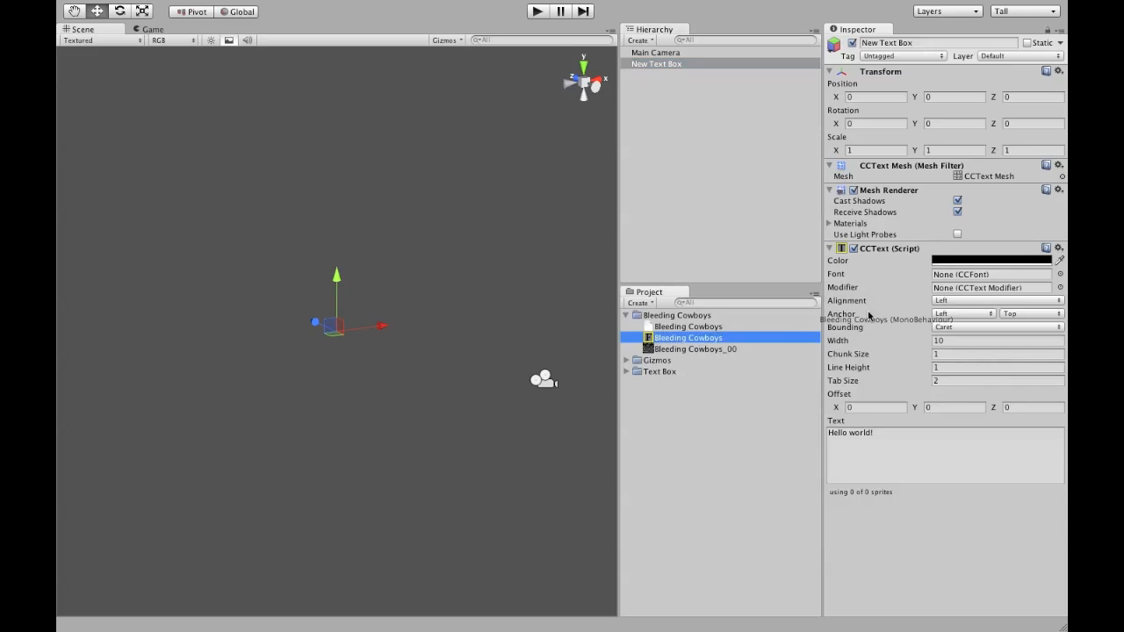
click(688, 337)
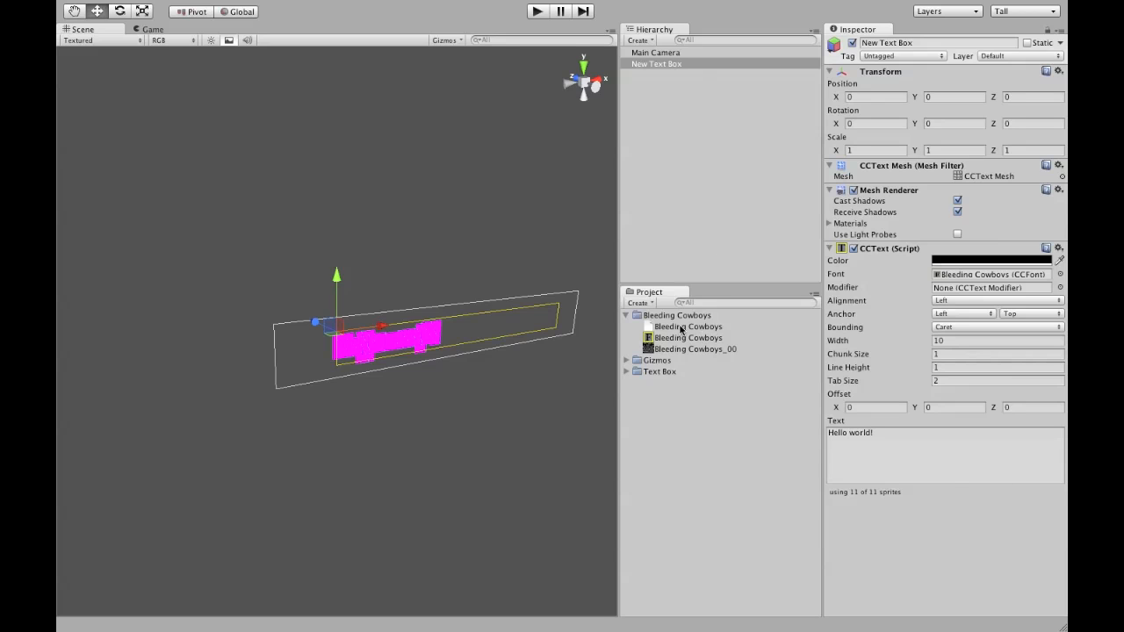
- Create a new material named 'Bleeding Cowboys' in the project folder
right_click(676, 314)
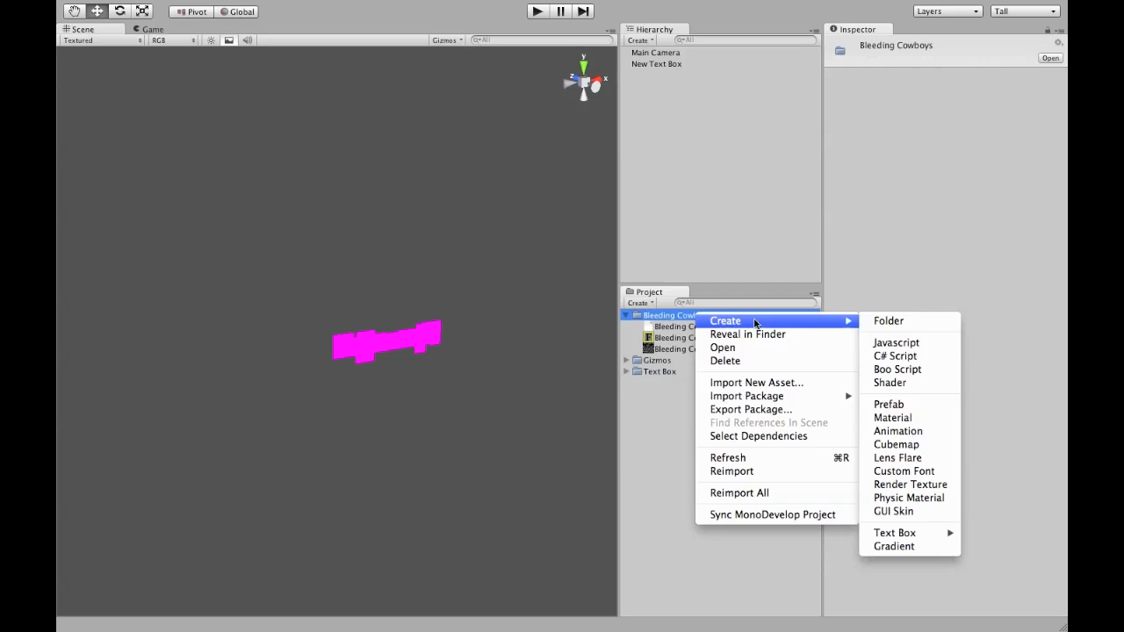
click(892, 417)
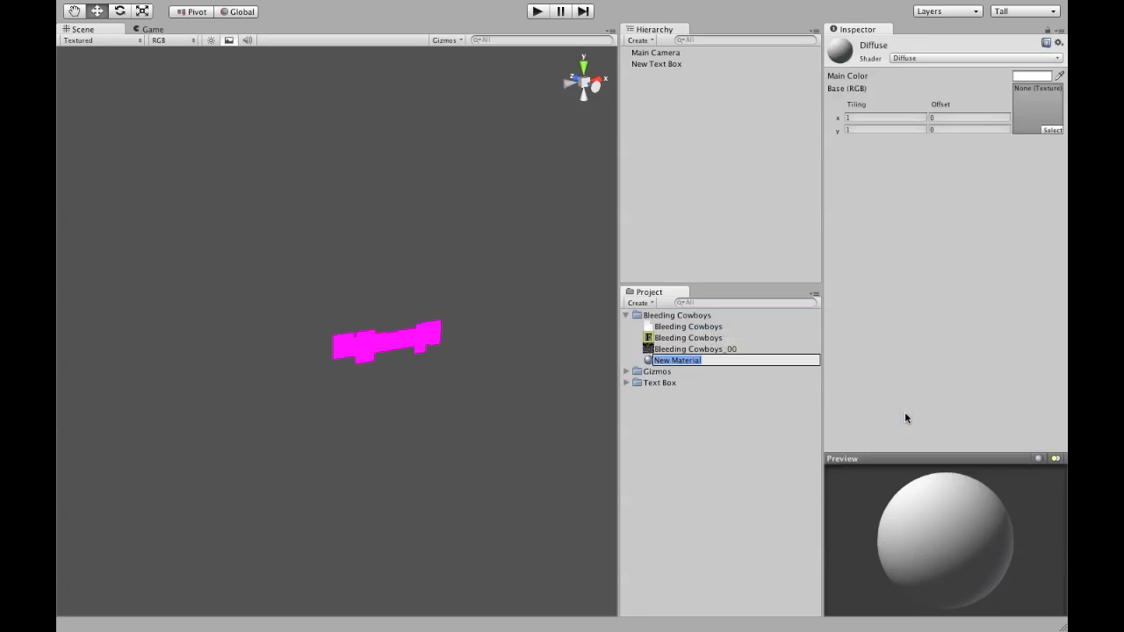
text(Bleeding)
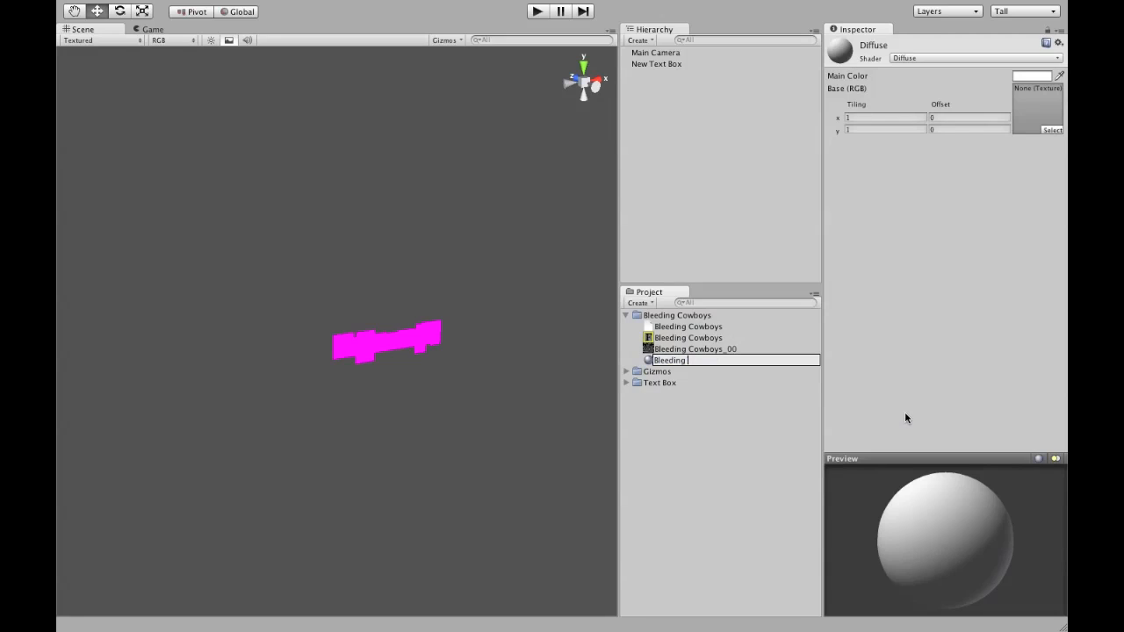
text(Cowboys)
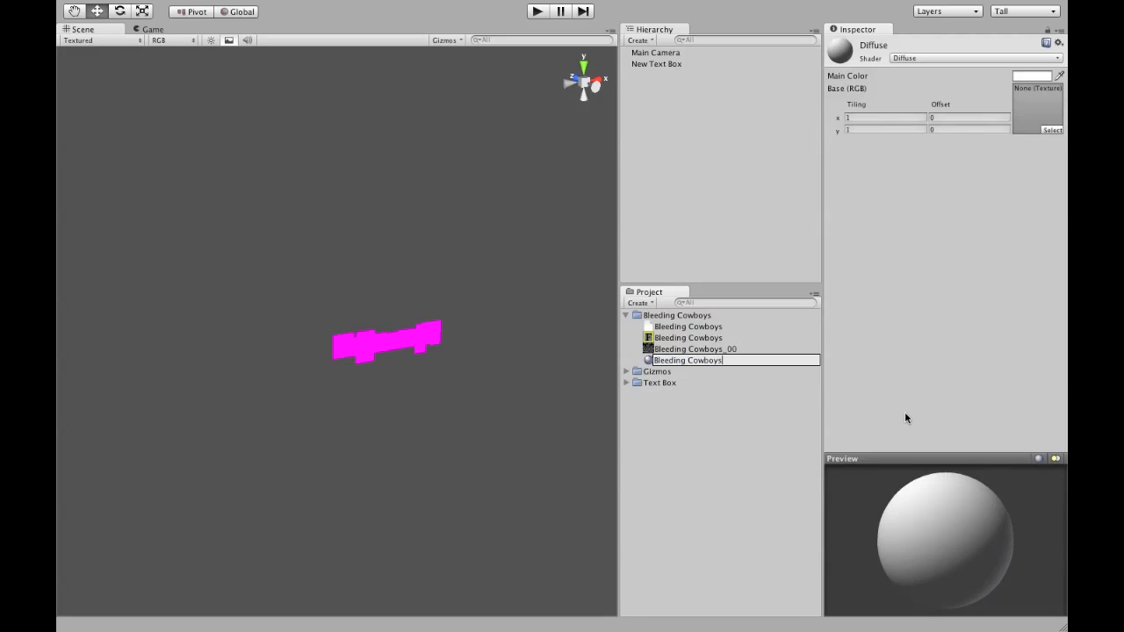
click(688, 349)
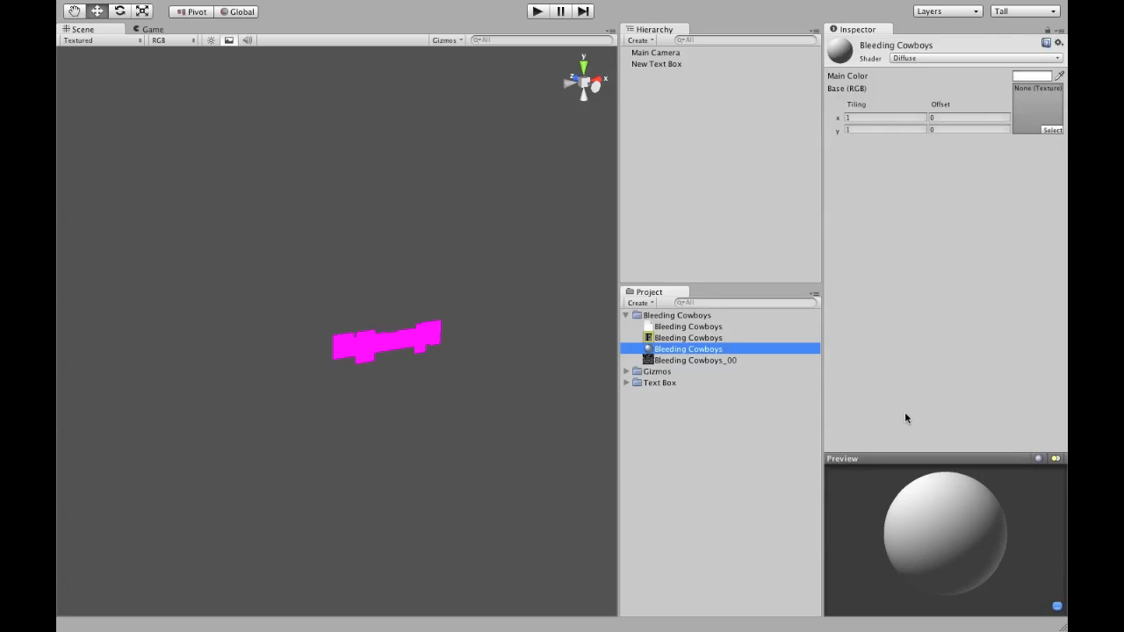
mouse_move(975, 65)
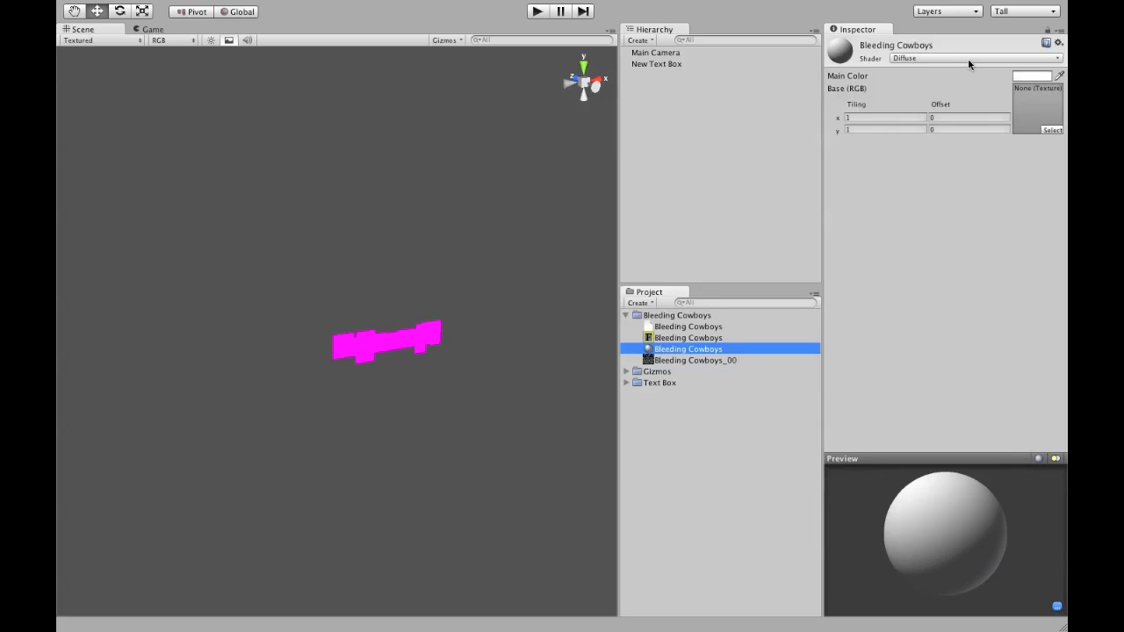
- Set the Bleeding Cowboys material's shader to Text Box/Alpha Blend
click(971, 59)
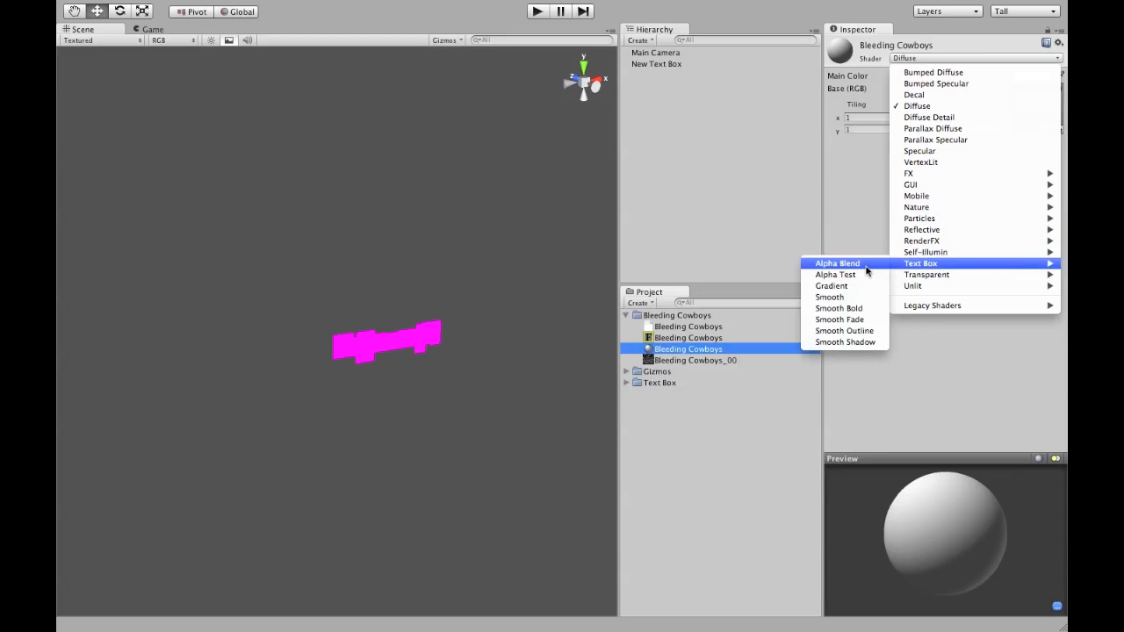
click(837, 264)
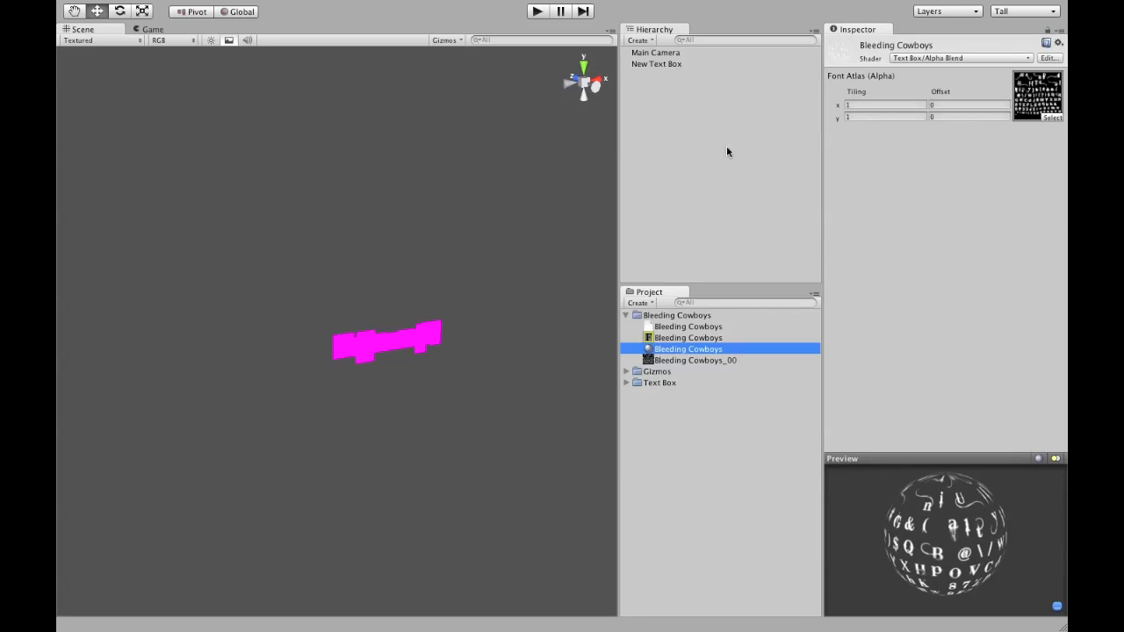
click(662, 63)
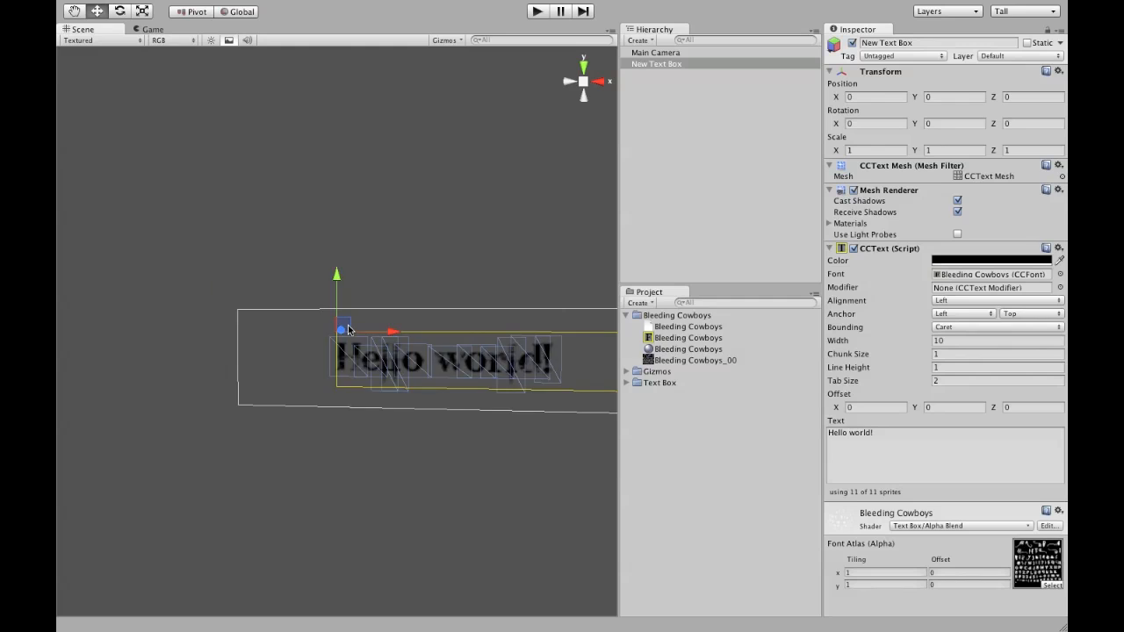
- Move the Hello world! box left, narrow it to width 7.02, center-align and recolour the text
drag(343, 329, 123, 307)
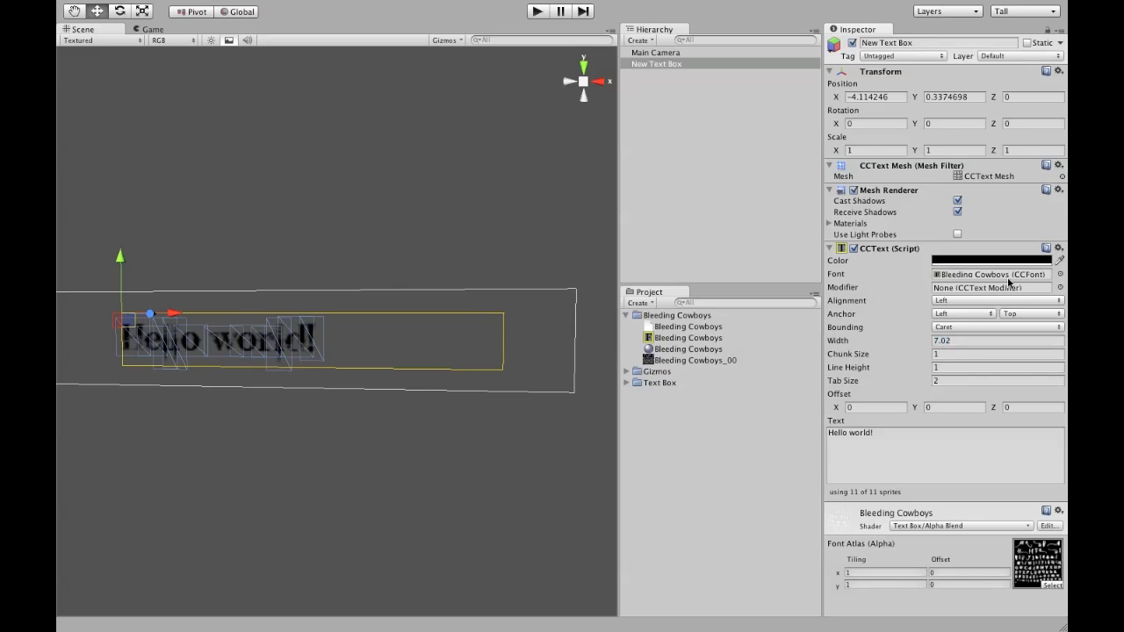
click(993, 301)
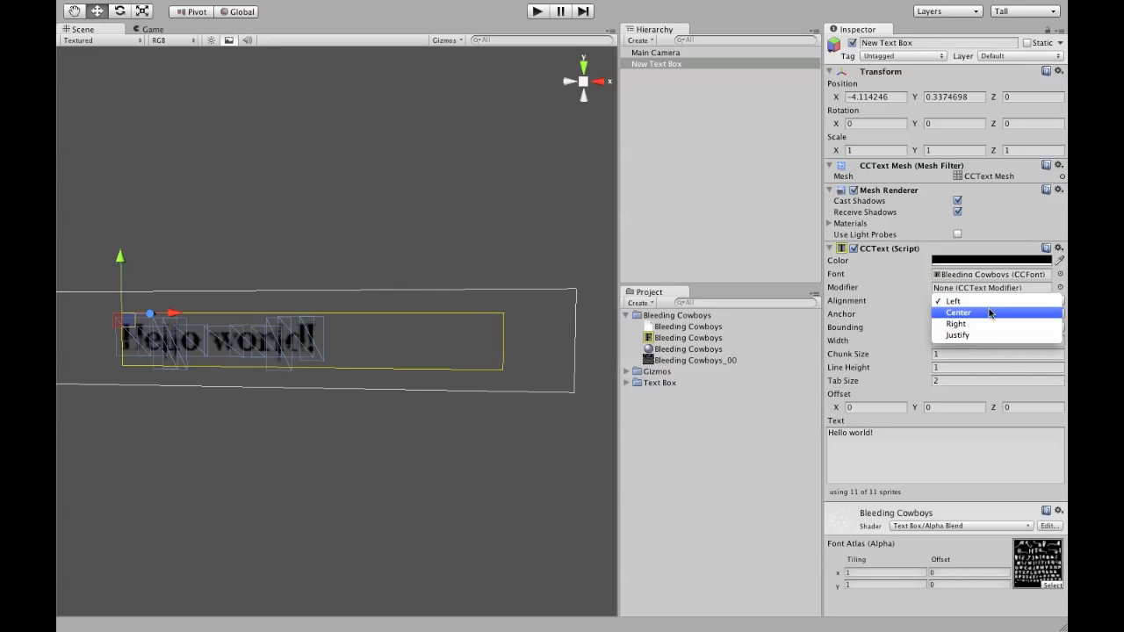
click(958, 313)
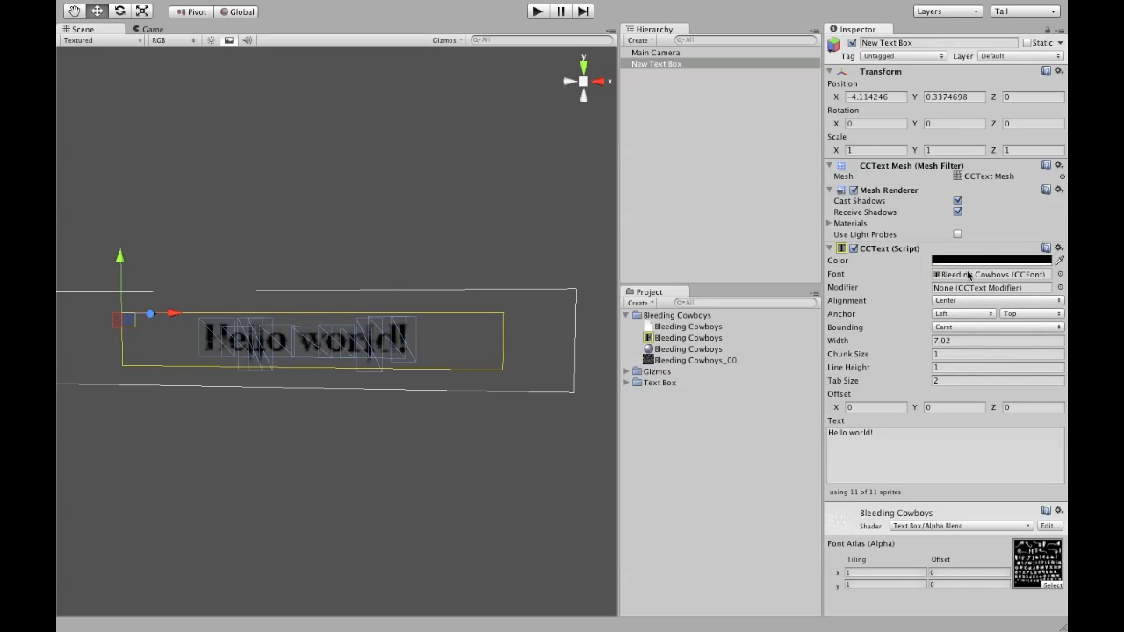
click(997, 261)
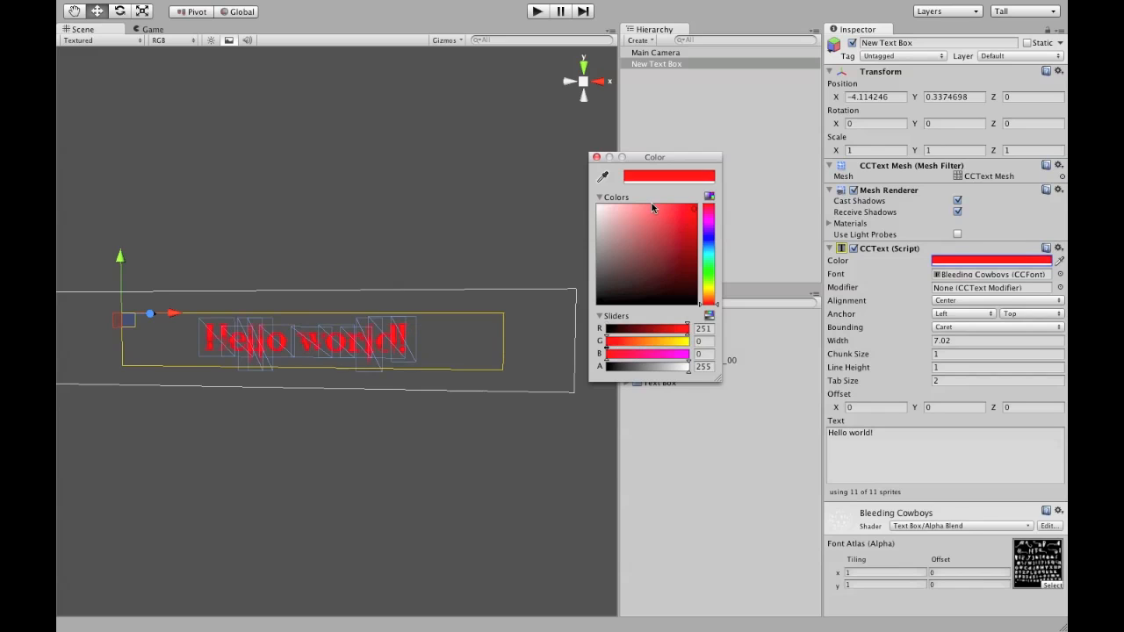
click(602, 209)
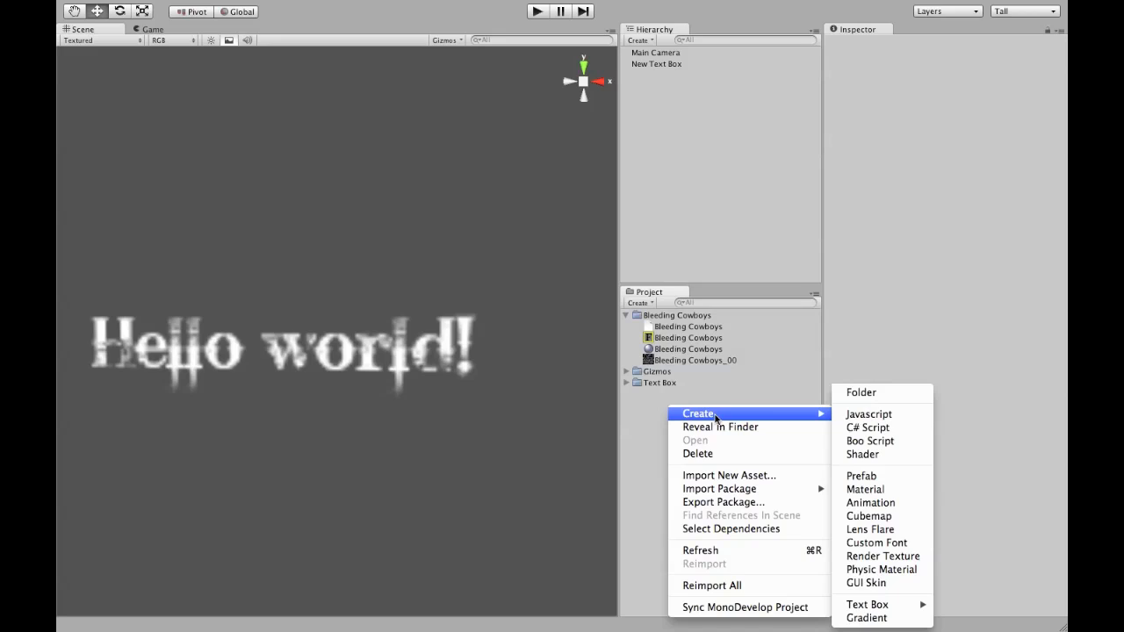
mouse_move(719, 488)
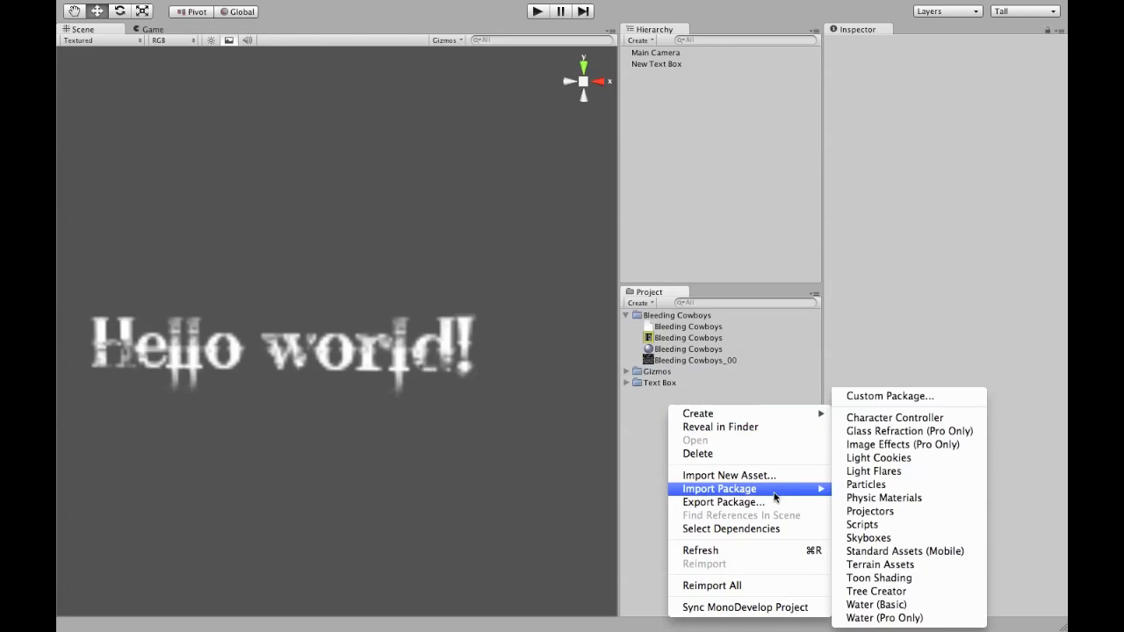
- Import the distance-map unitypackage as a custom package
click(935, 404)
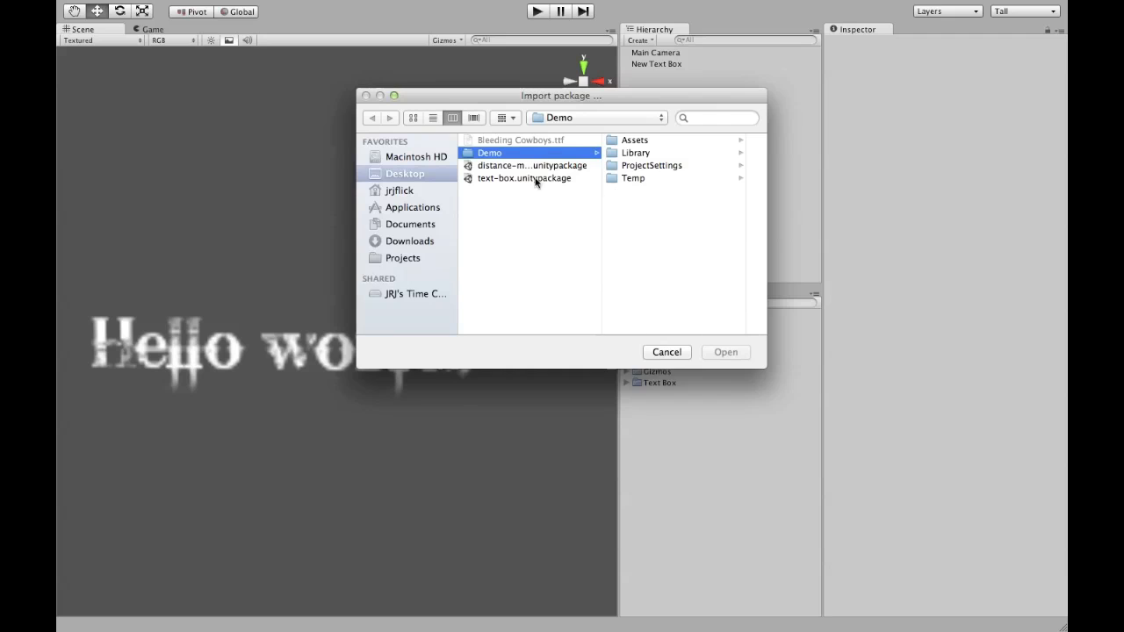
click(726, 352)
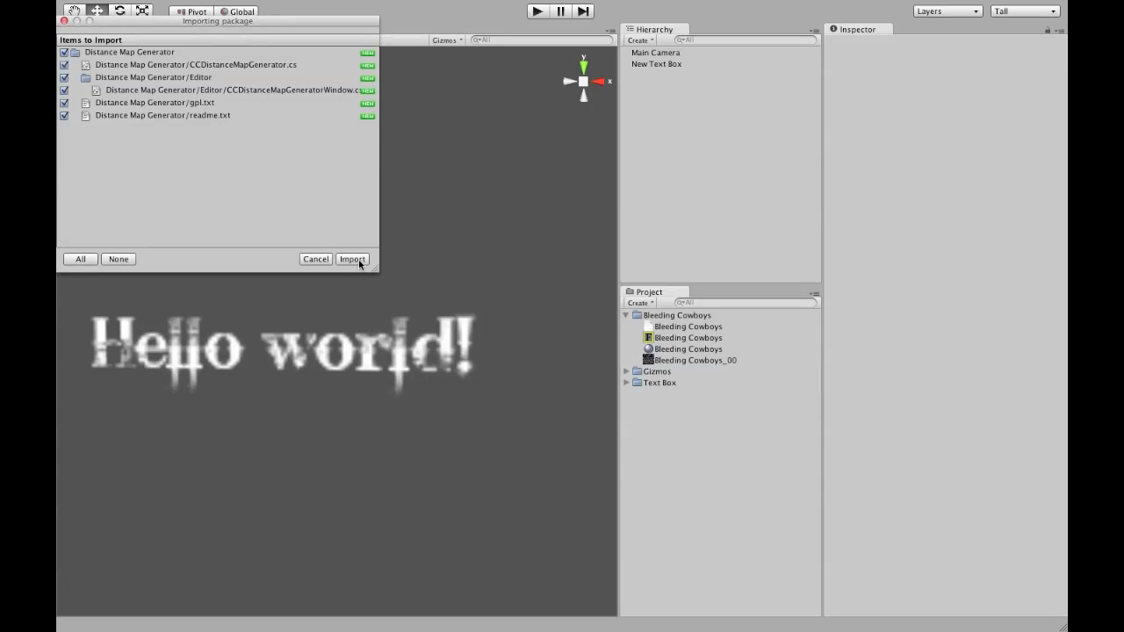
click(351, 258)
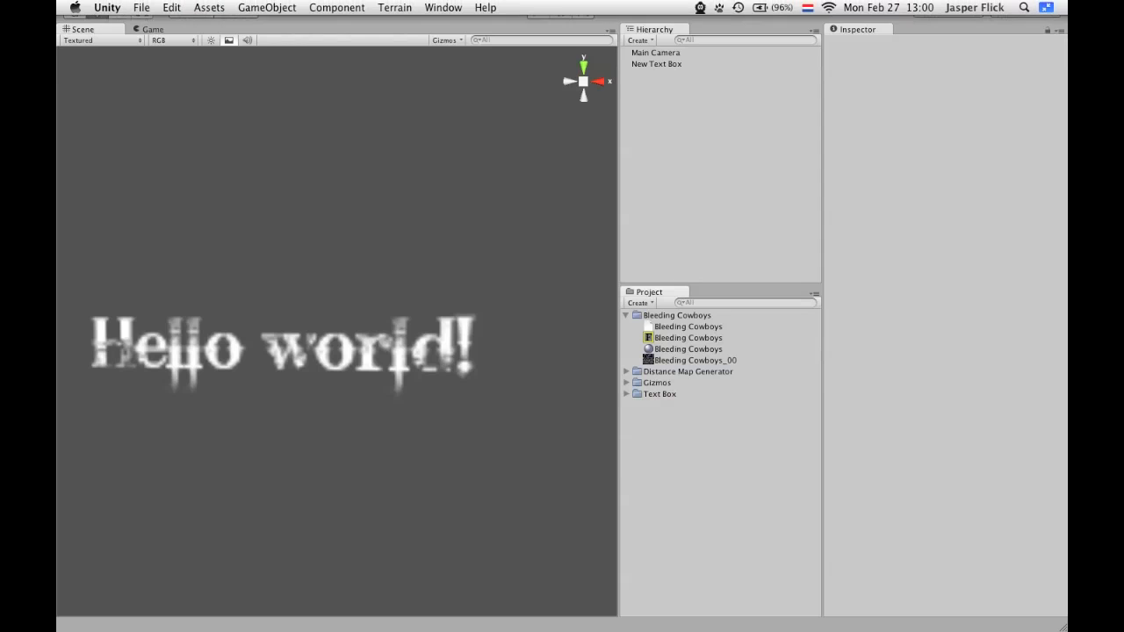
- Open the Distance Map Generator window with Bleeding Cowboys_00 as the source texture
click(442, 7)
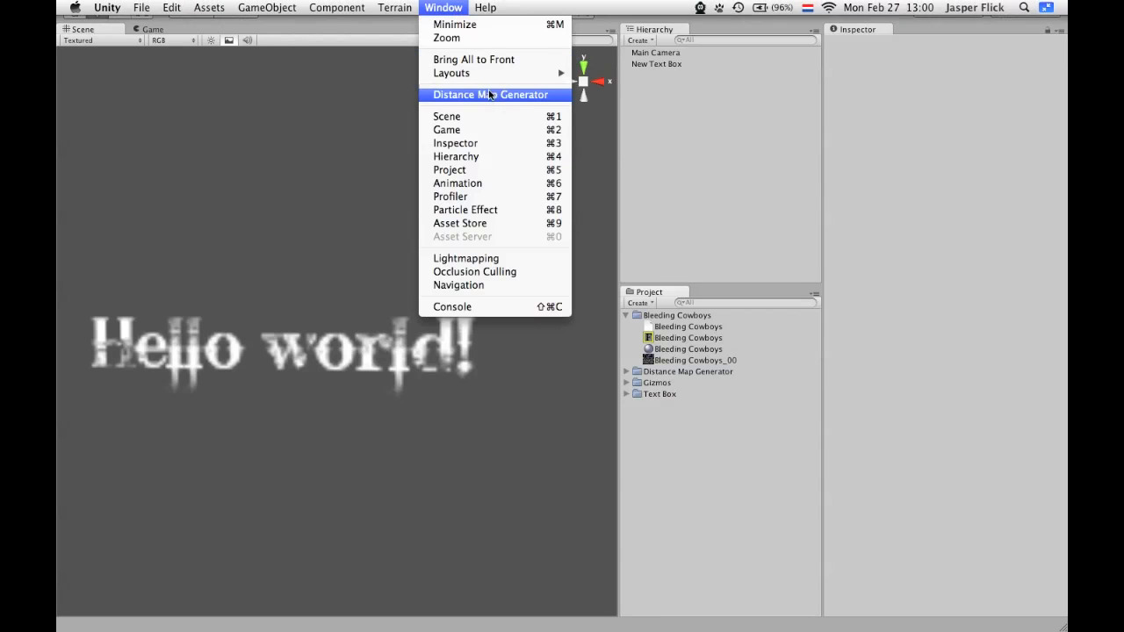
click(490, 94)
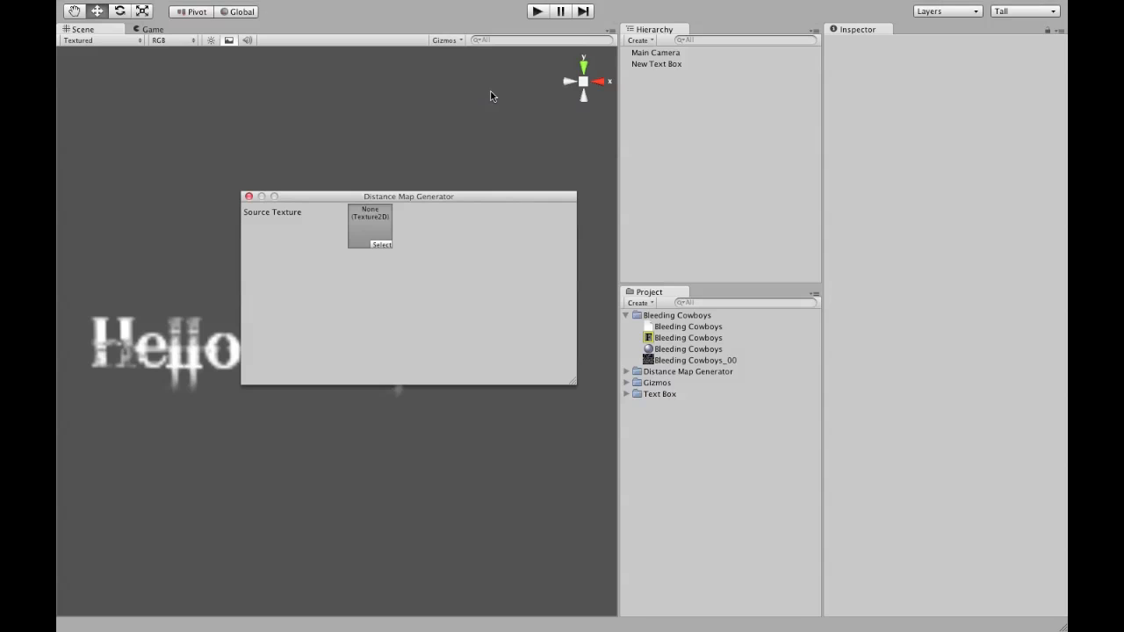
mouse_move(627, 302)
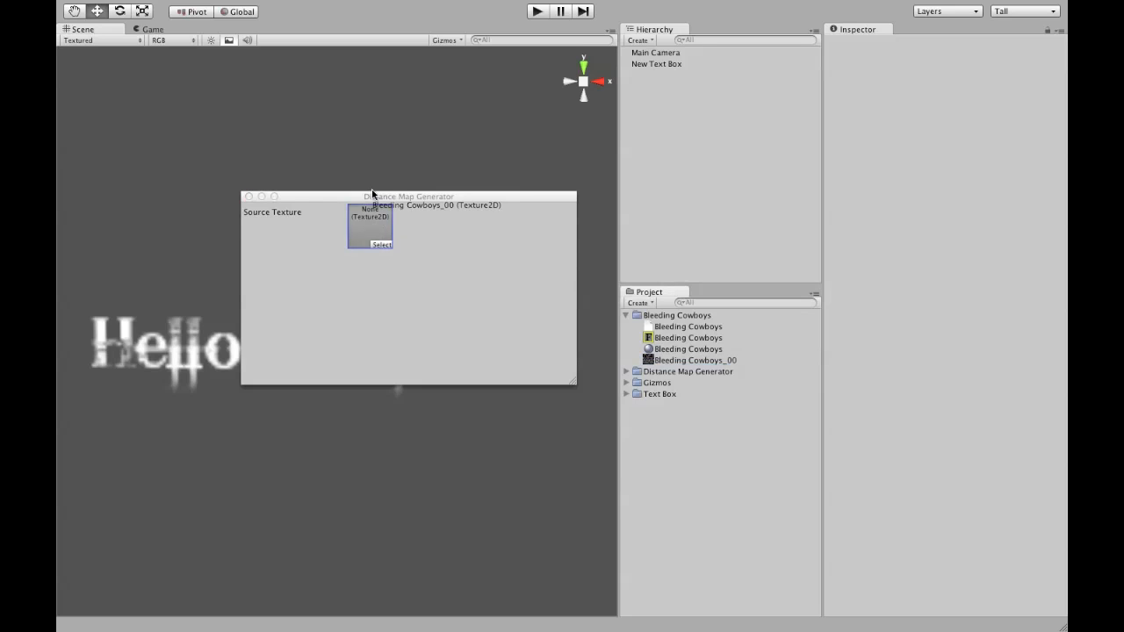
click(369, 224)
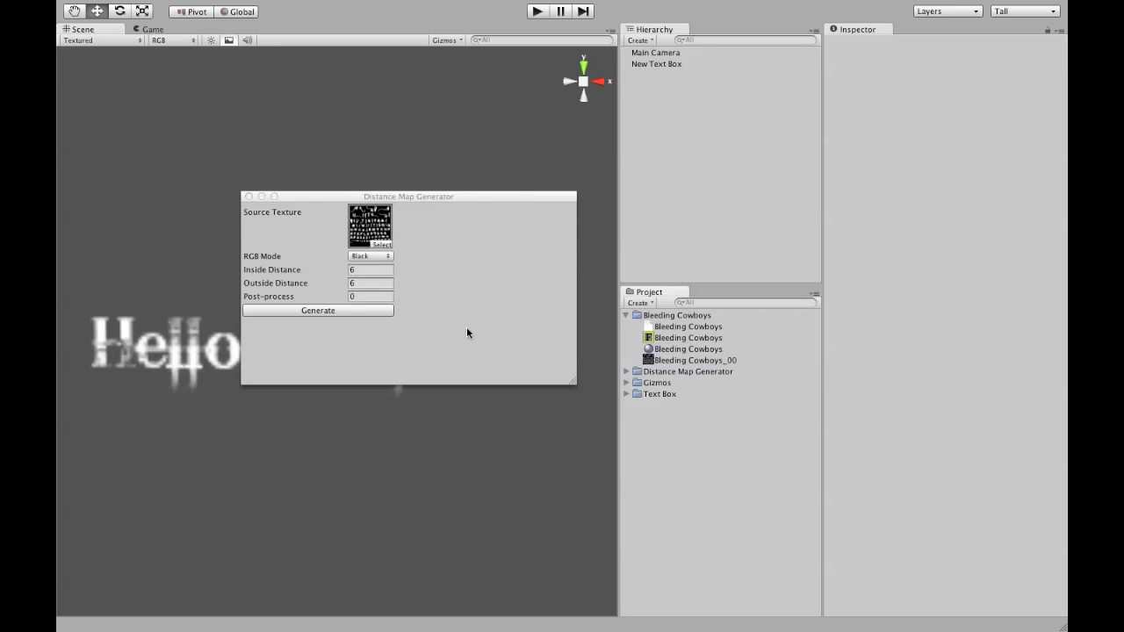
mouse_move(448, 253)
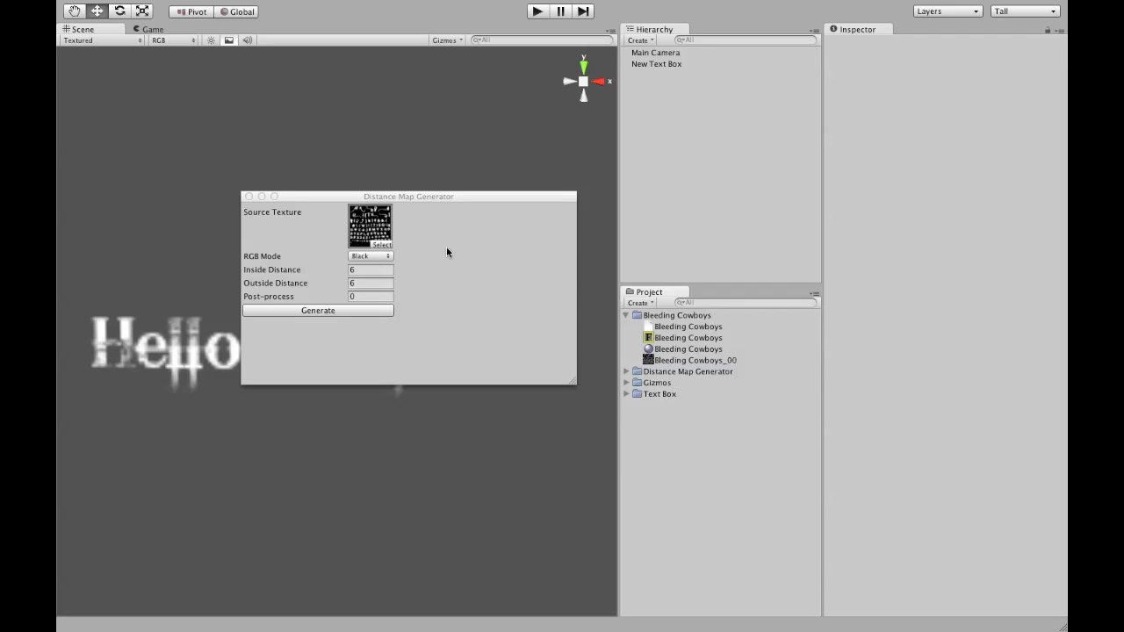
mouse_move(379, 311)
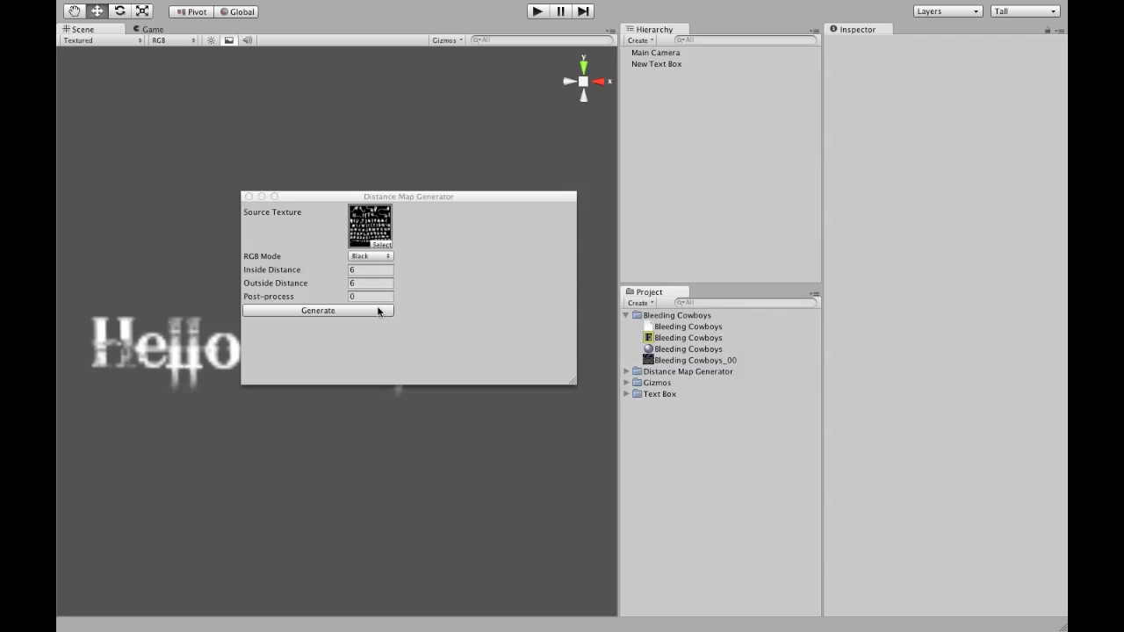
click(318, 310)
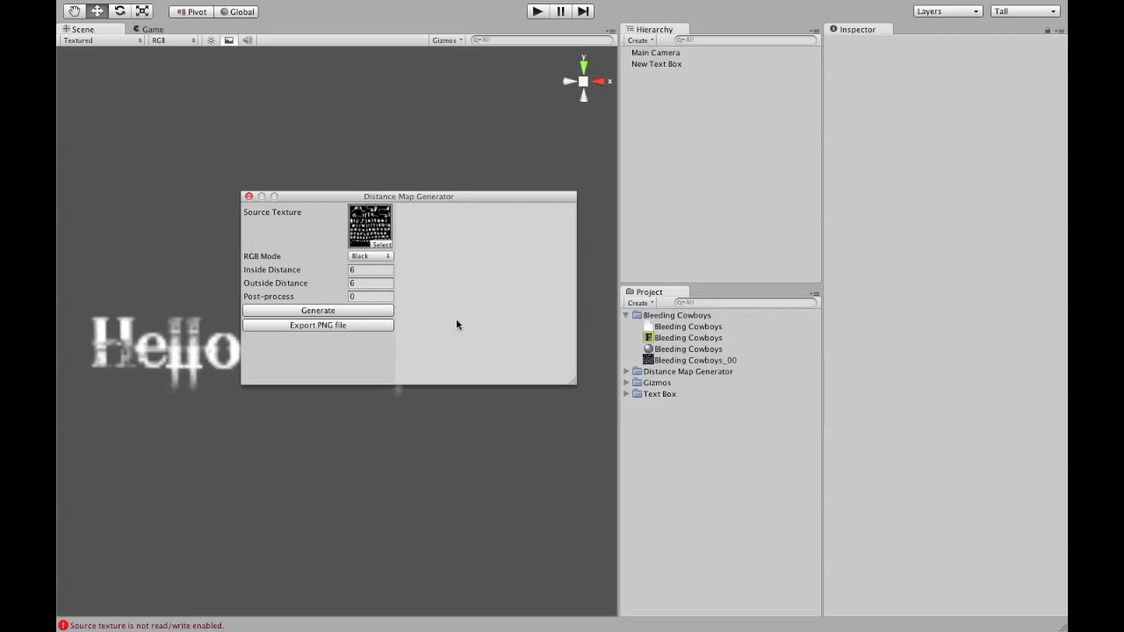
mouse_move(175, 619)
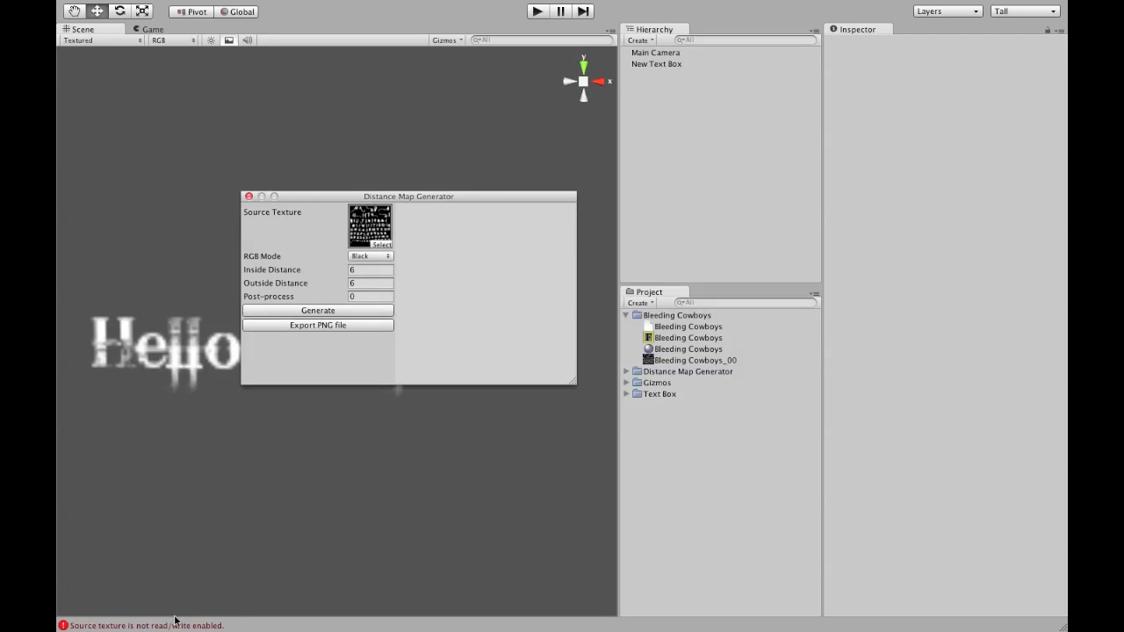
mouse_move(716, 354)
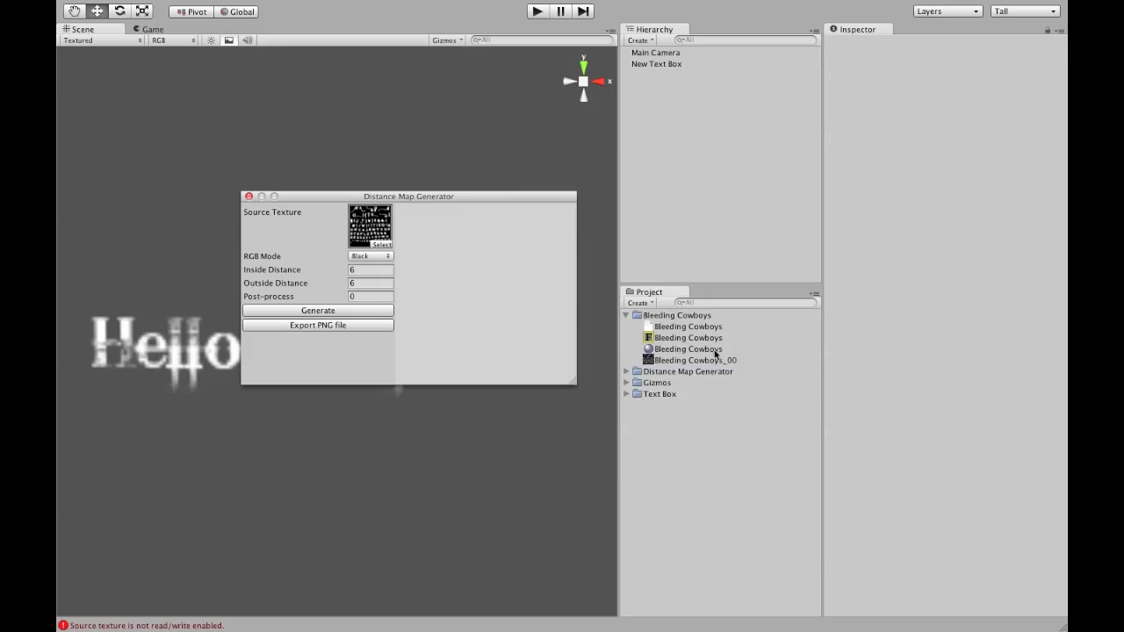
- Set Bleeding Cowboys_00 to Advanced type, read/write enabled, Alpha 8 format, and apply
click(694, 360)
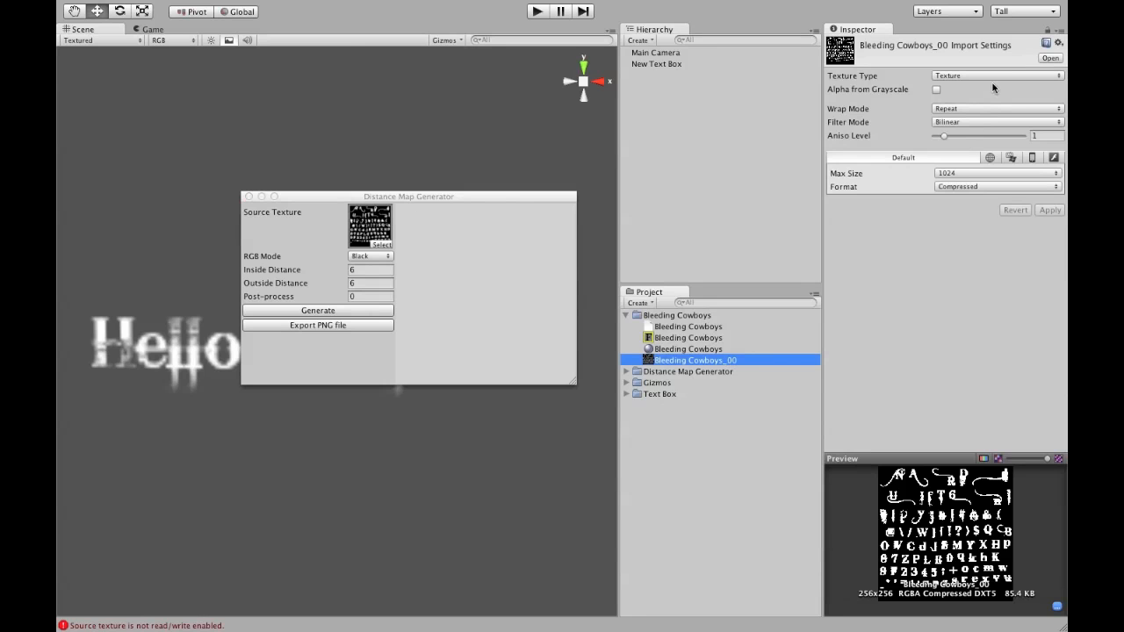
click(992, 74)
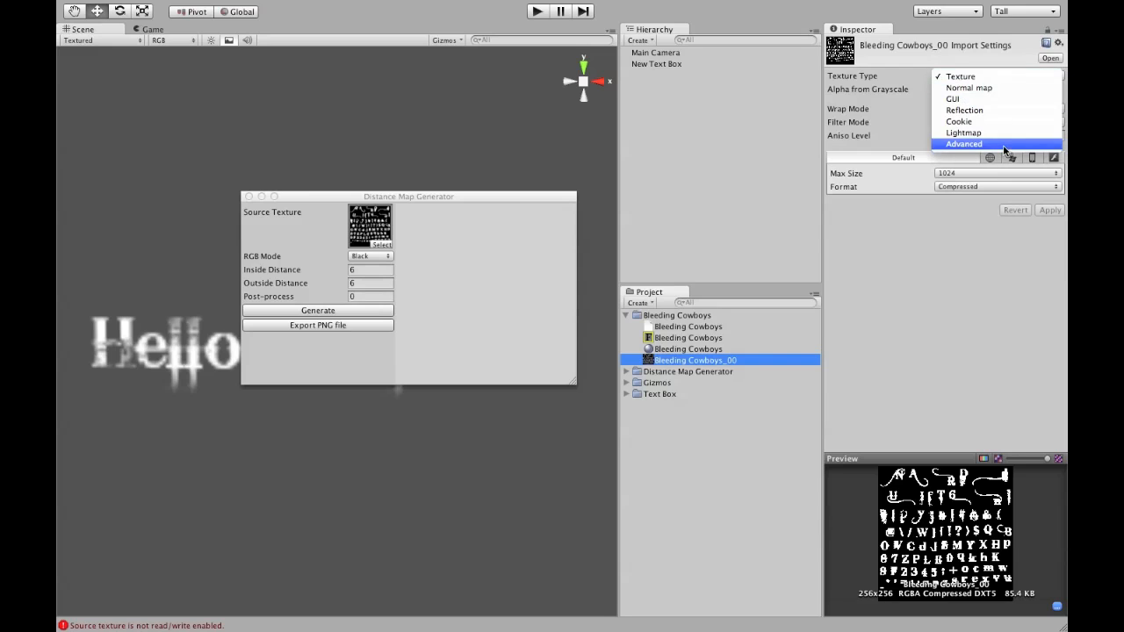
click(963, 143)
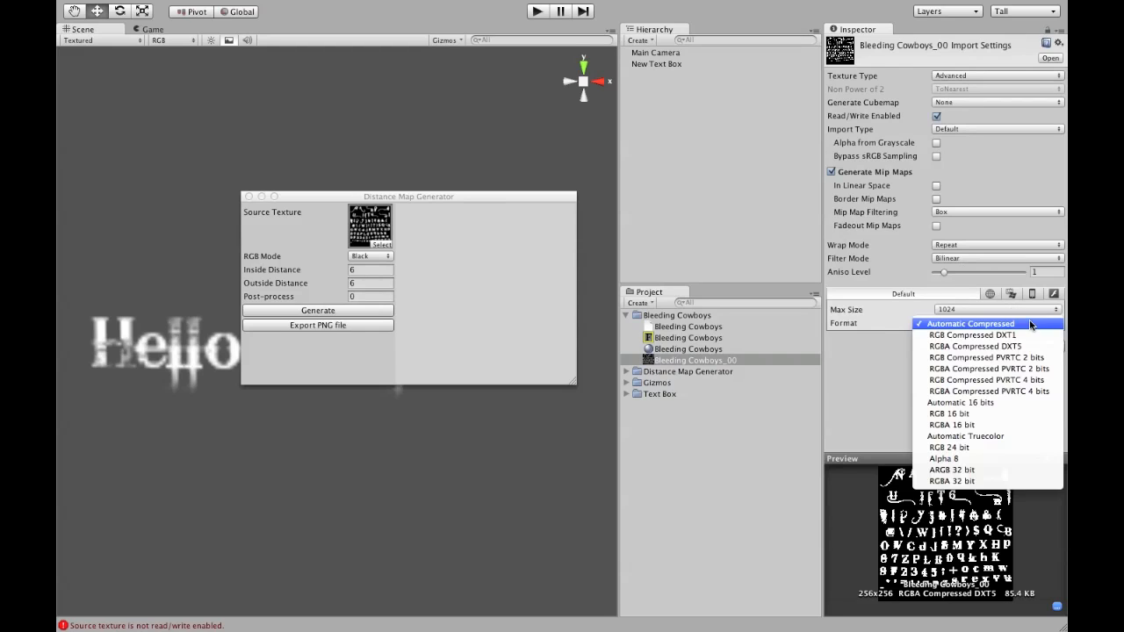
click(946, 458)
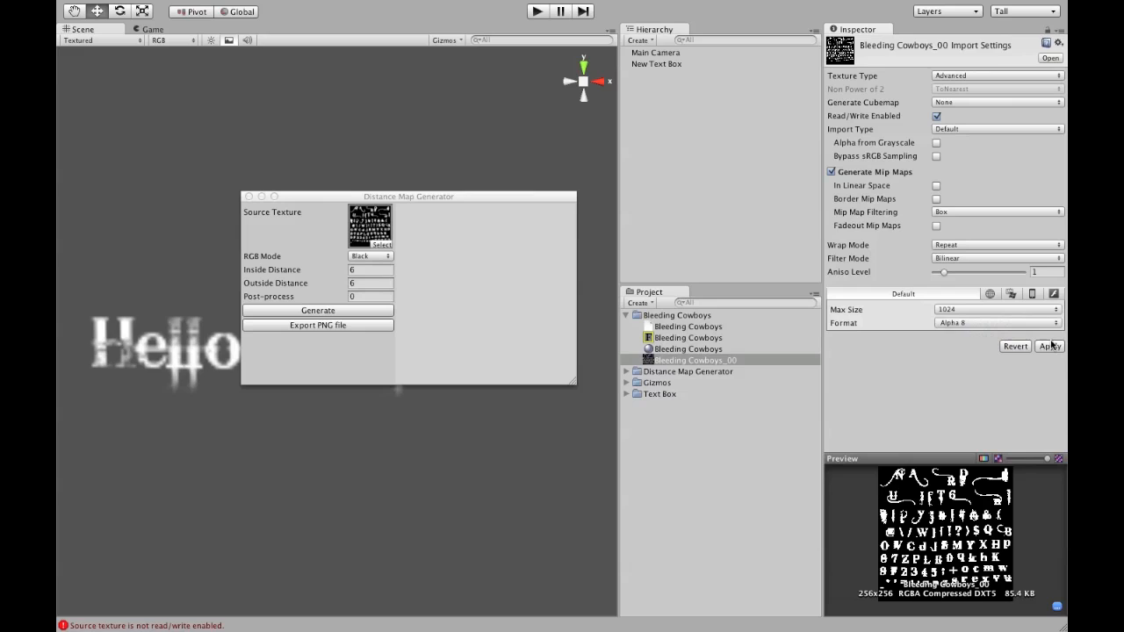
click(1049, 346)
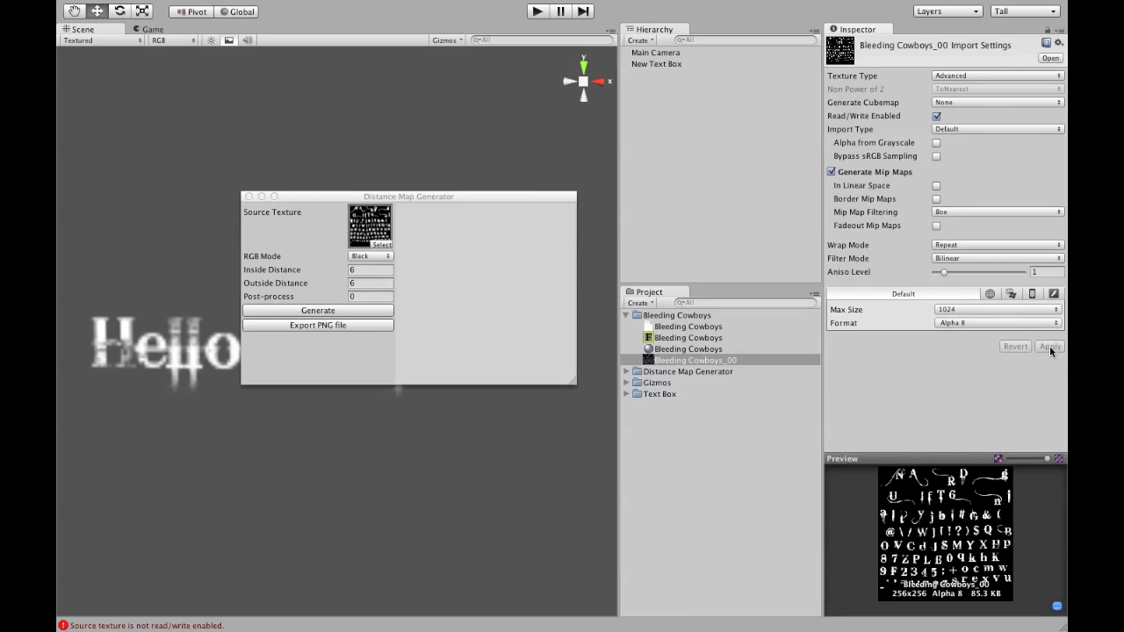
click(1049, 346)
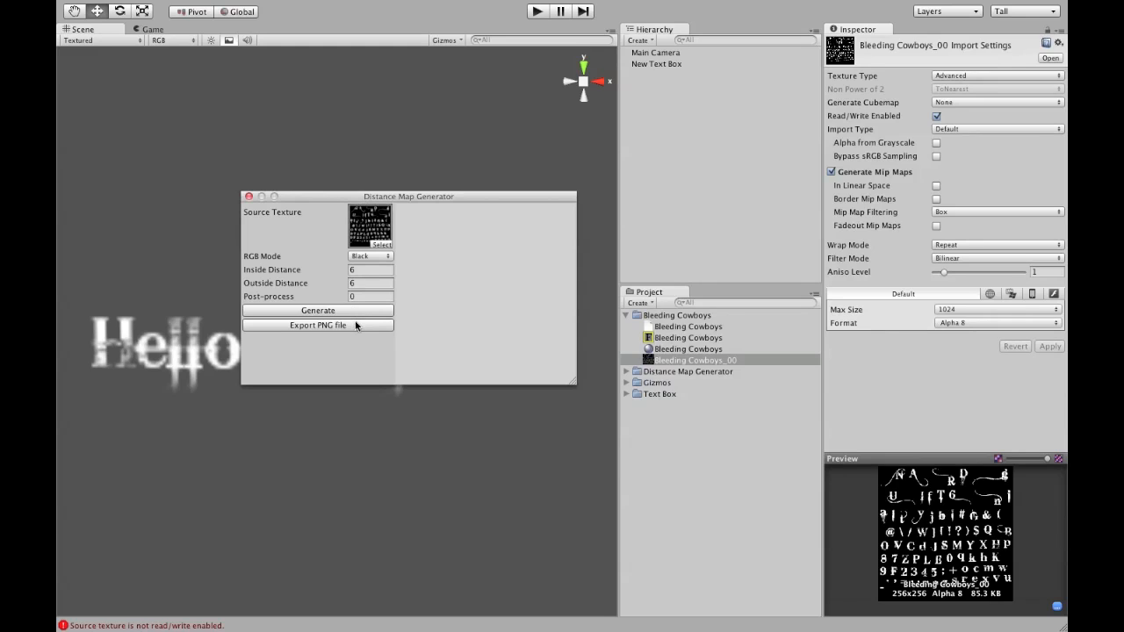
mouse_move(375, 313)
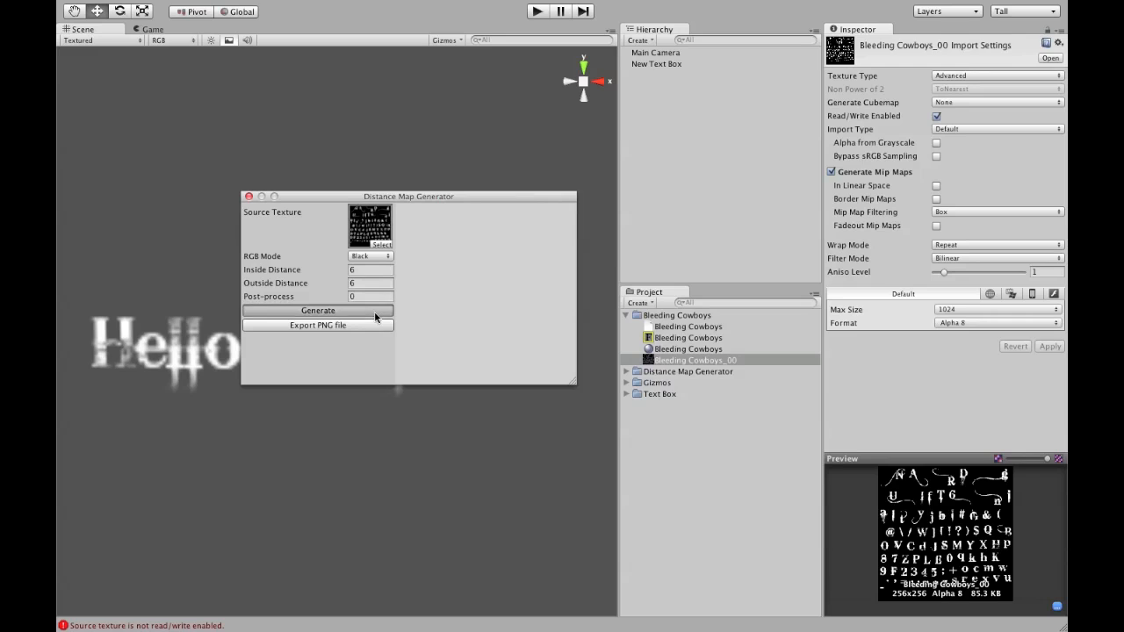
- Generate the distance map with outside distance 10 and export it as a PNG into Bleeding Cowboys
click(318, 310)
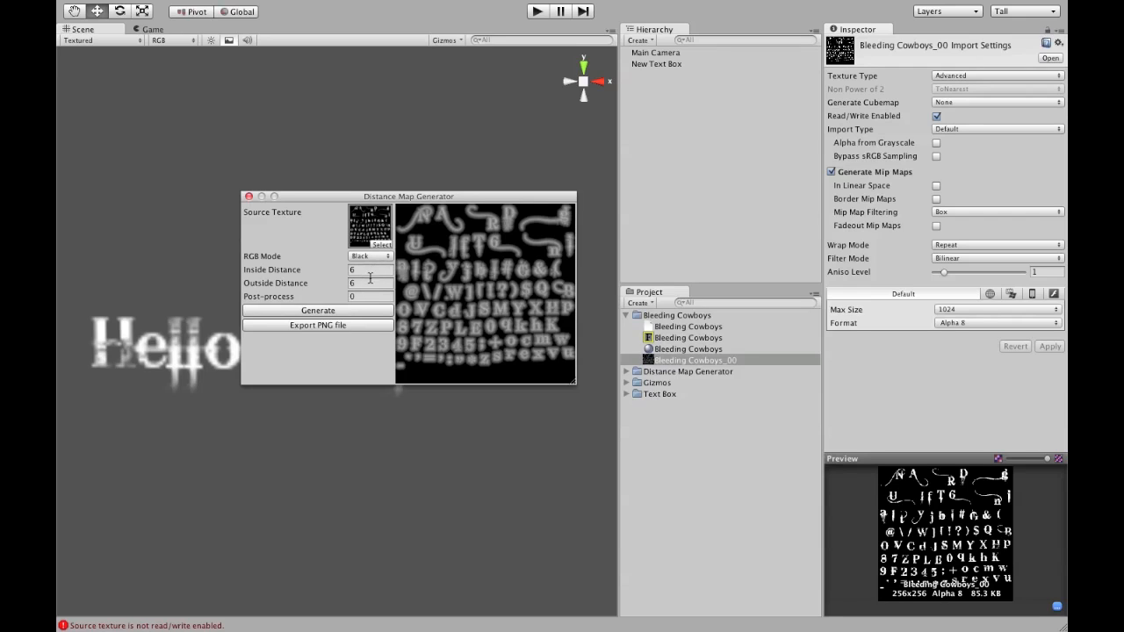
text(10)
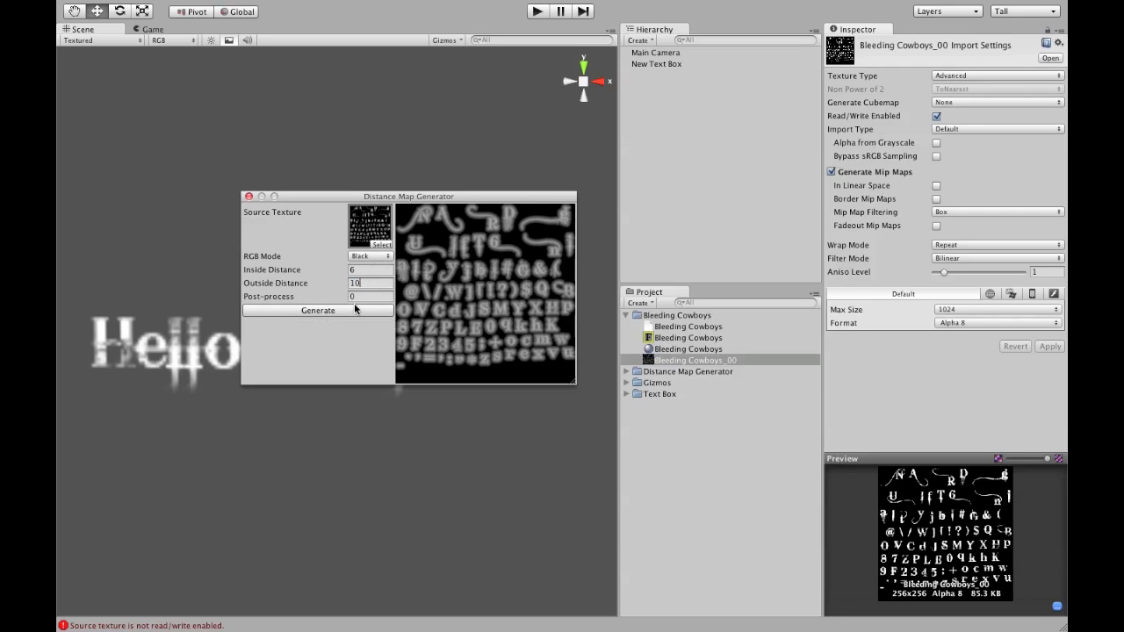
click(318, 310)
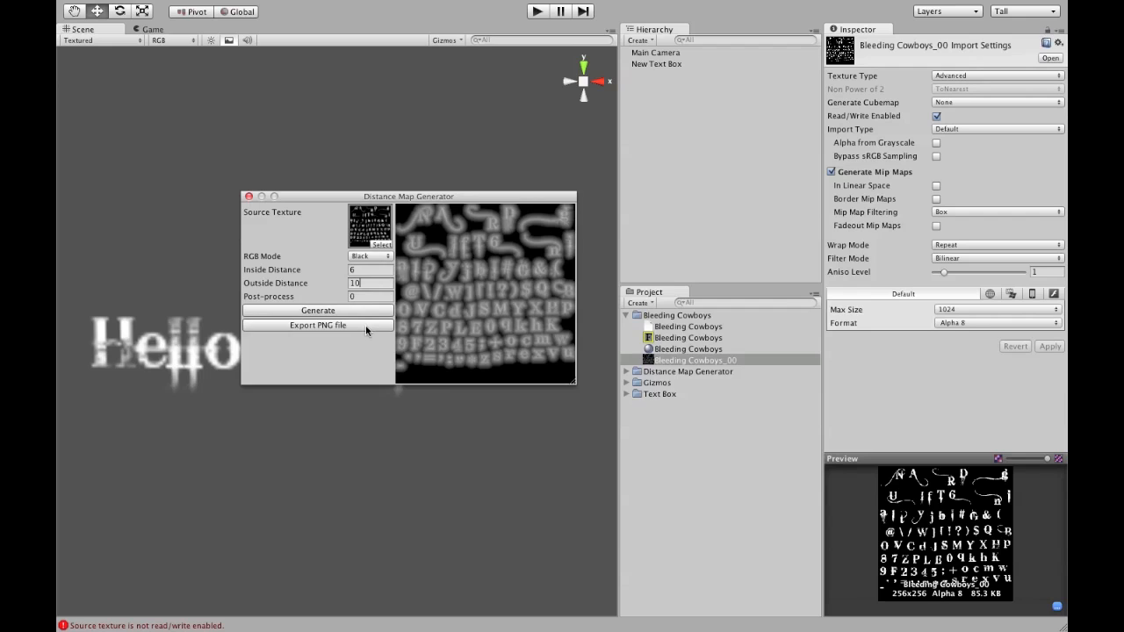
click(318, 325)
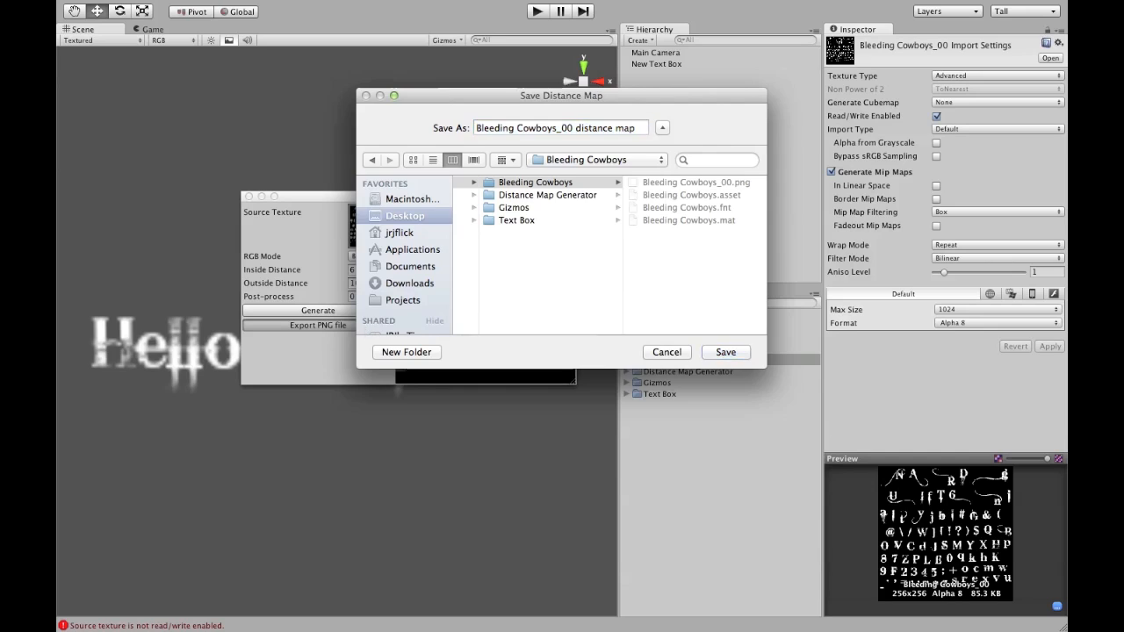
click(726, 353)
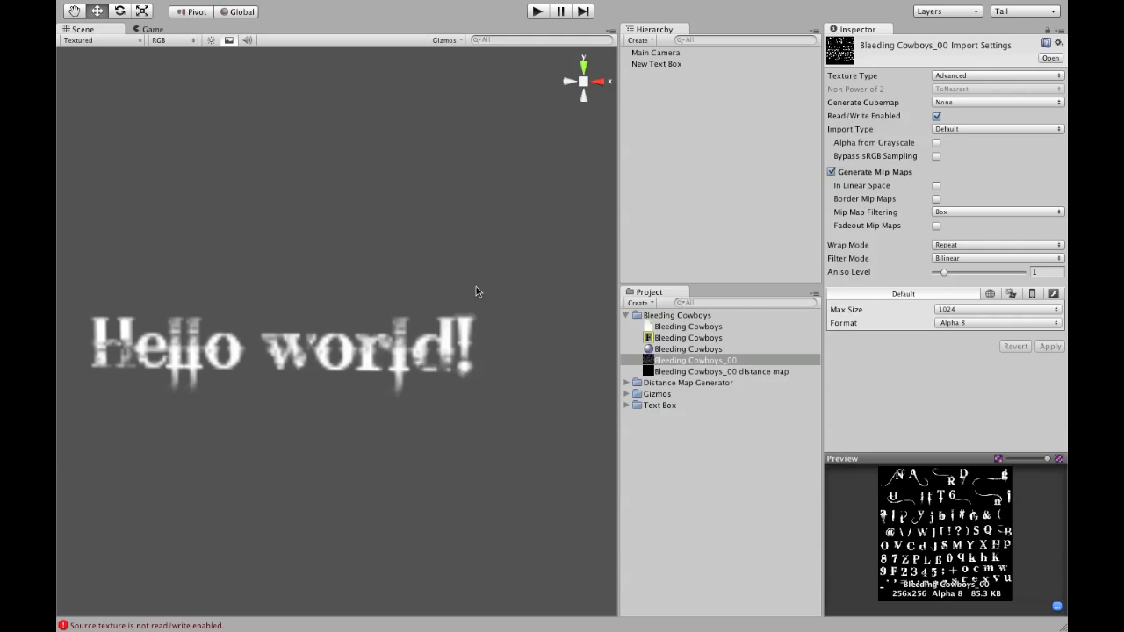
- Give the distance map Advanced type, Clamp wrap, Alpha 8, Trilinear filter, aniso 9, and apply
click(727, 372)
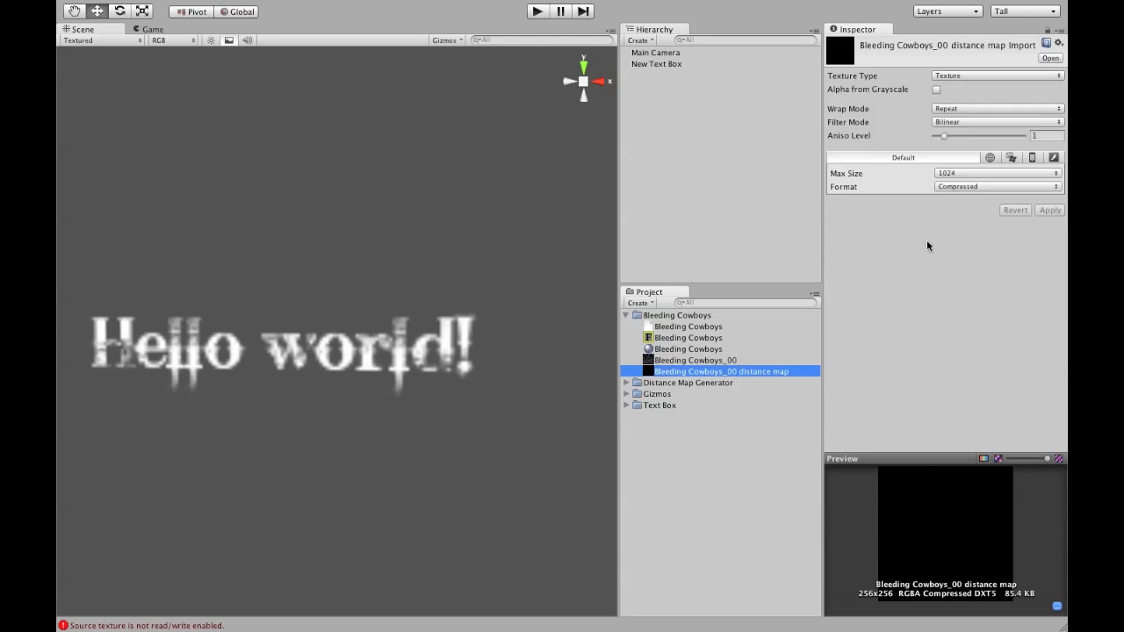
click(993, 76)
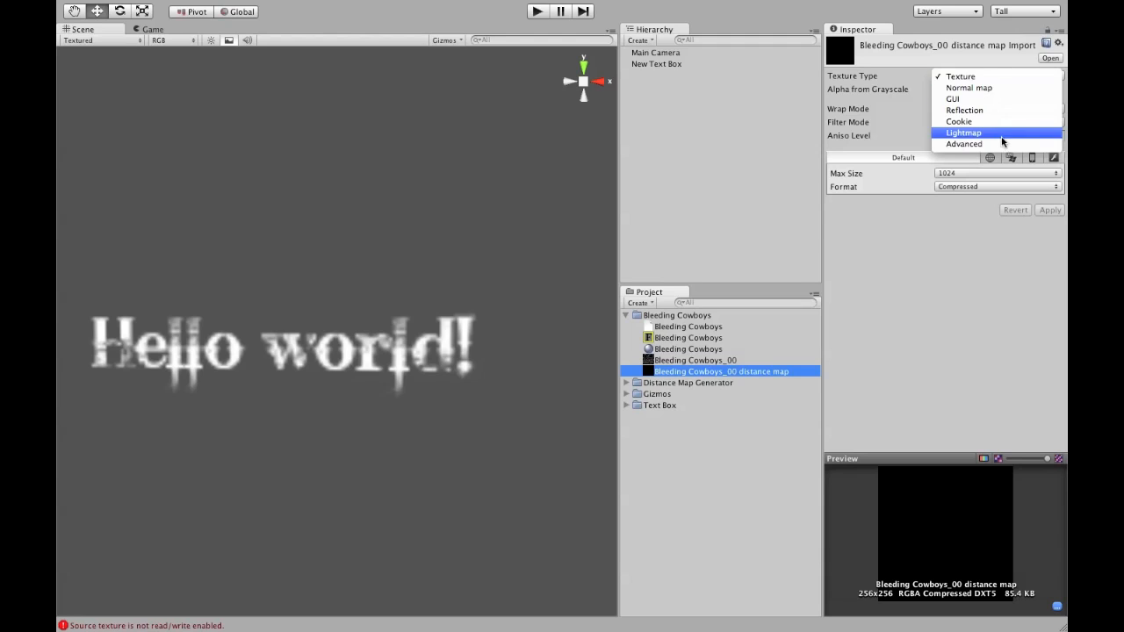
click(964, 143)
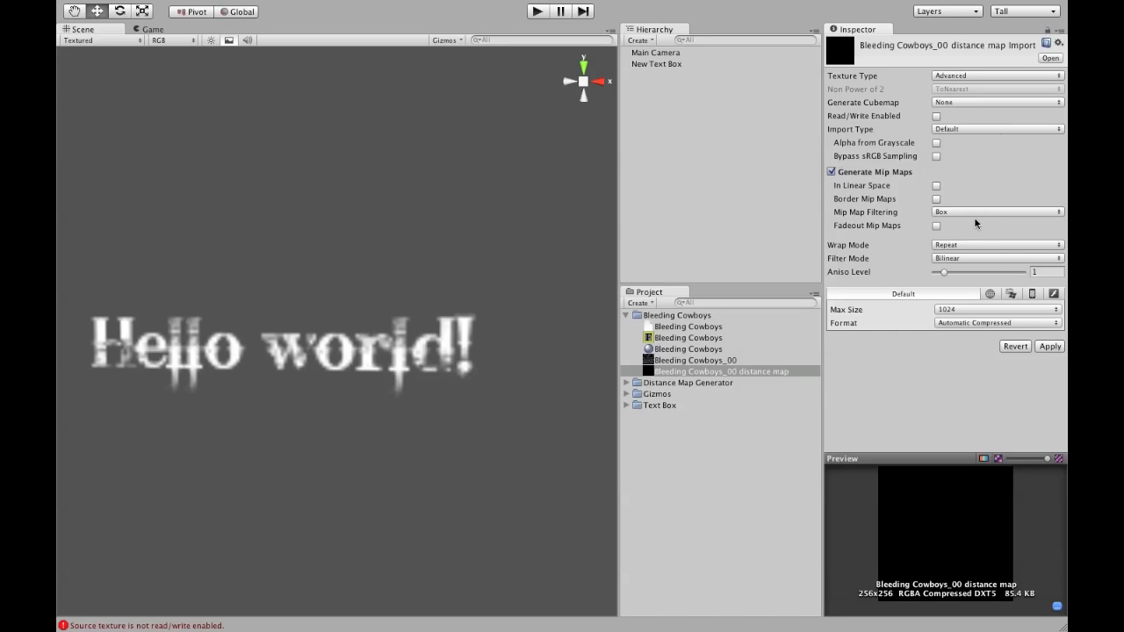
click(997, 244)
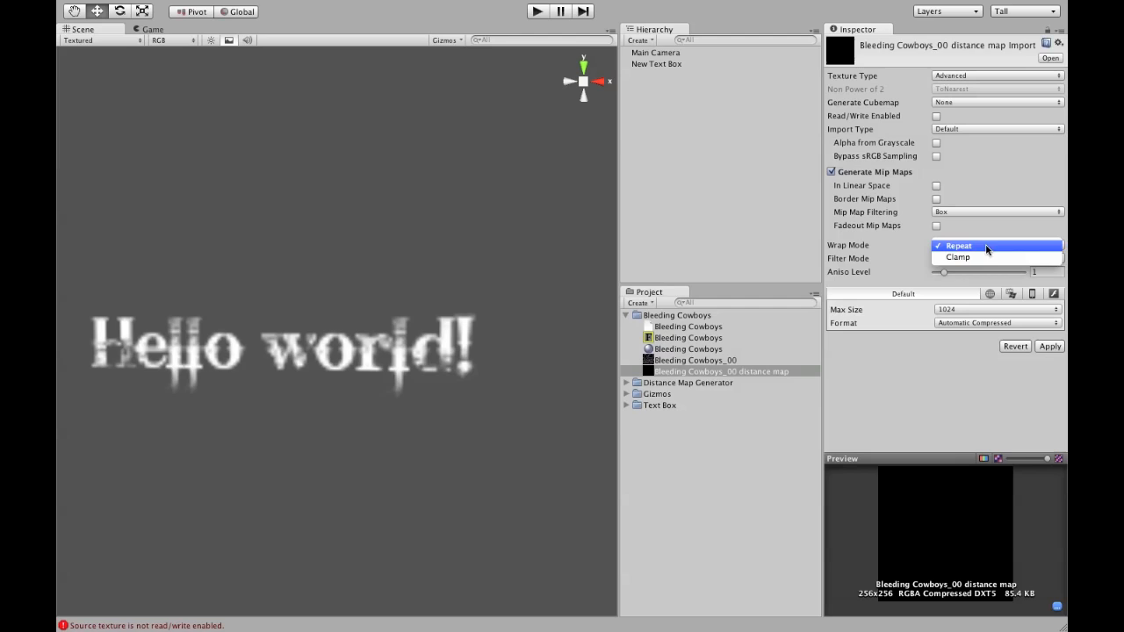
click(957, 256)
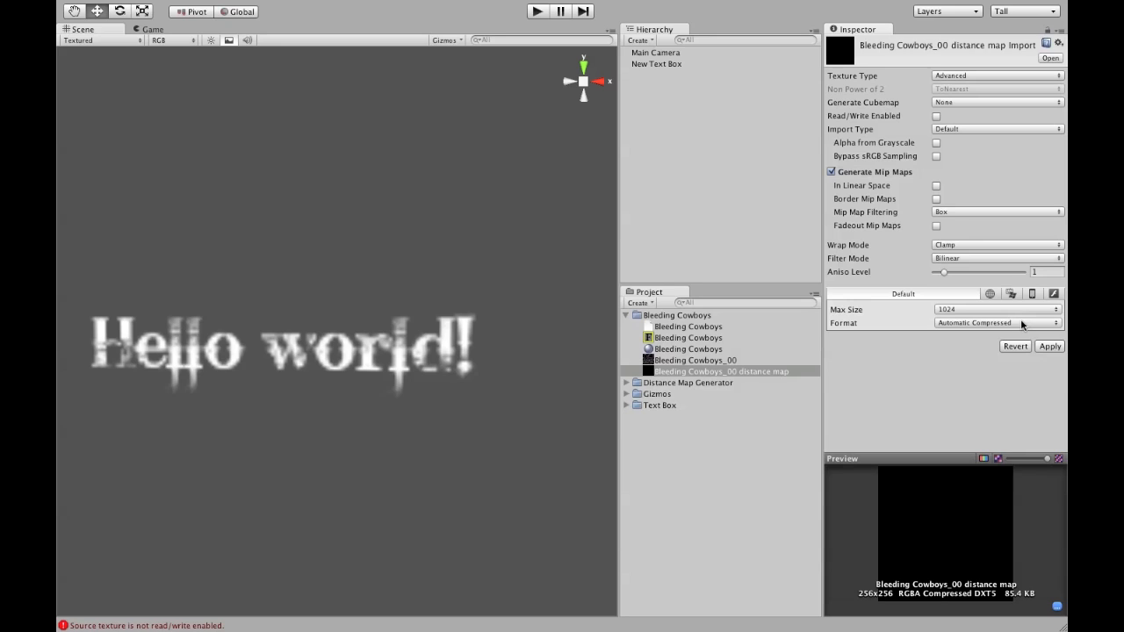
click(997, 323)
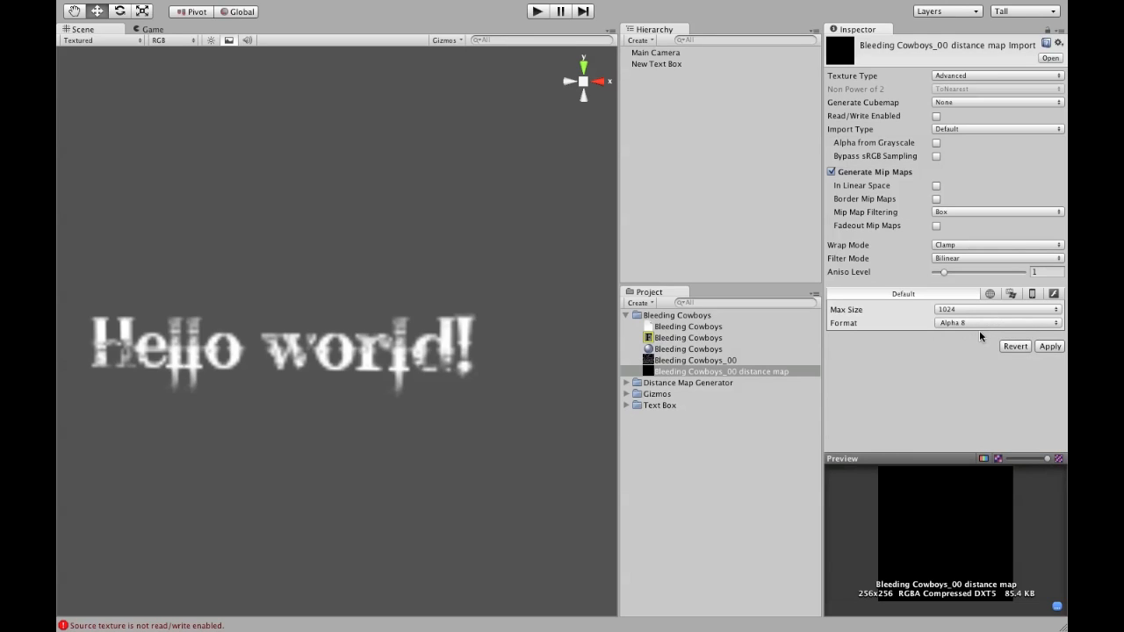
click(997, 258)
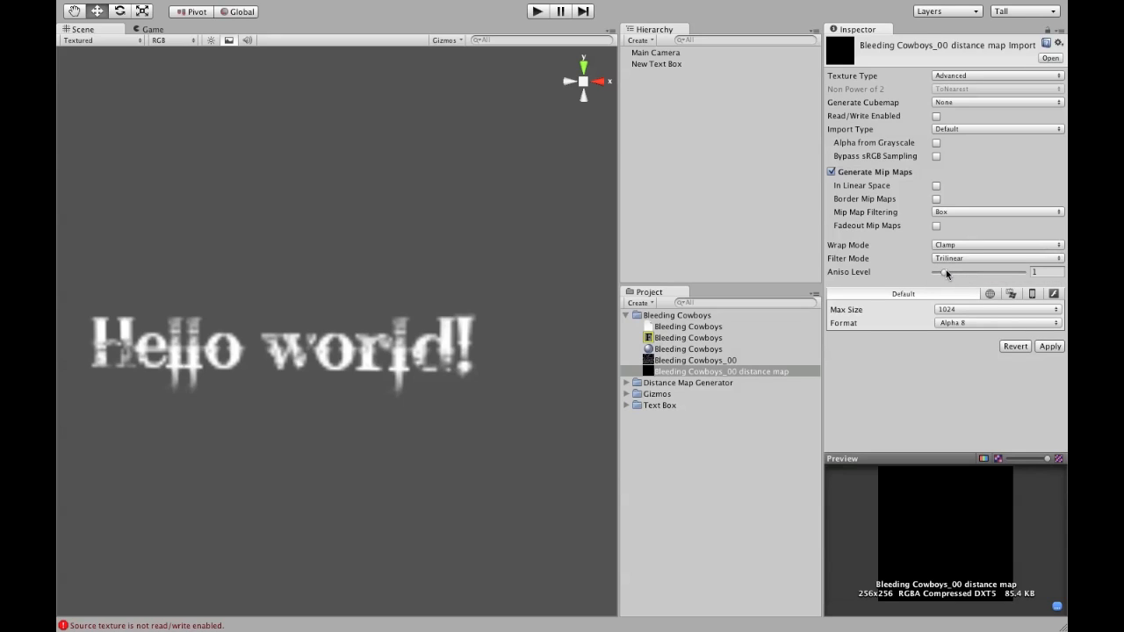
drag(944, 272, 1023, 271)
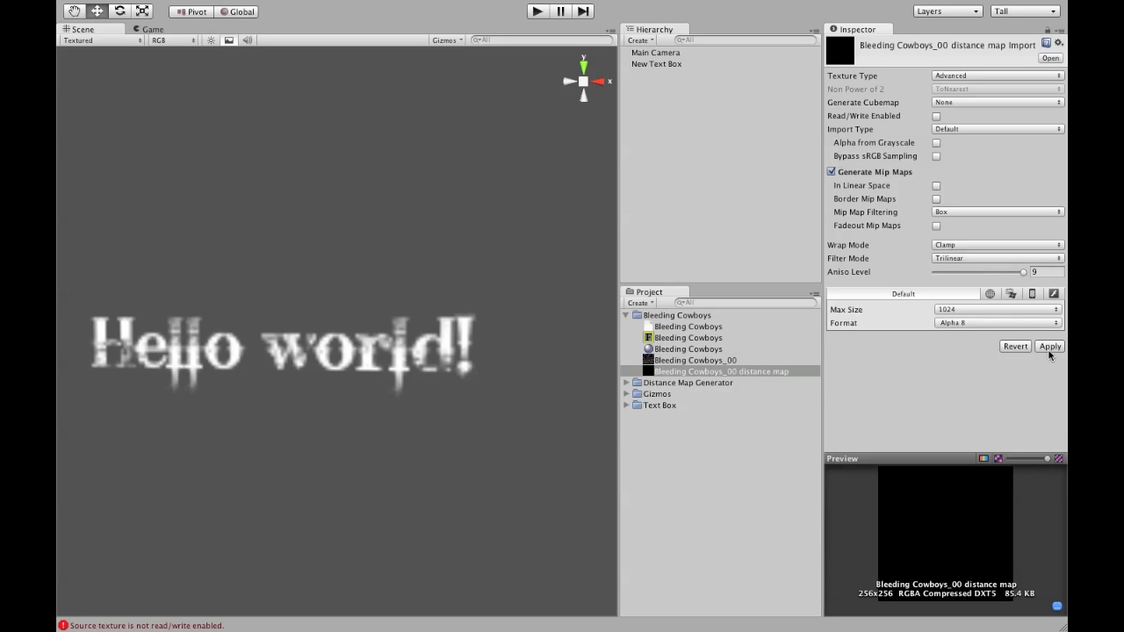
click(1048, 346)
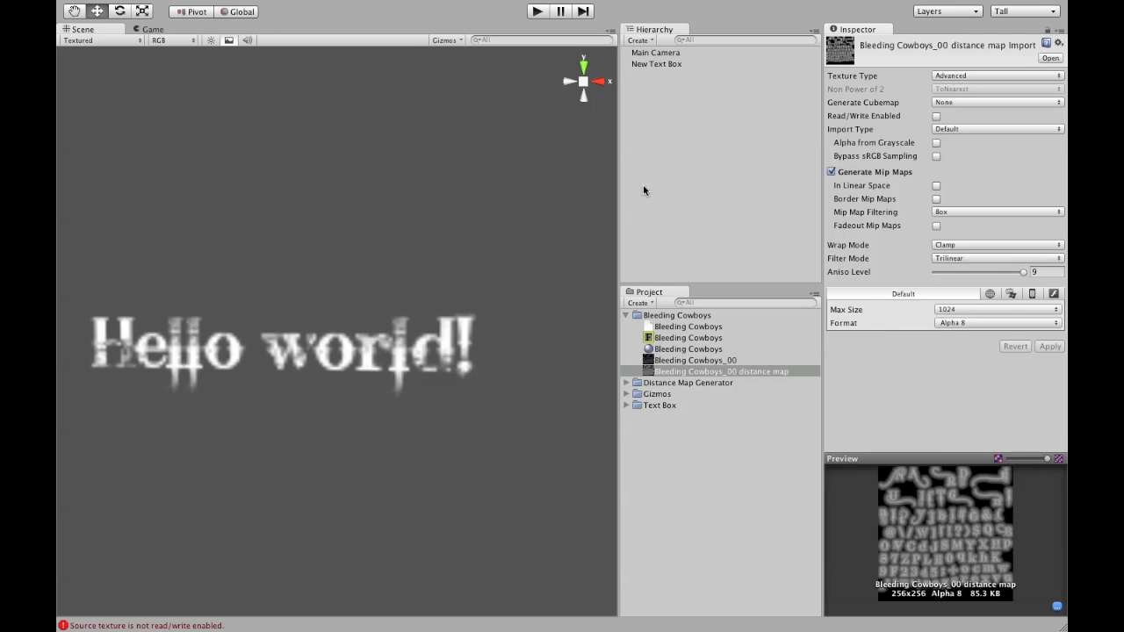
click(688, 348)
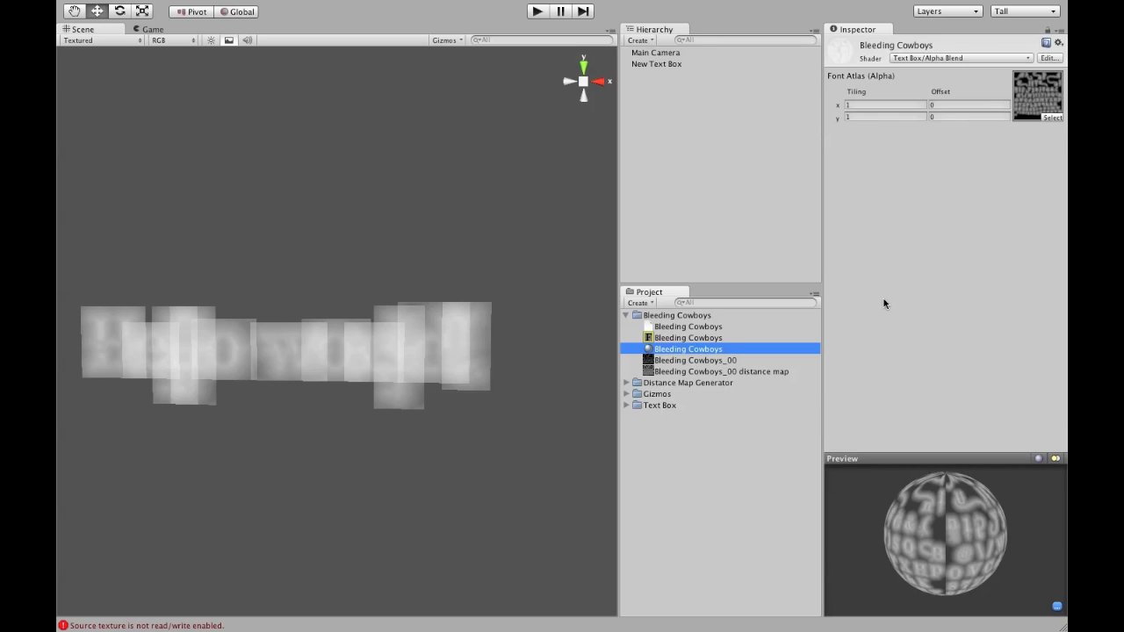
mouse_move(908, 225)
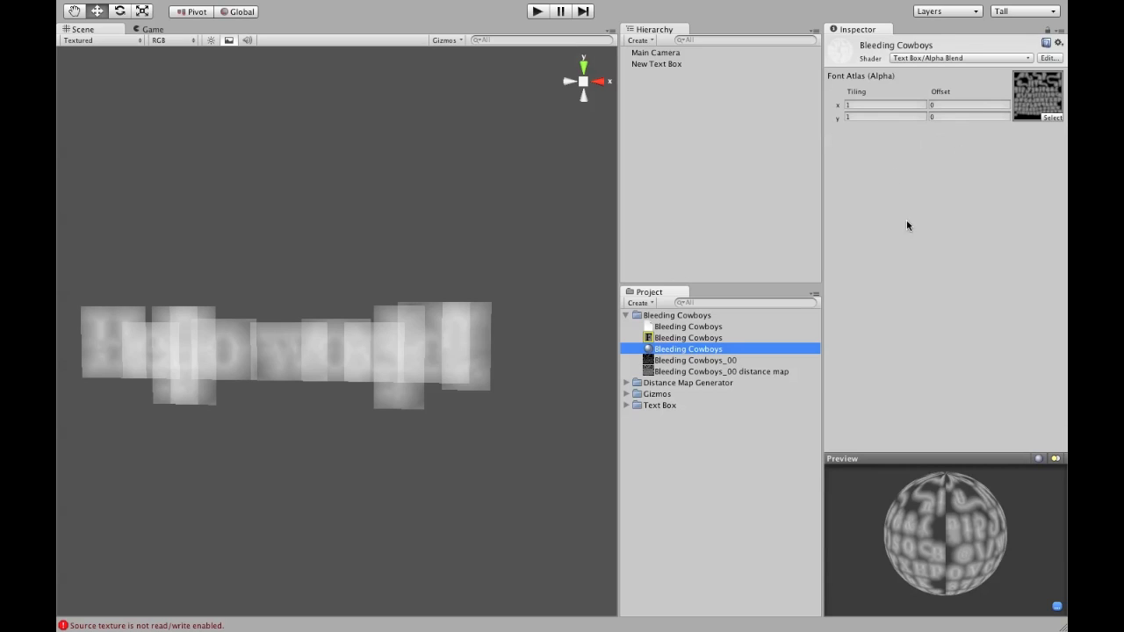
- Switch the Bleeding Cowboys material's shader to Text Box > Smooth
click(957, 57)
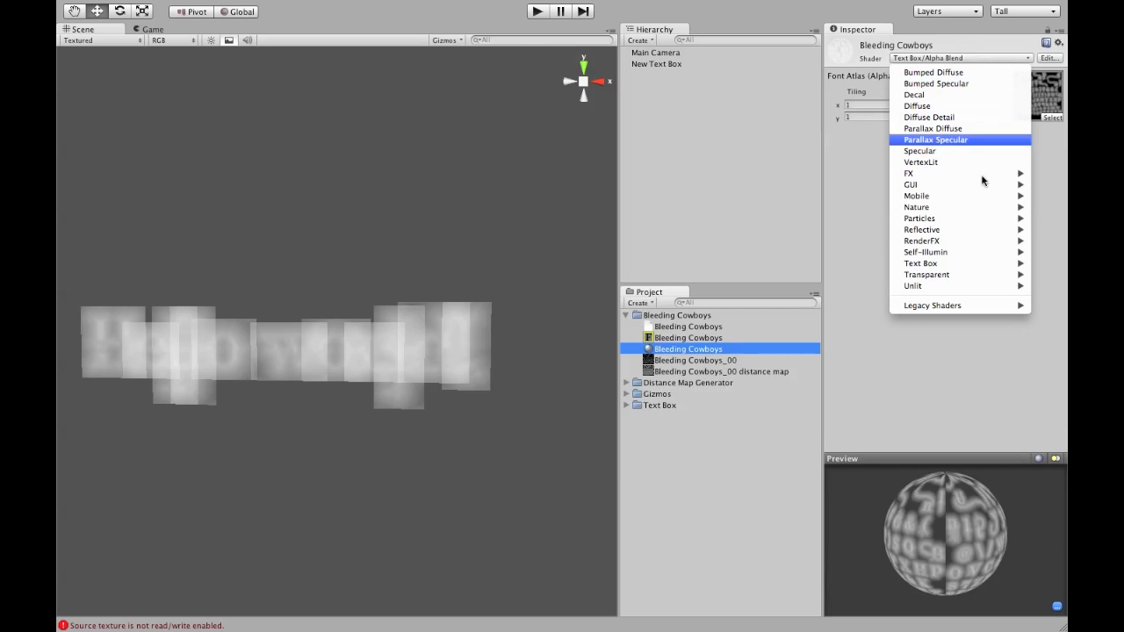
mouse_move(920, 263)
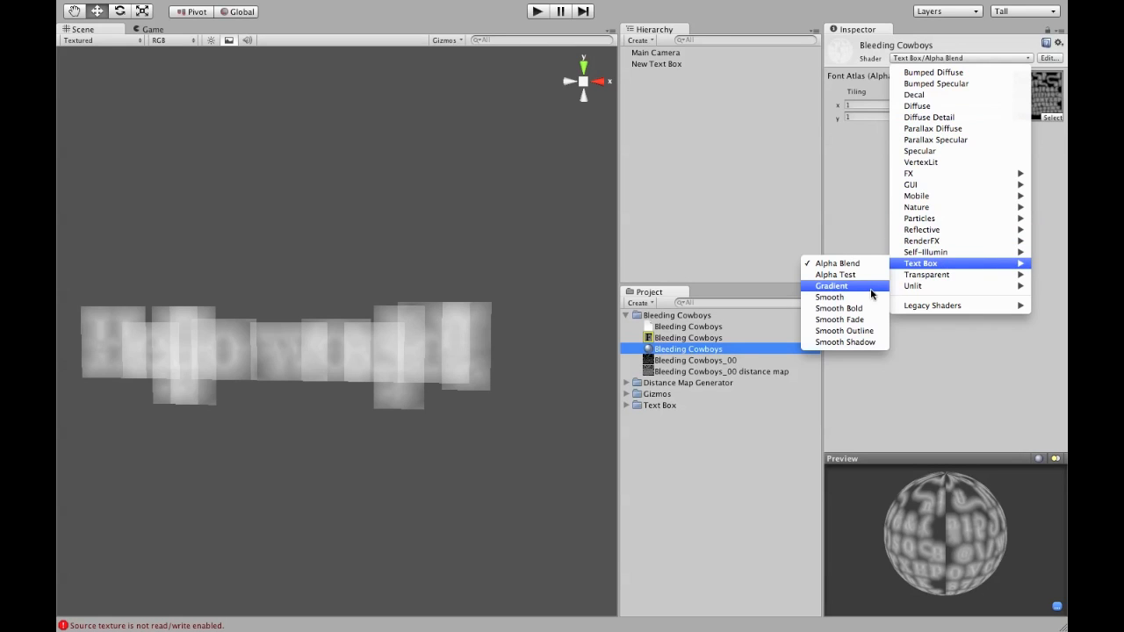
click(829, 296)
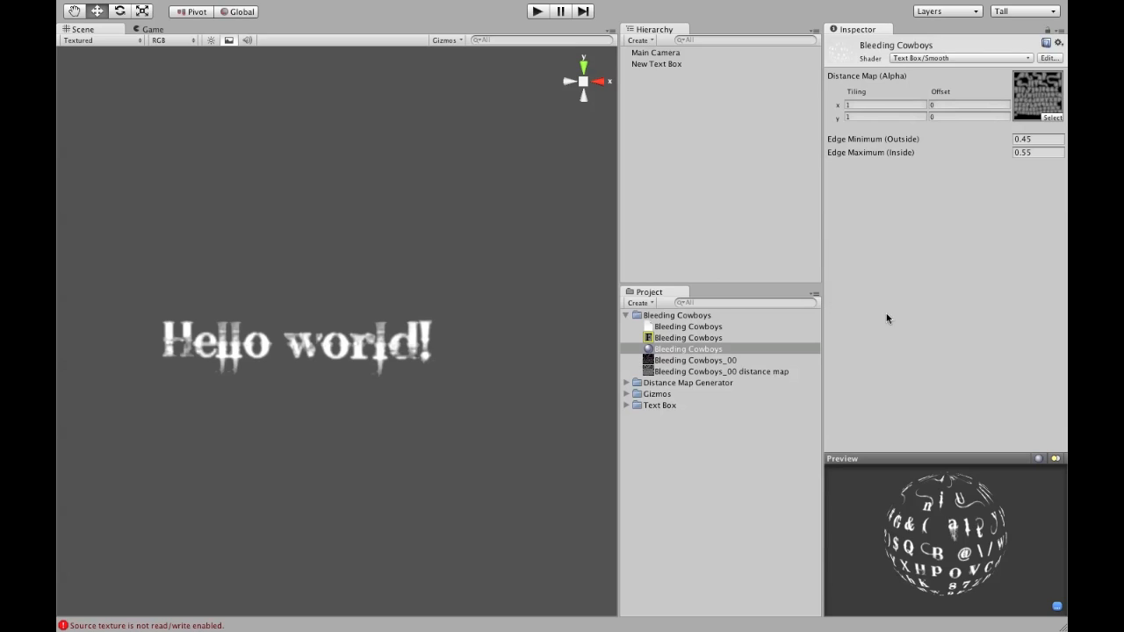
click(1038, 139)
text(0.4)
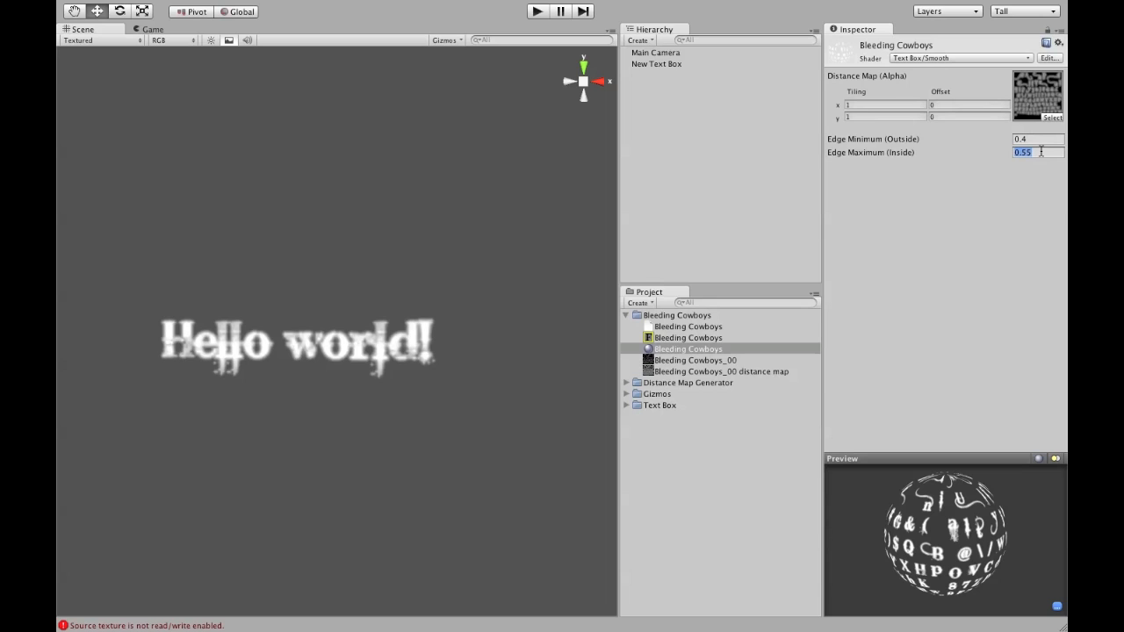
text(0.5)
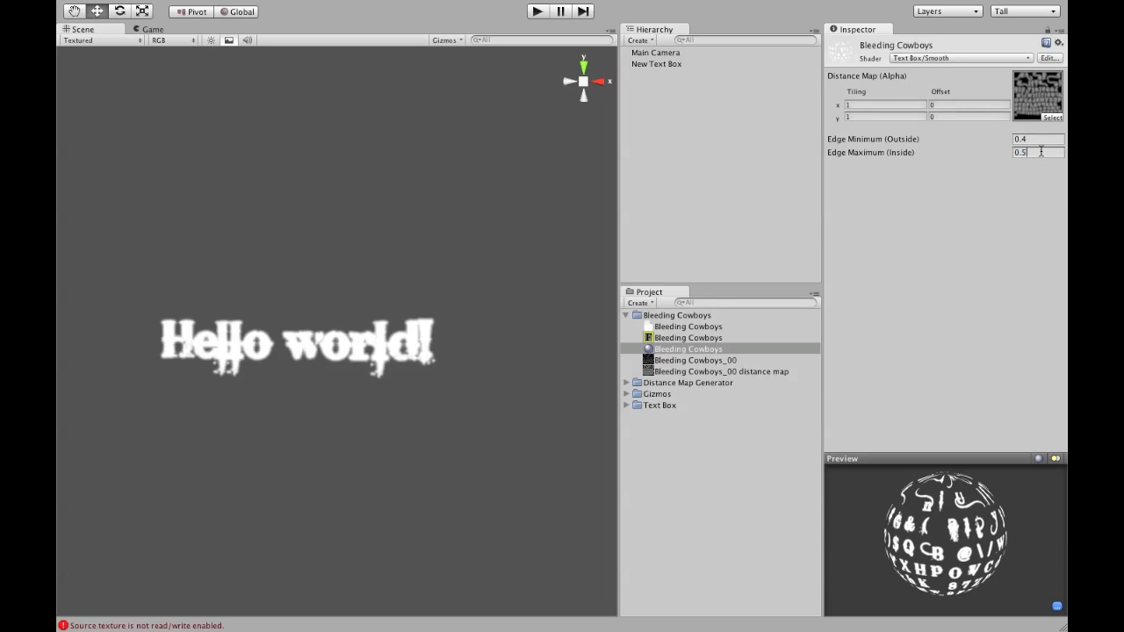
text(0)
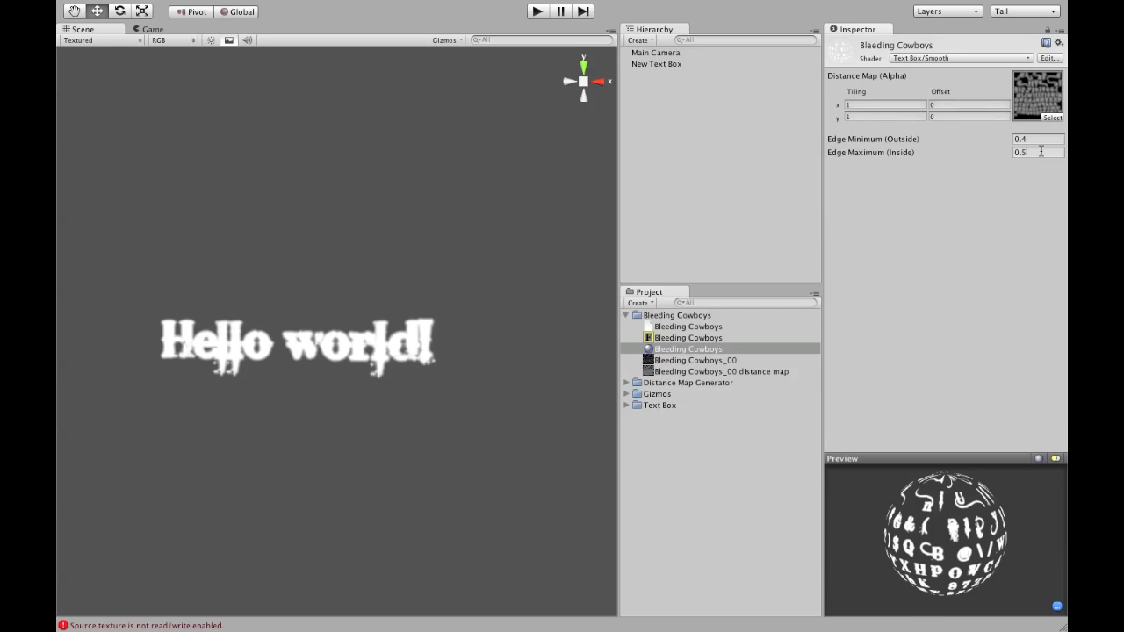
text(0.4)
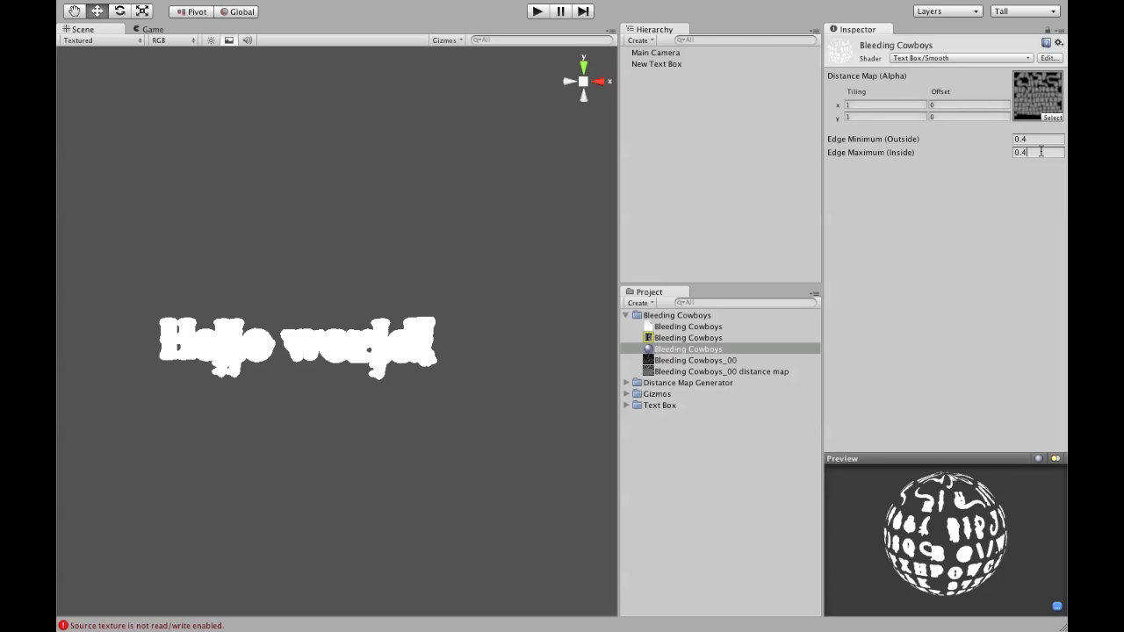
text(0.7)
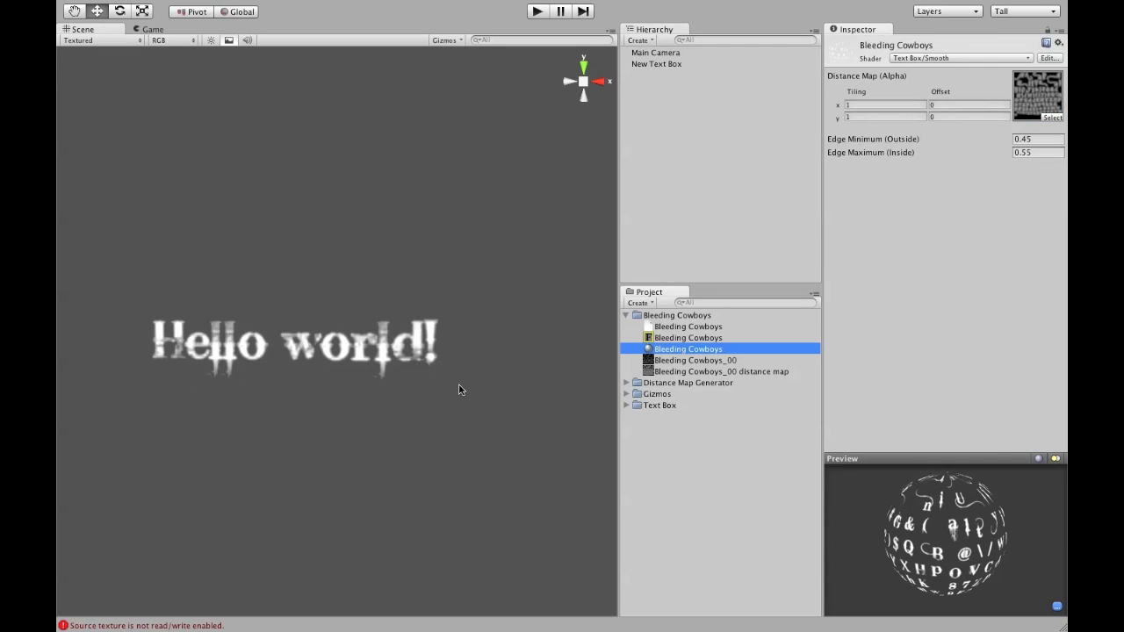
mouse_move(960, 61)
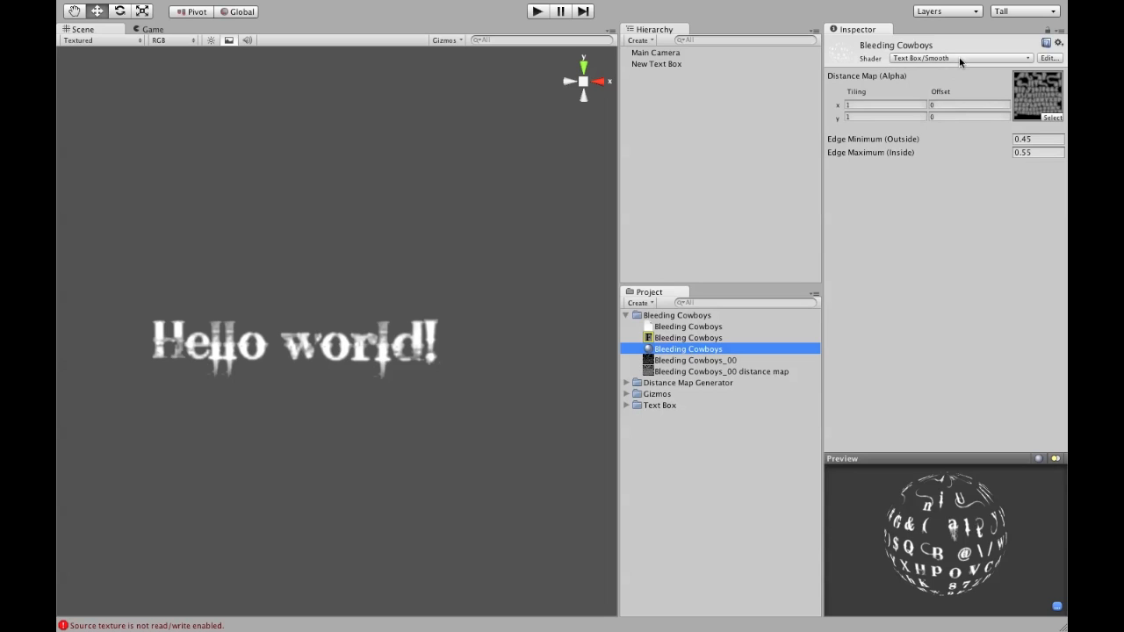
- Switch the material to Text Box > Smooth Outline with outline thresholds 0.4 and 0.5
click(960, 58)
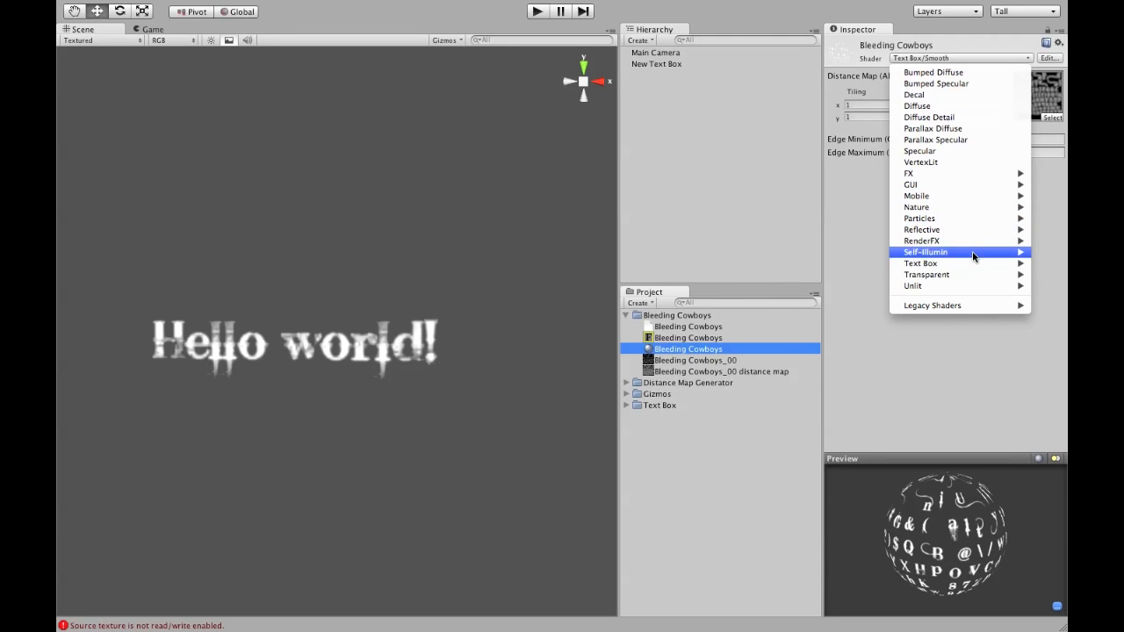
mouse_move(921, 263)
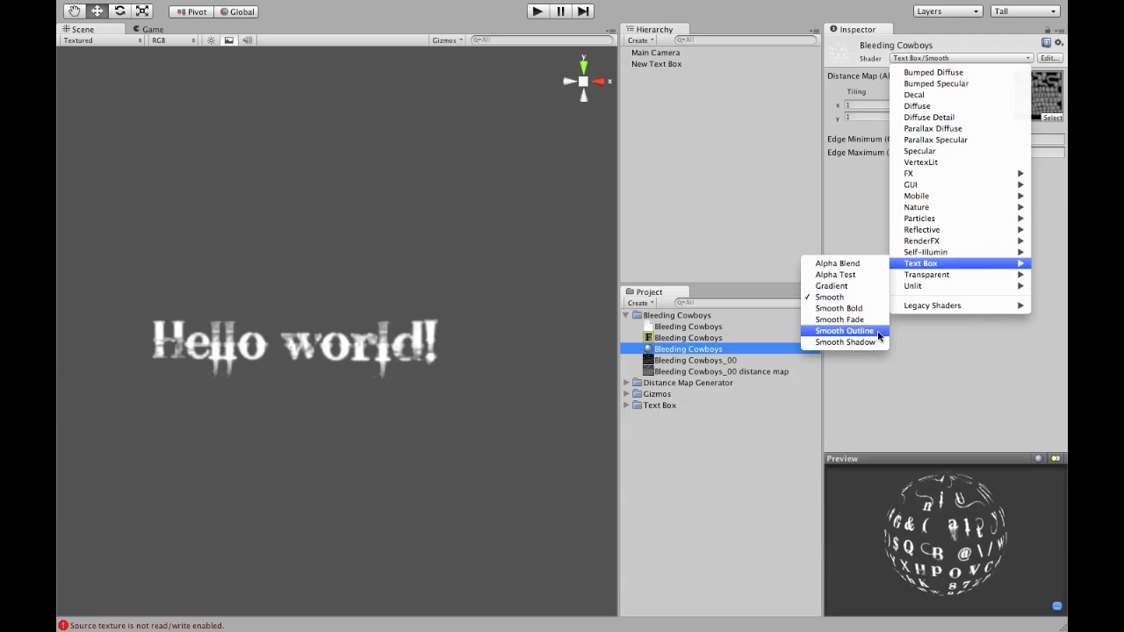
click(843, 331)
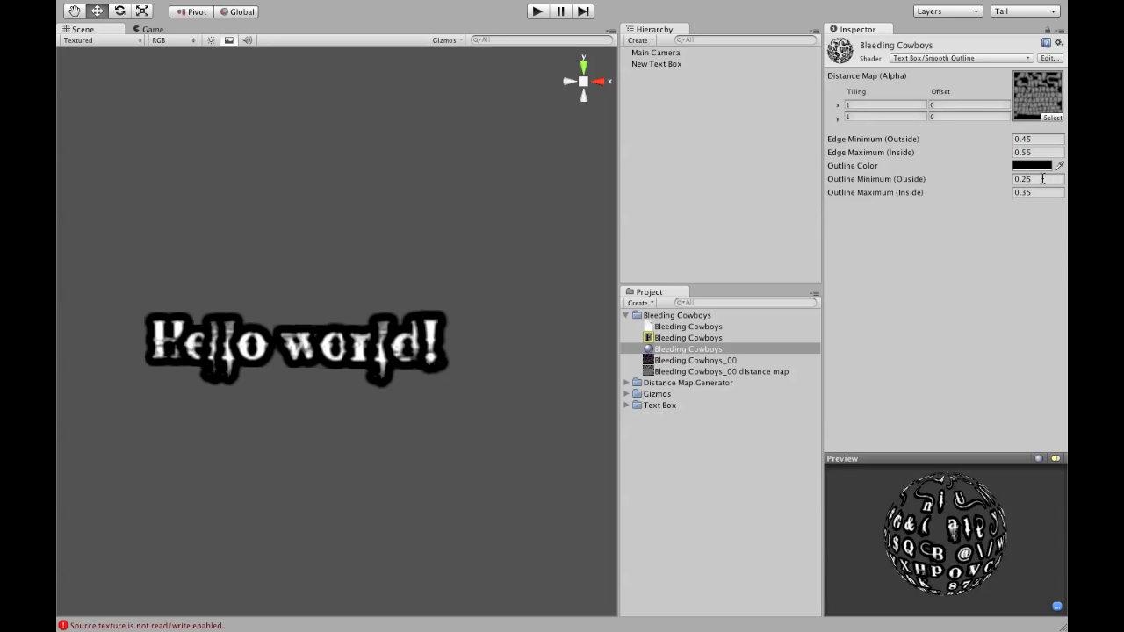
text(0.3)
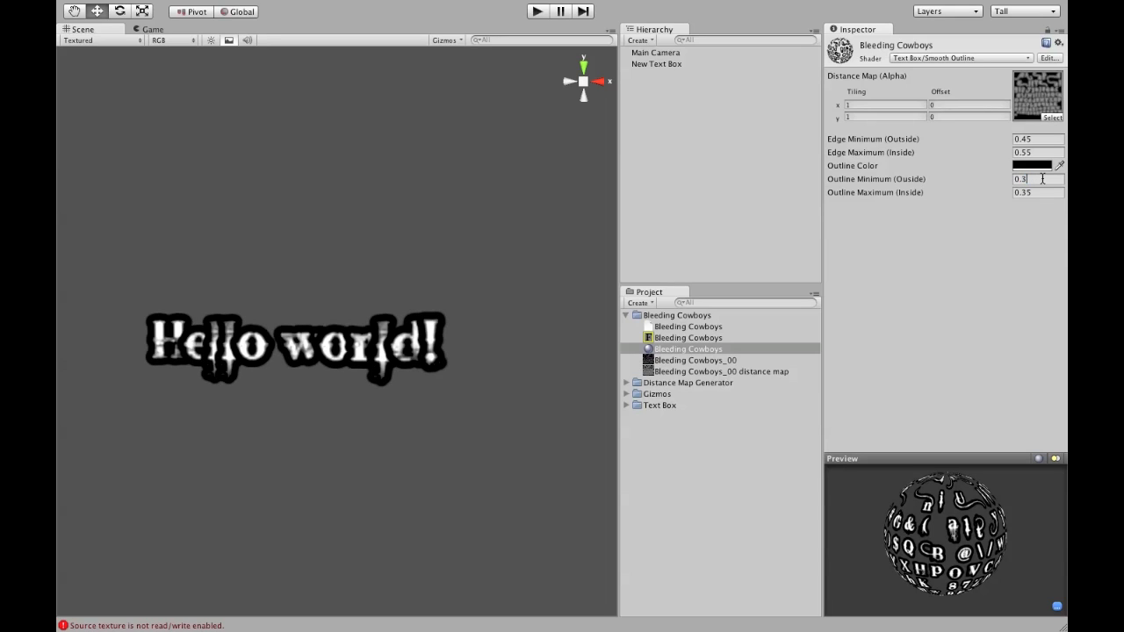
click(1033, 192)
text(0.5)
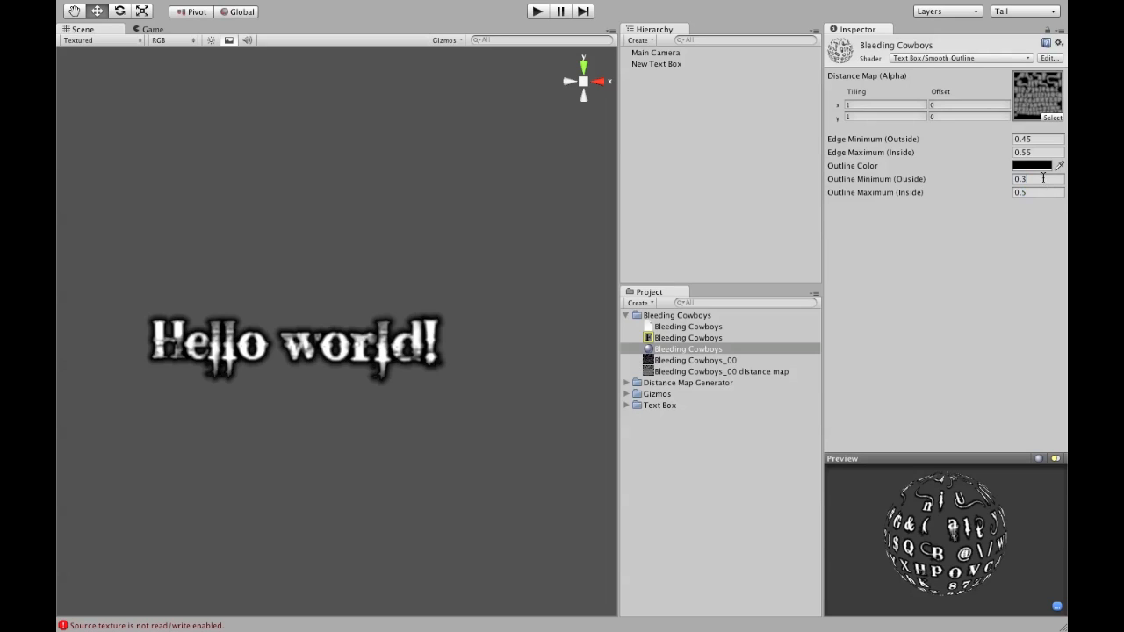
text(0.4)
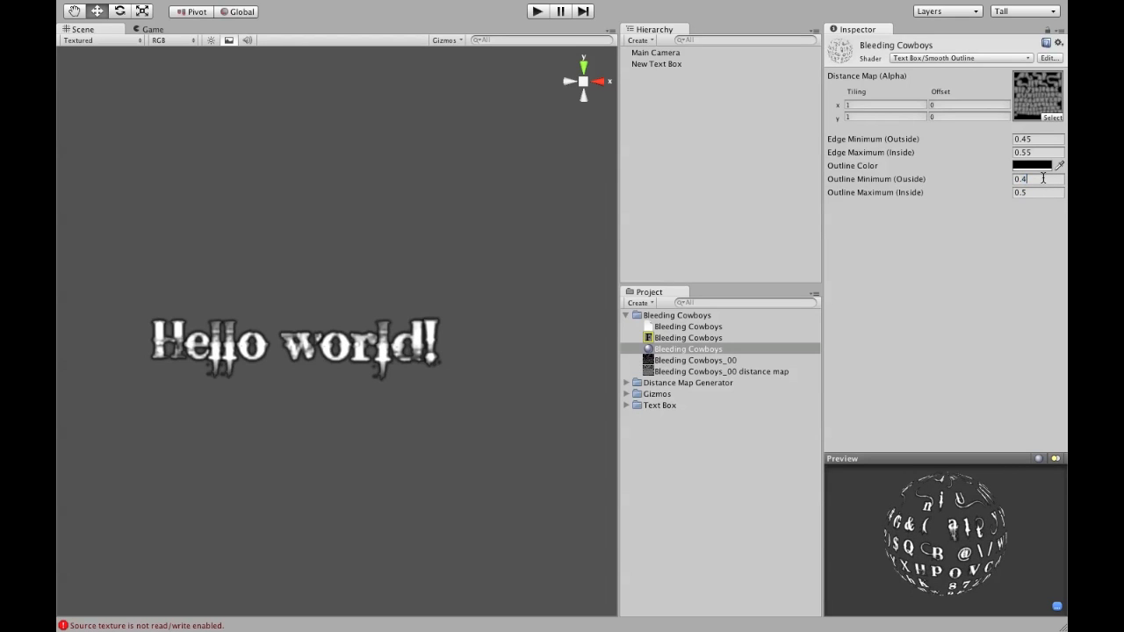